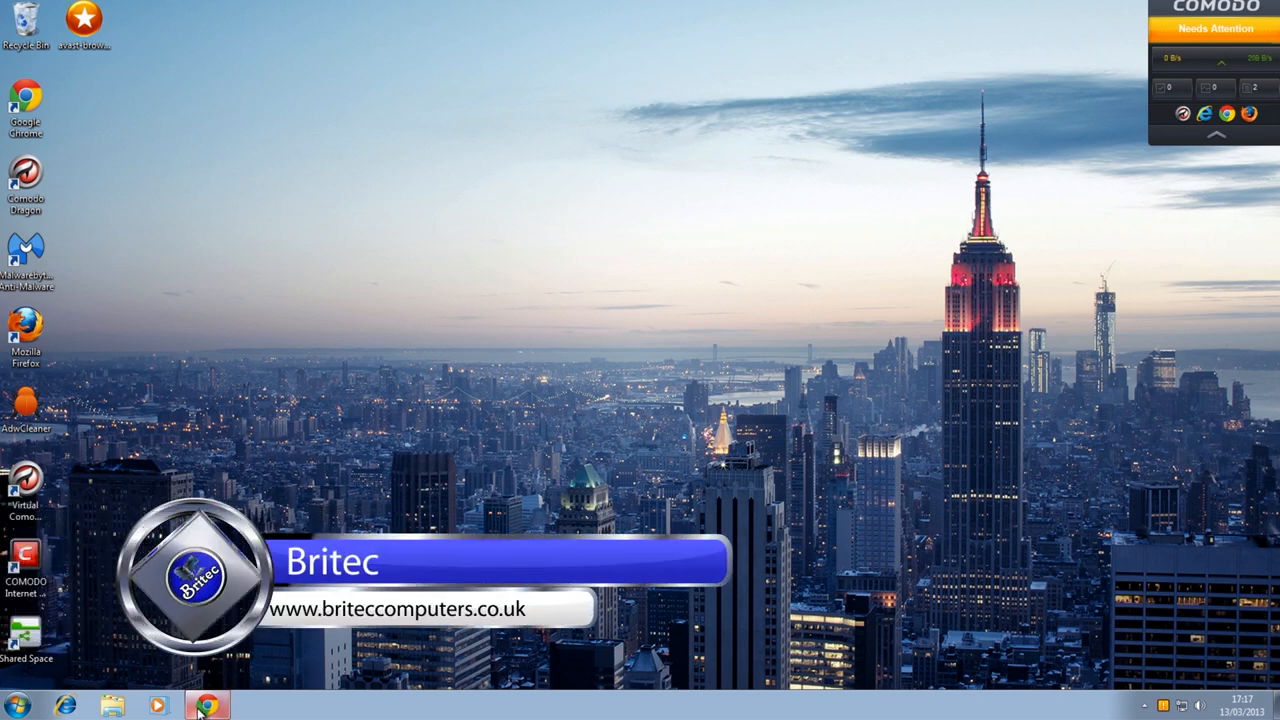
# Restore the Chrome window showing the pclinuxos.com home page
pyautogui.click(200, 704)
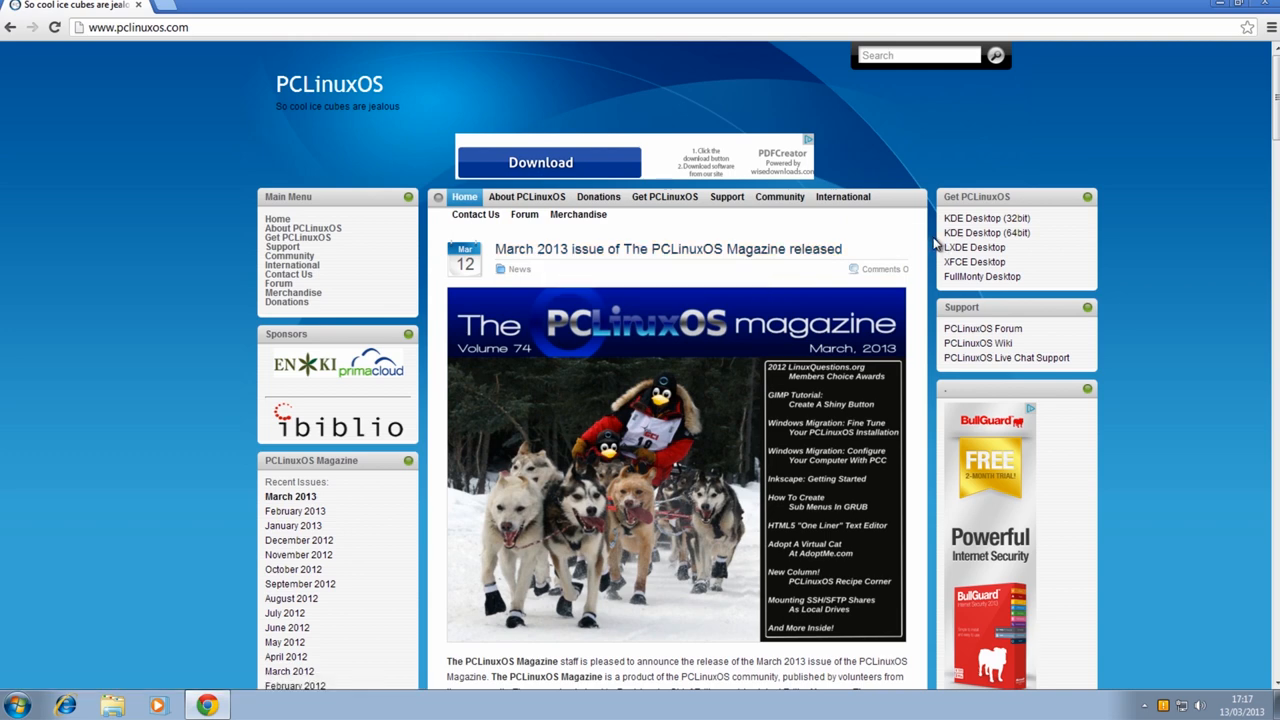
pyautogui.moveTo(920, 236)
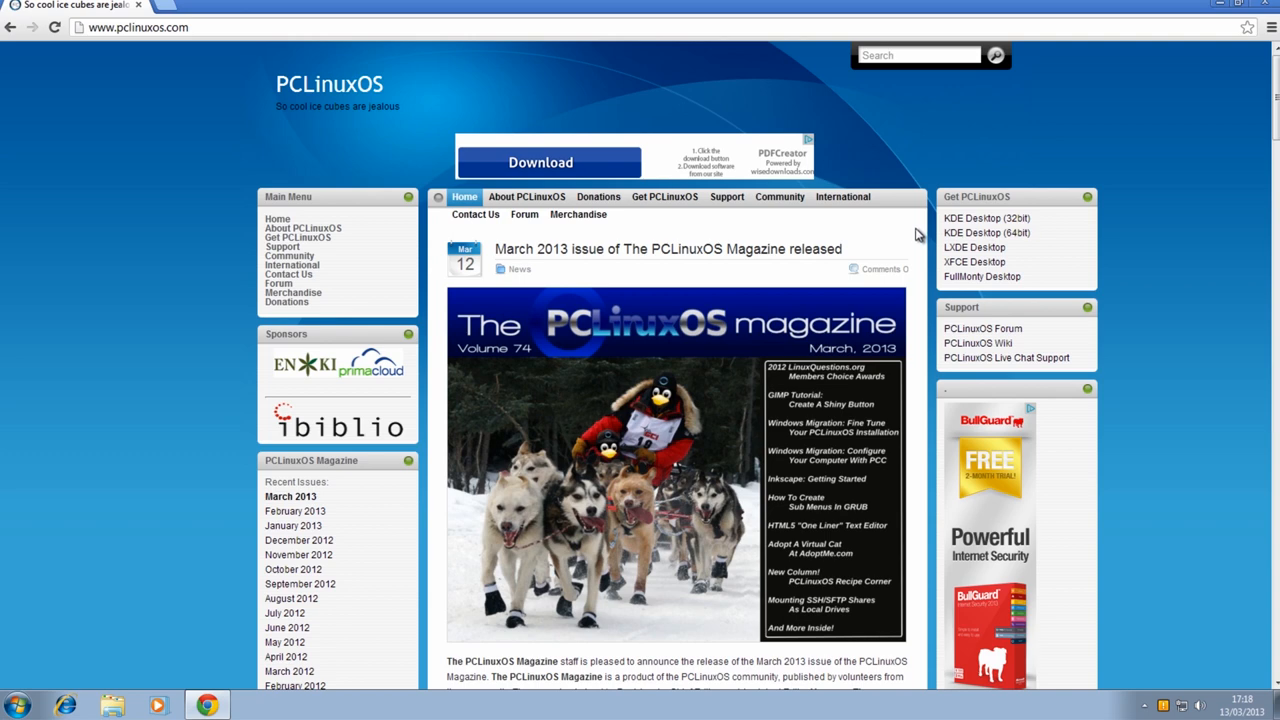
pyautogui.moveTo(952, 248)
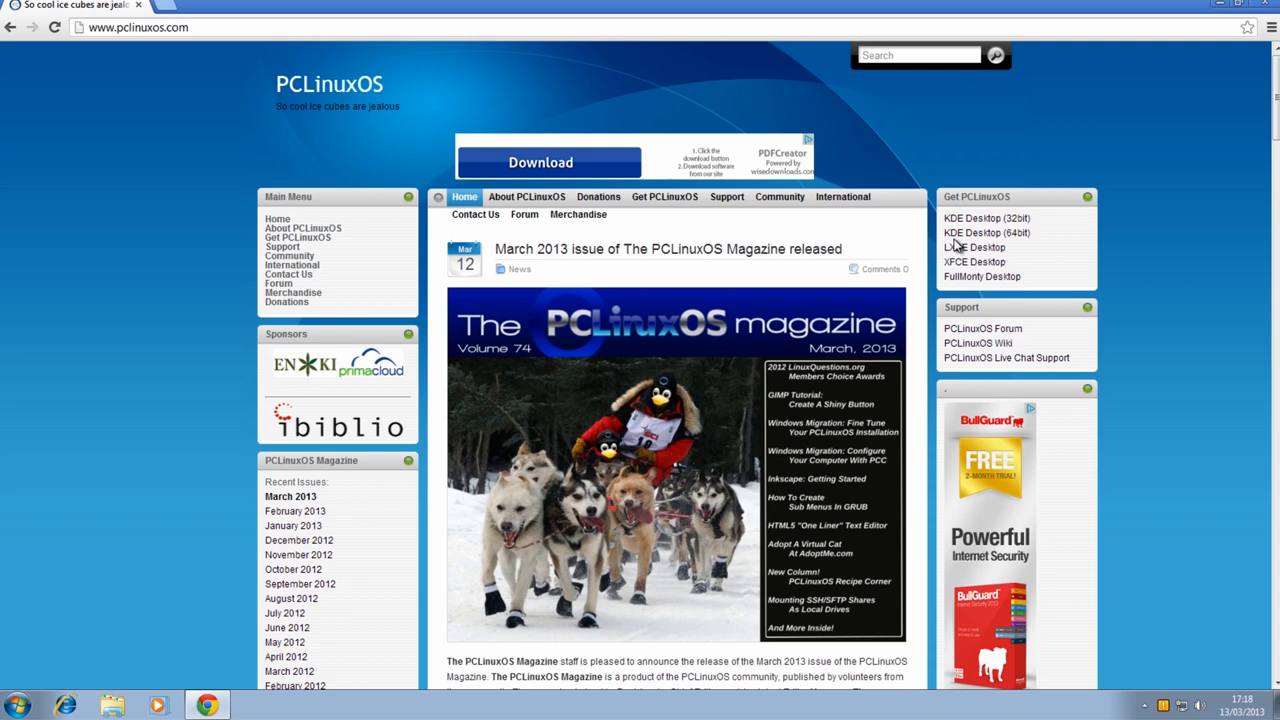
pyautogui.moveTo(960, 240)
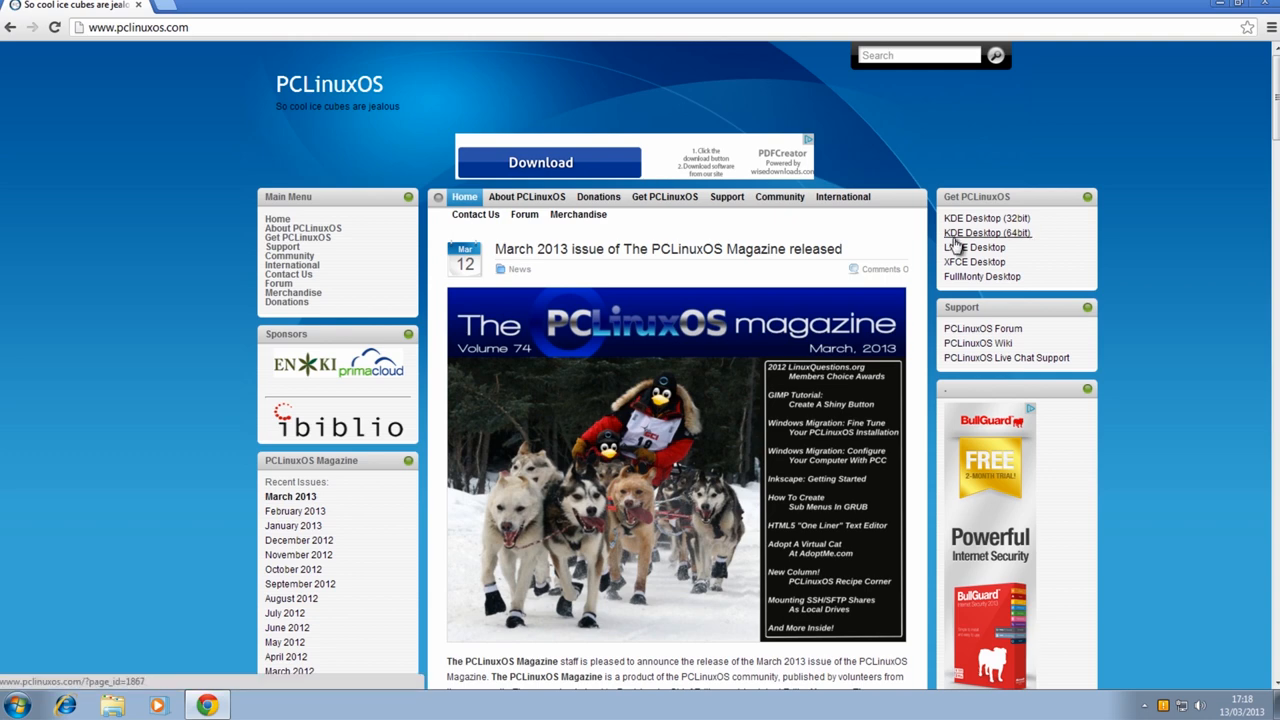
pyautogui.moveTo(1070, 262)
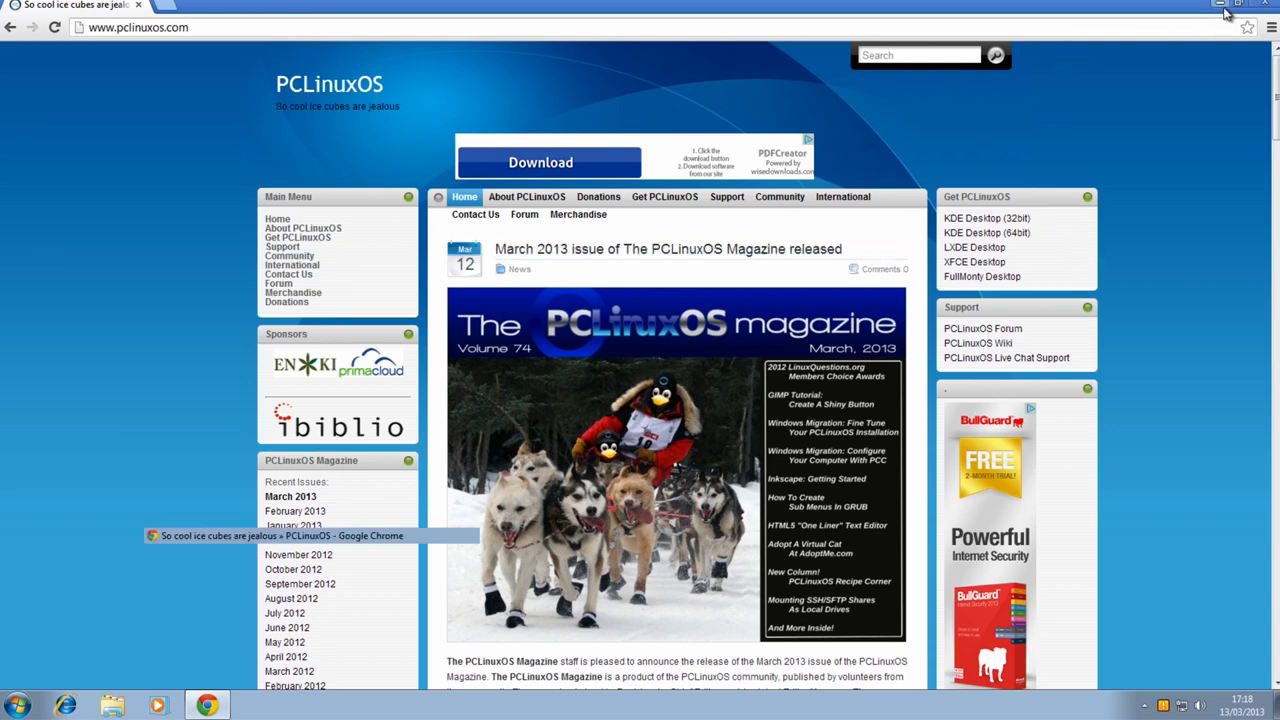
# Minimise Chrome, restart Windows 7 and boot the PCLinuxOS live CD from its boot menu
pyautogui.click(1220, 12)
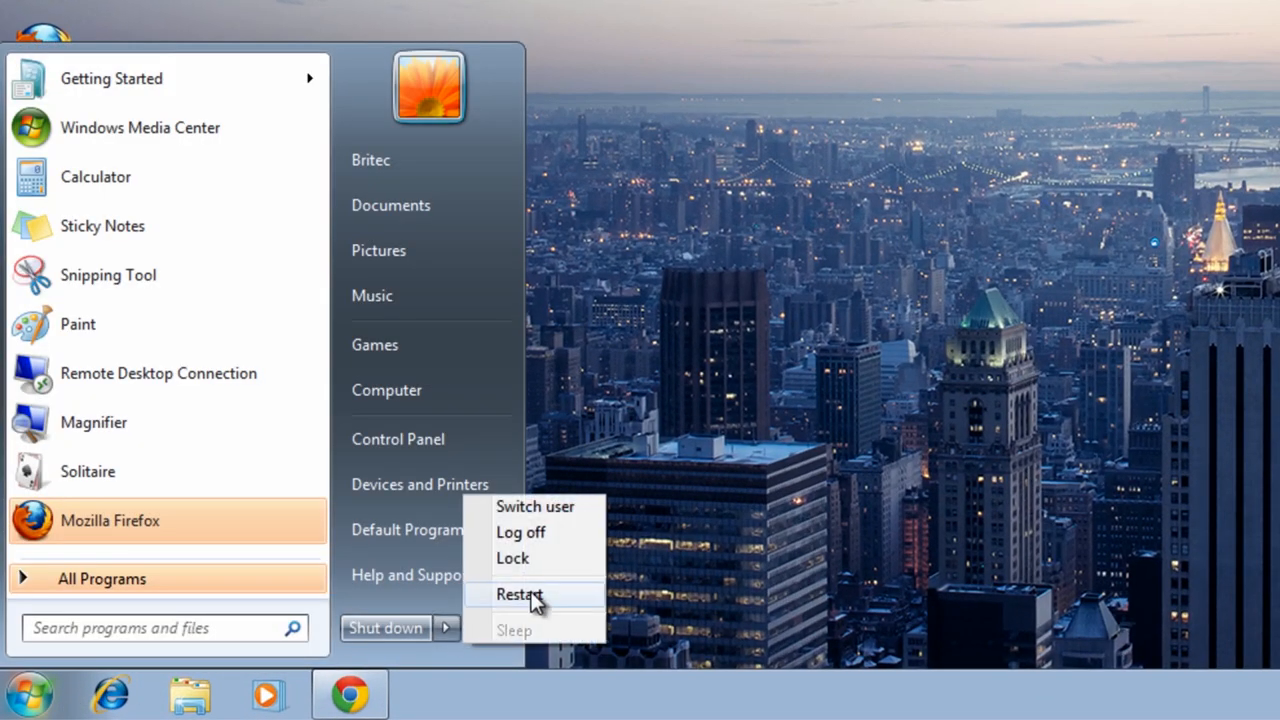
pyautogui.click(516, 594)
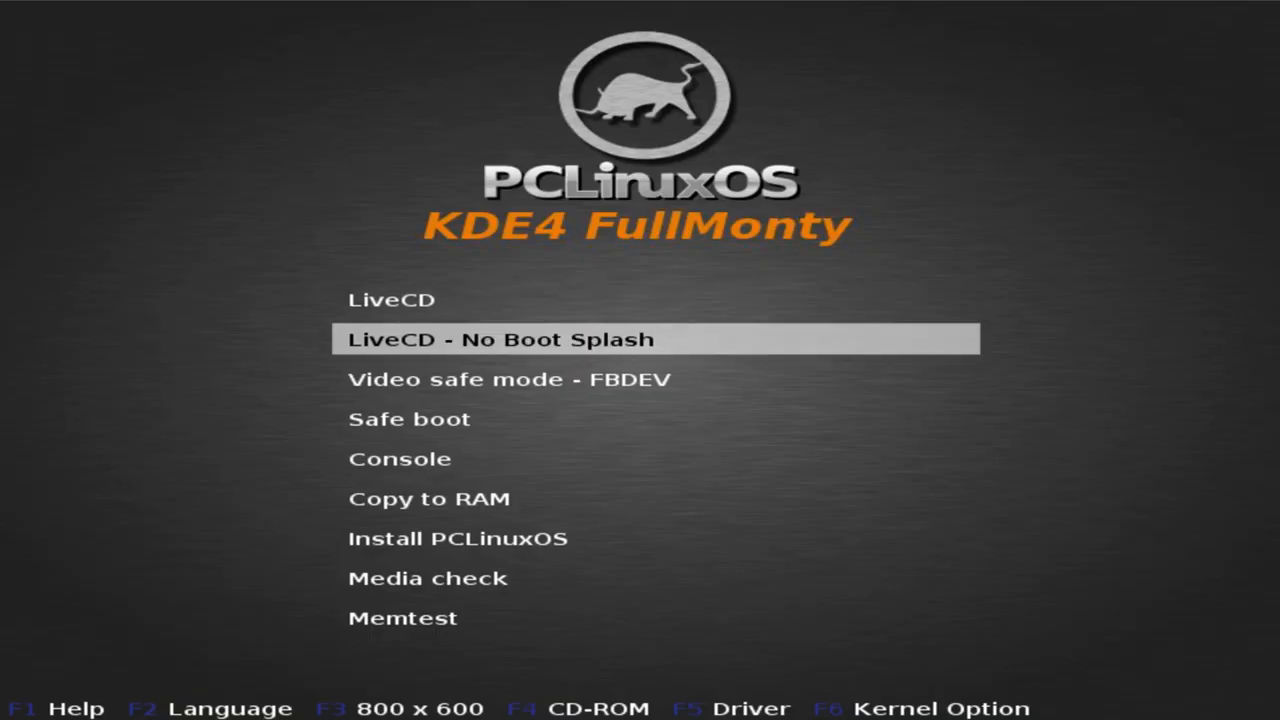
pyautogui.press('Up')
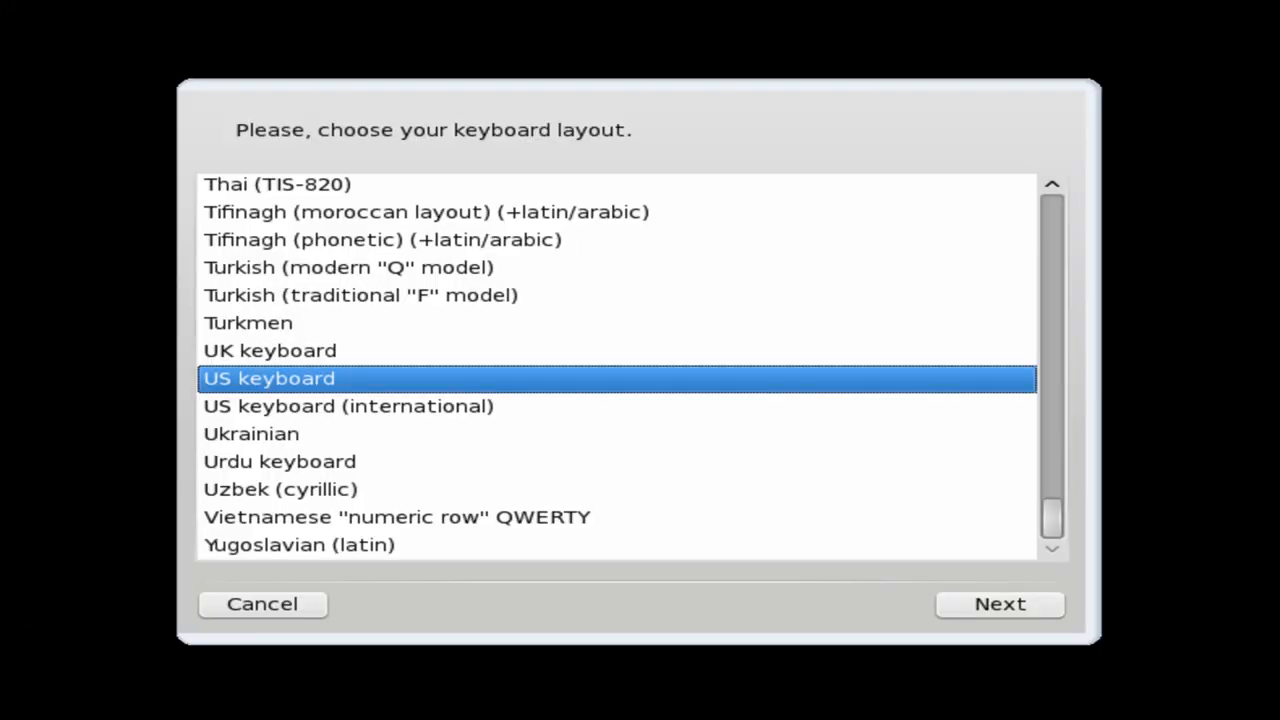
pyautogui.moveTo(830, 572)
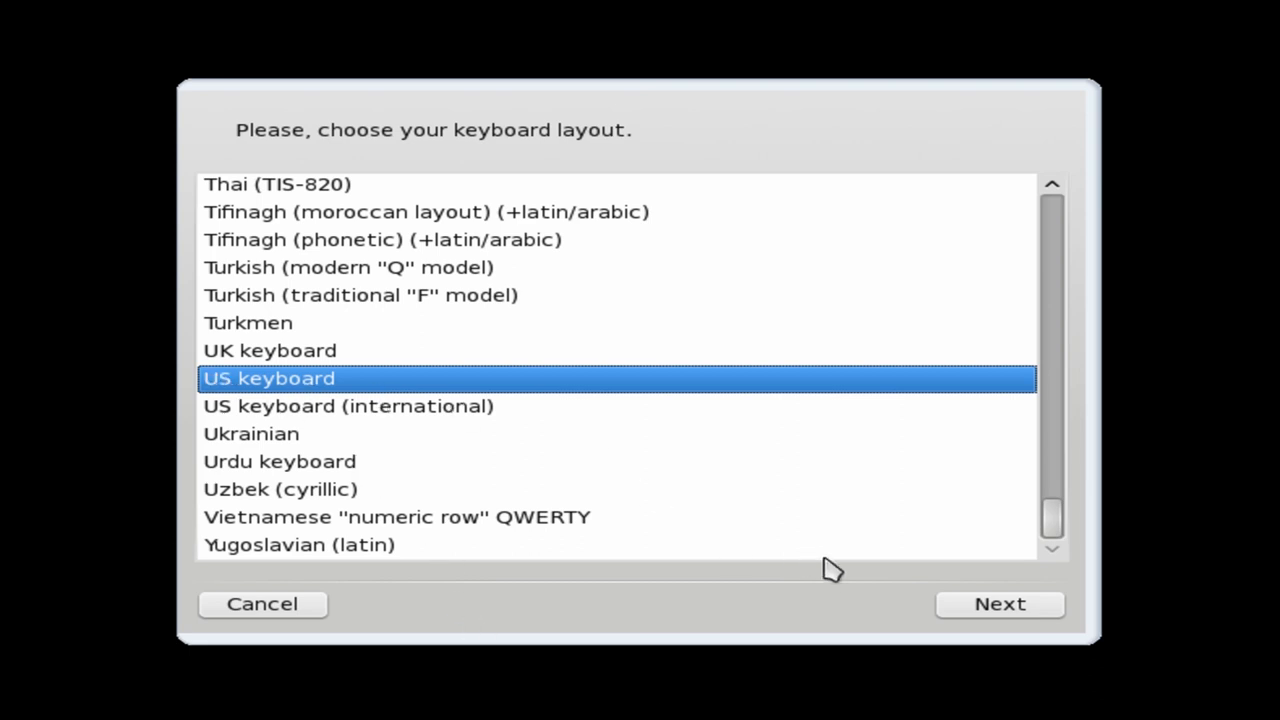
# Choose the UK keyboard layout and continue loading the live desktop
pyautogui.click(268, 350)
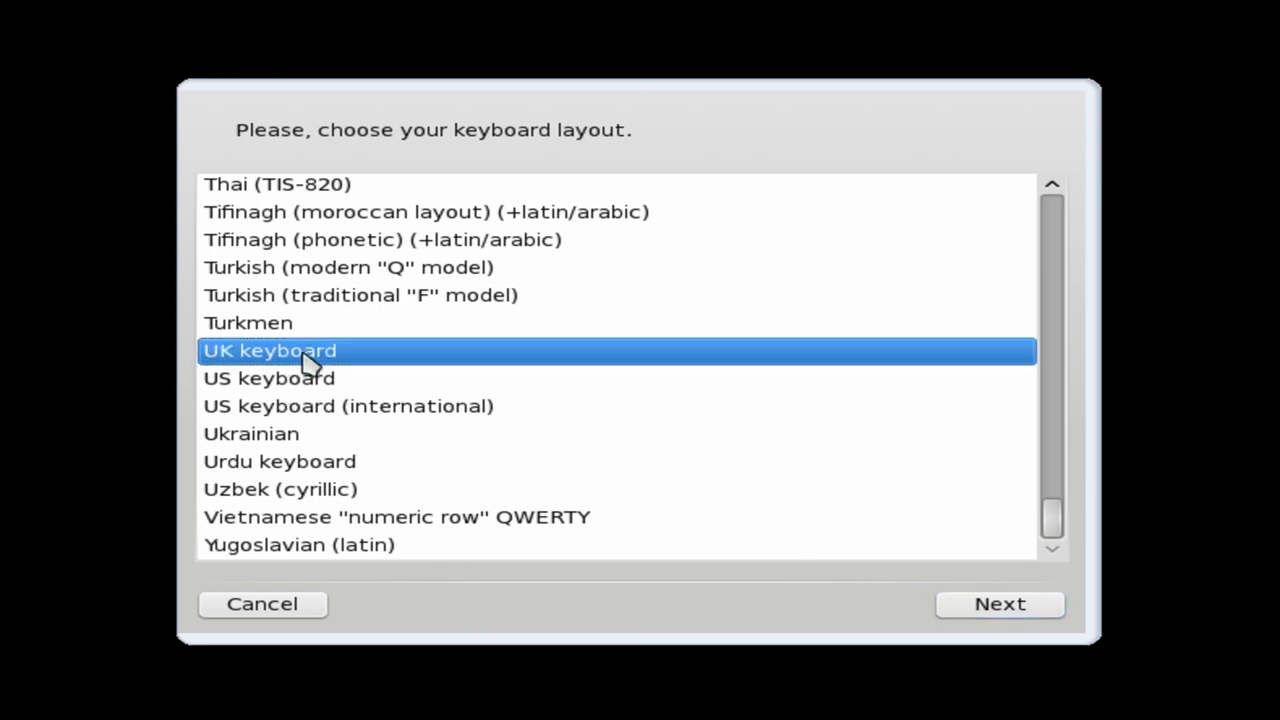
pyautogui.click(996, 604)
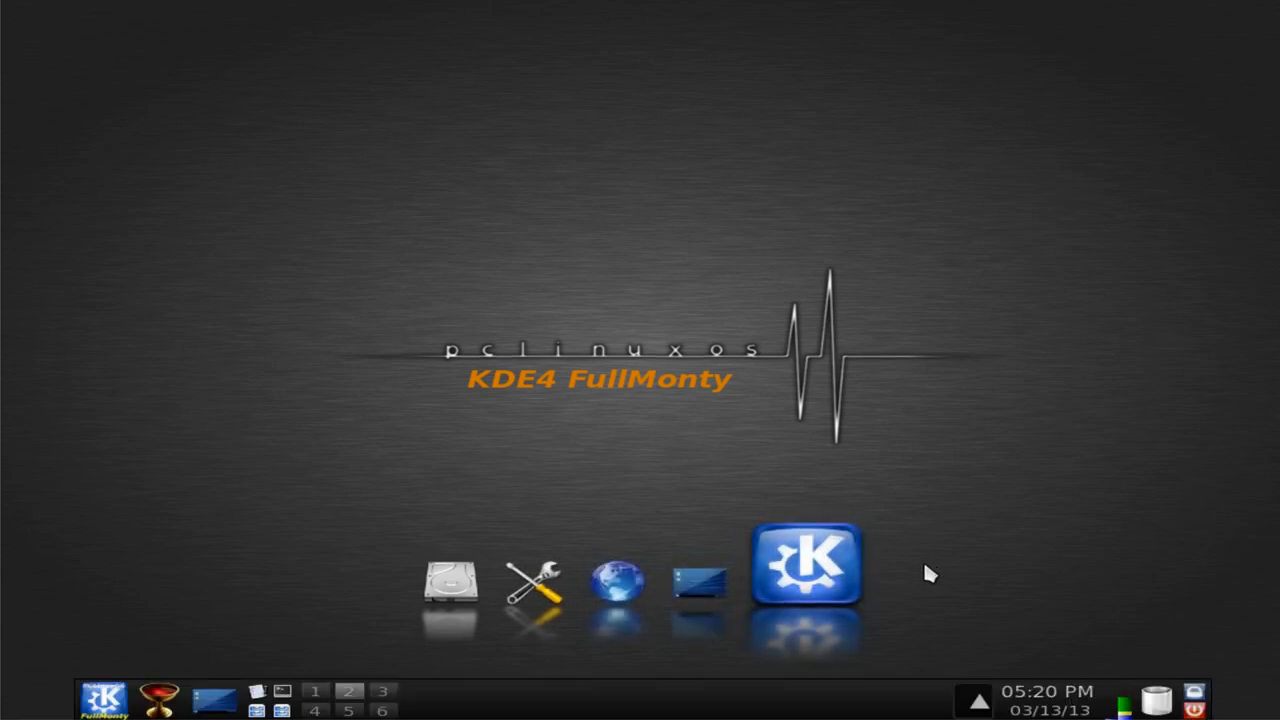
pyautogui.moveTo(996, 452)
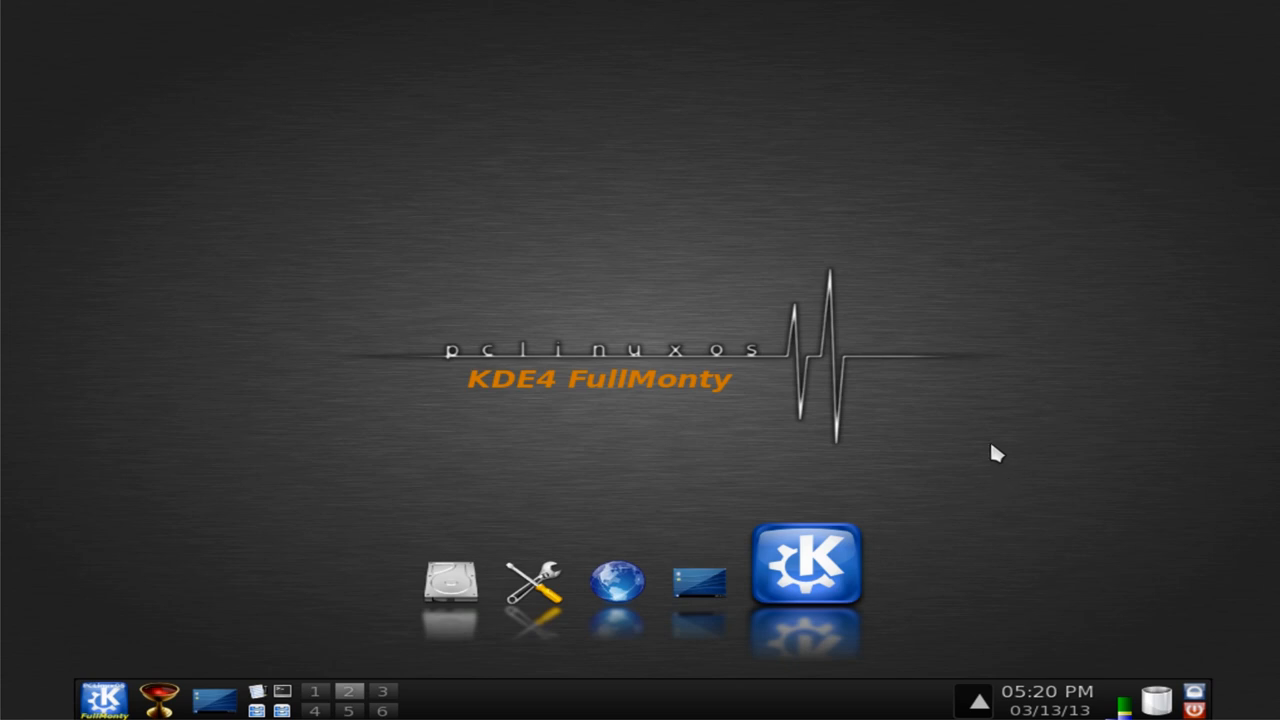
pyautogui.moveTo(892, 428)
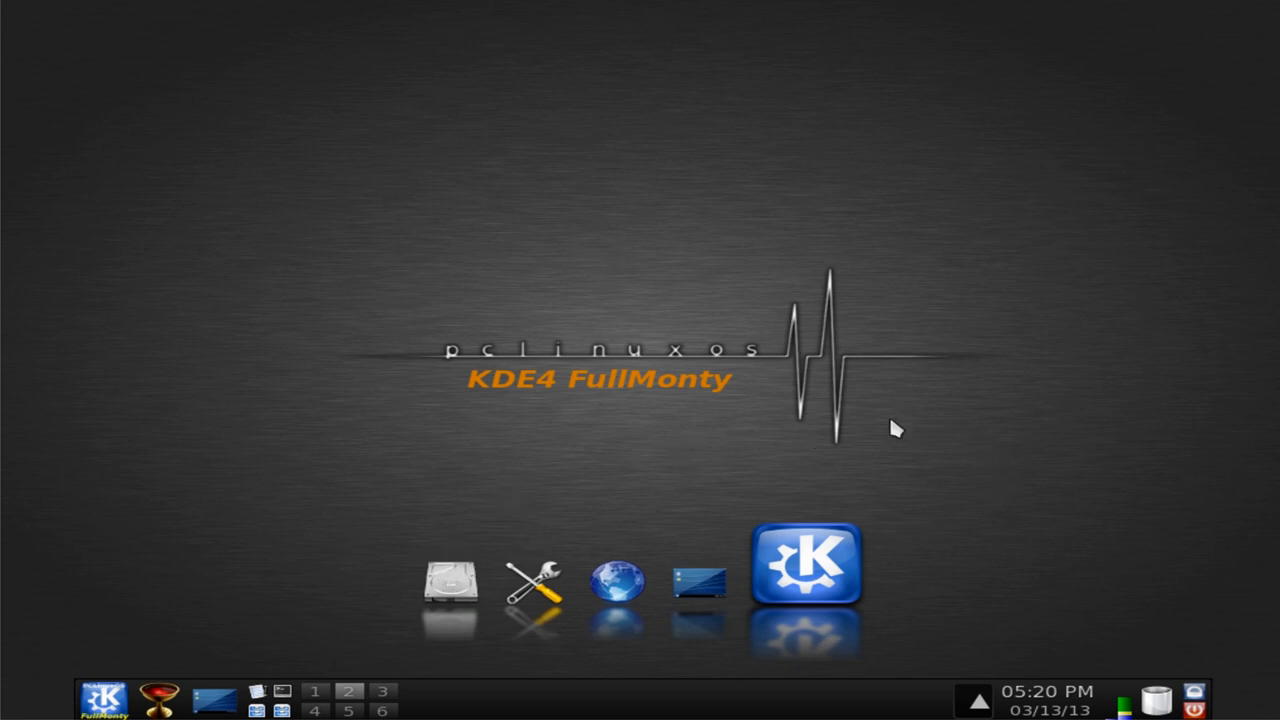
pyautogui.moveTo(244, 630)
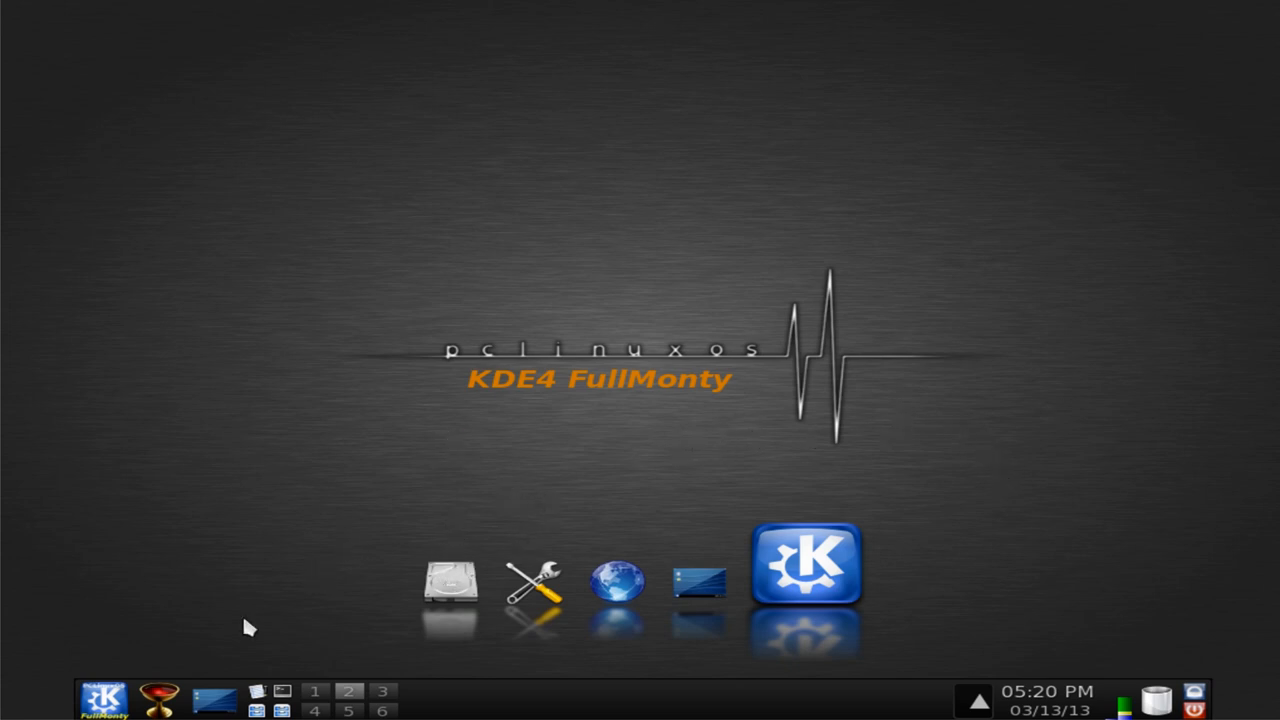
pyautogui.moveTo(322, 700)
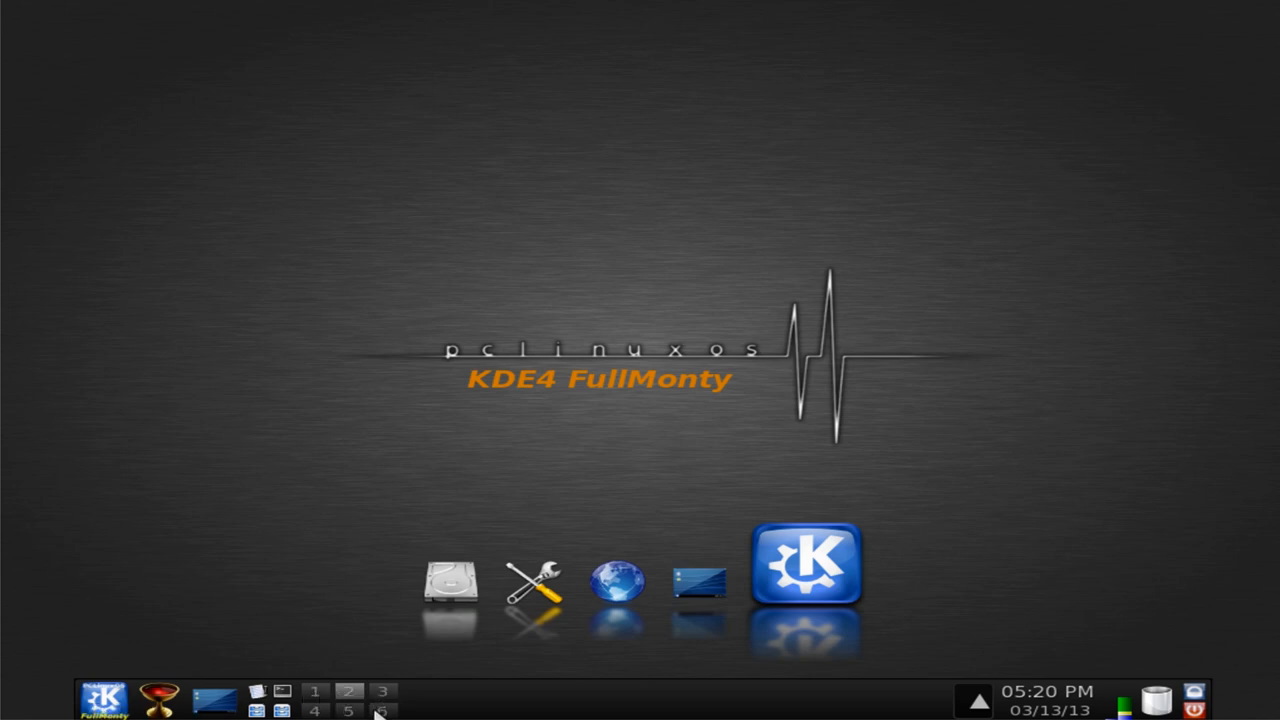
pyautogui.moveTo(394, 712)
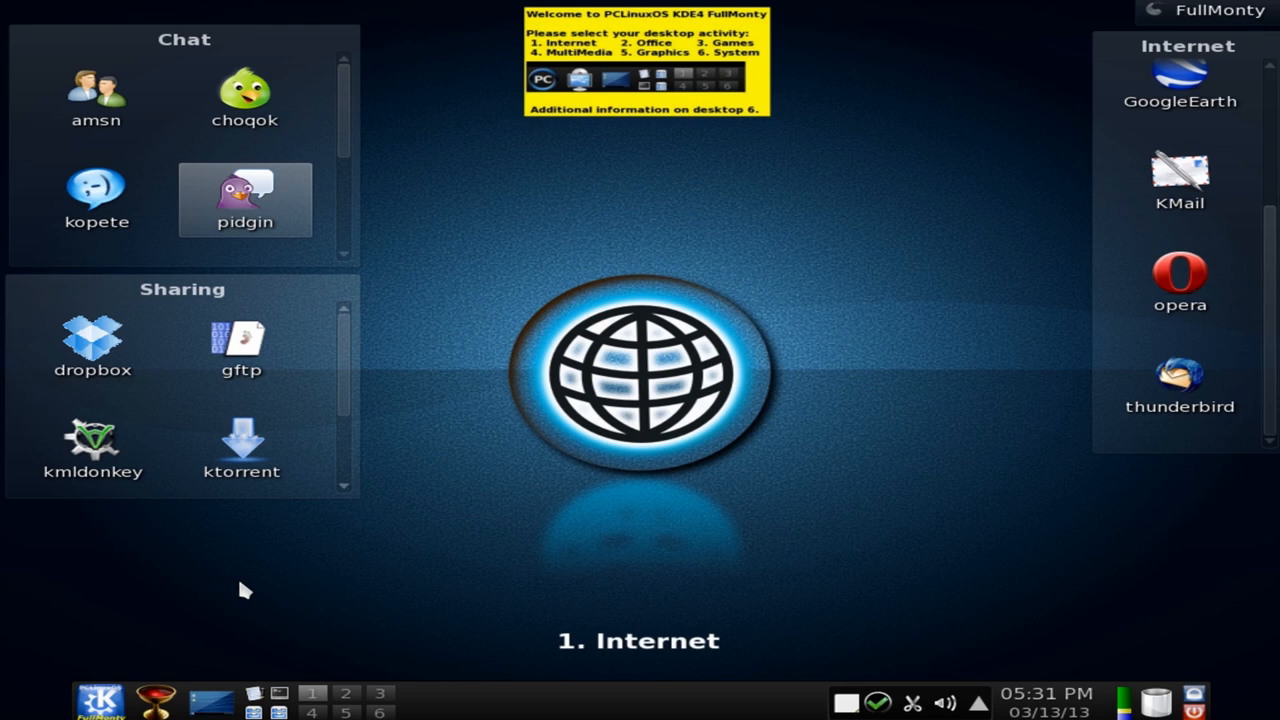
pyautogui.moveTo(384, 152)
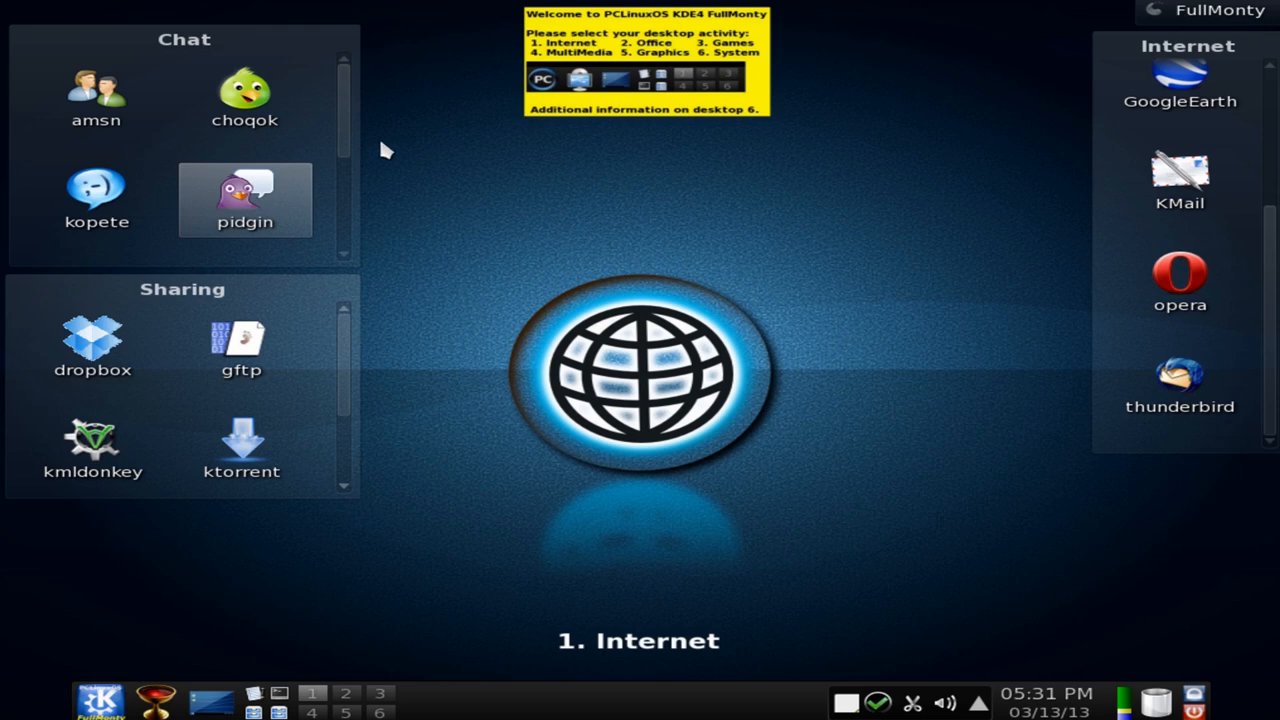
pyautogui.moveTo(544, 198)
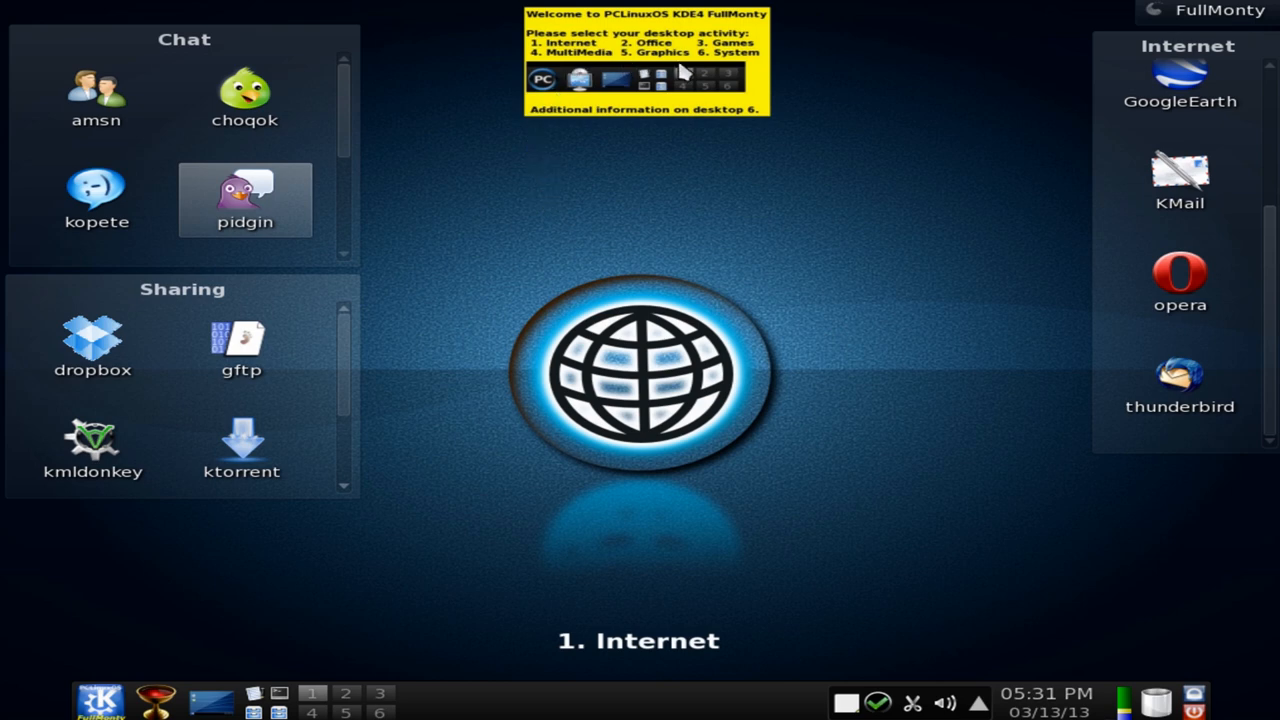
pyautogui.moveTo(626, 212)
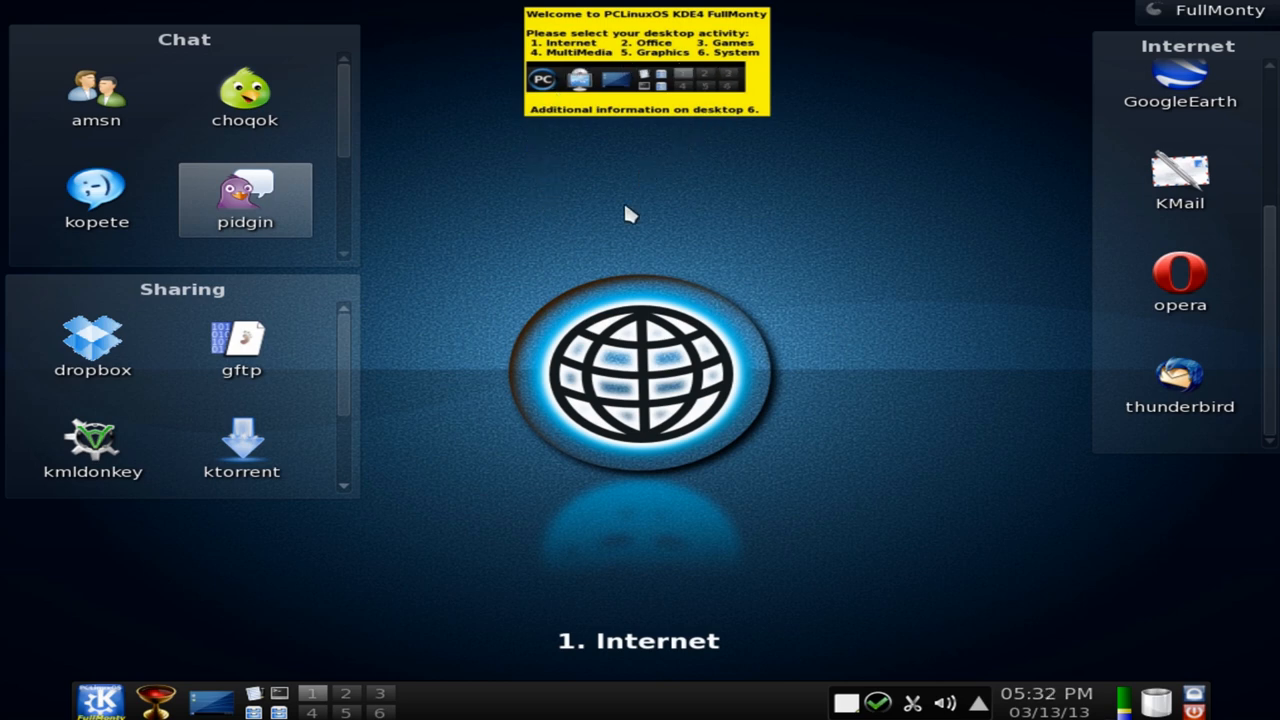
pyautogui.moveTo(816, 334)
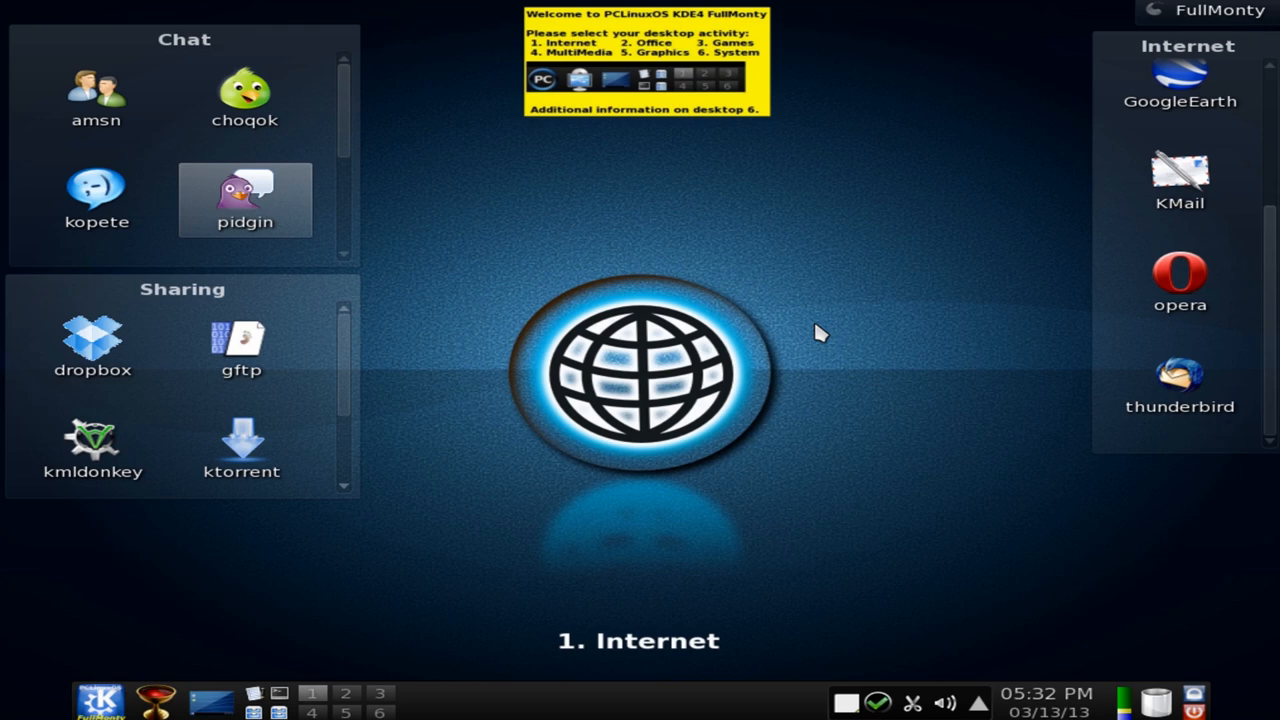
pyautogui.moveTo(798, 260)
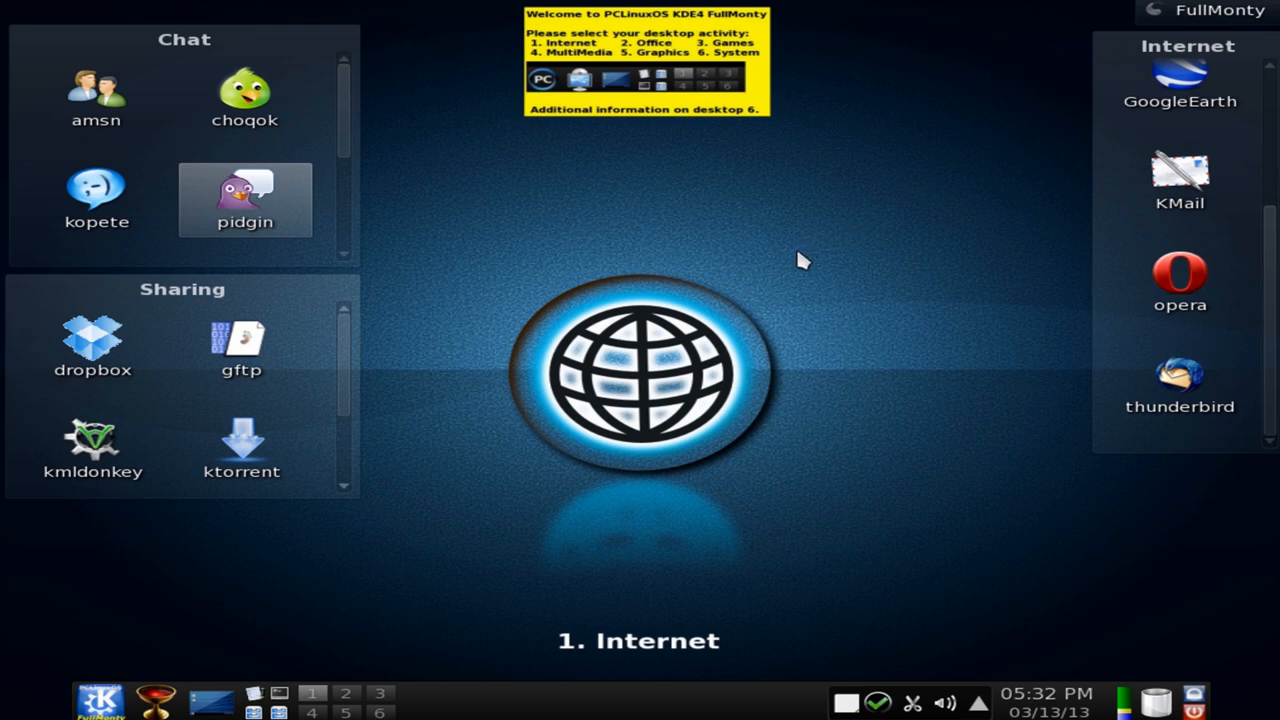
pyautogui.moveTo(360, 198)
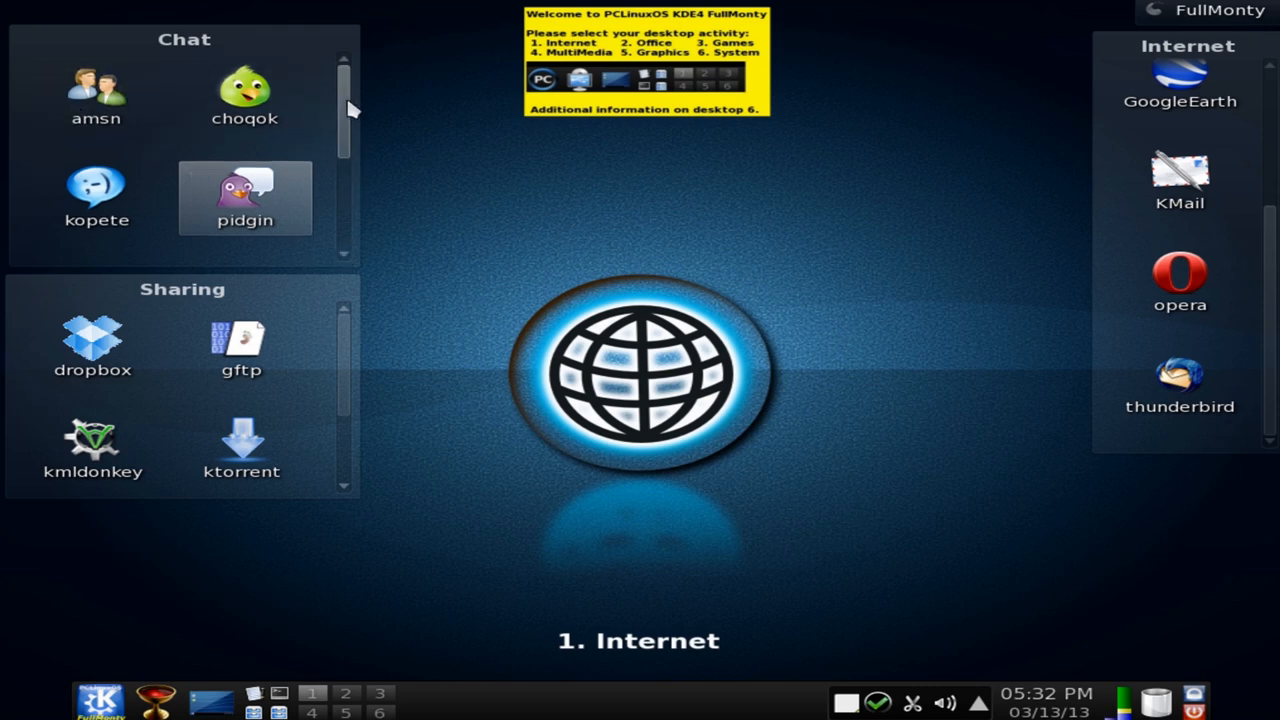
# Scroll the Chat and Sharing lists to reveal Skype, wxcam and XChat
pyautogui.scroll(-3)
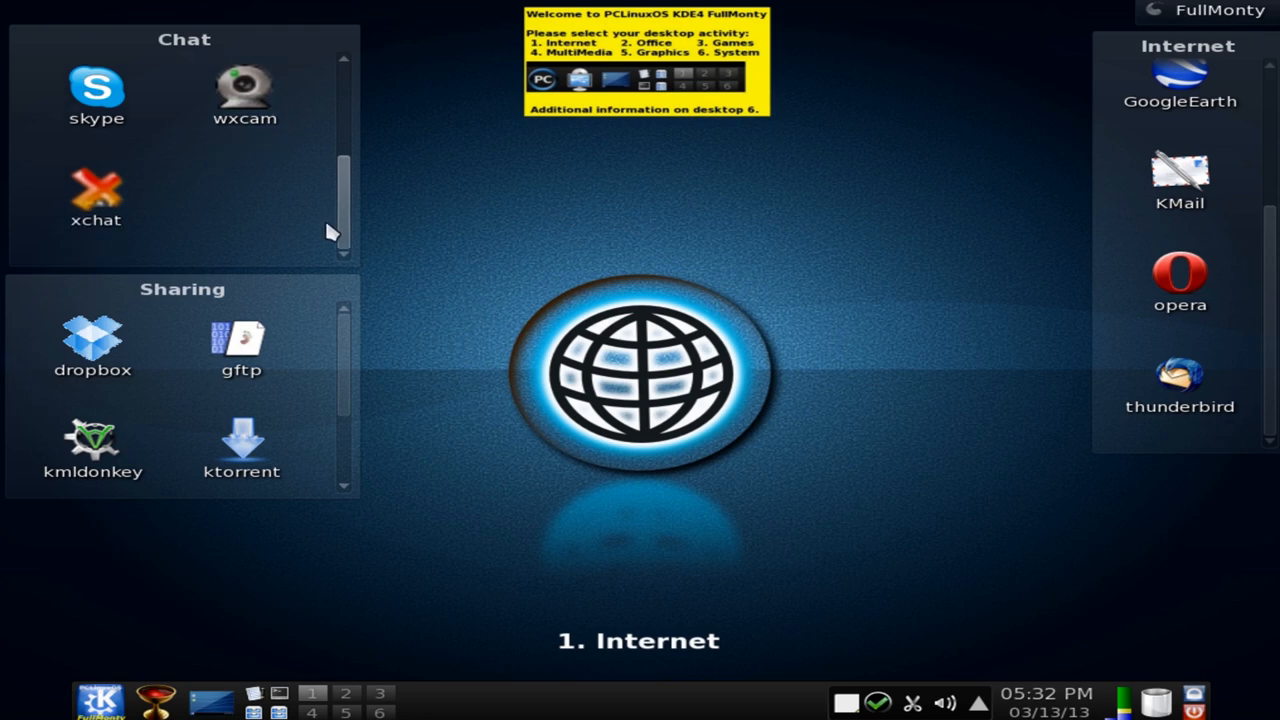
pyautogui.moveTo(248, 406)
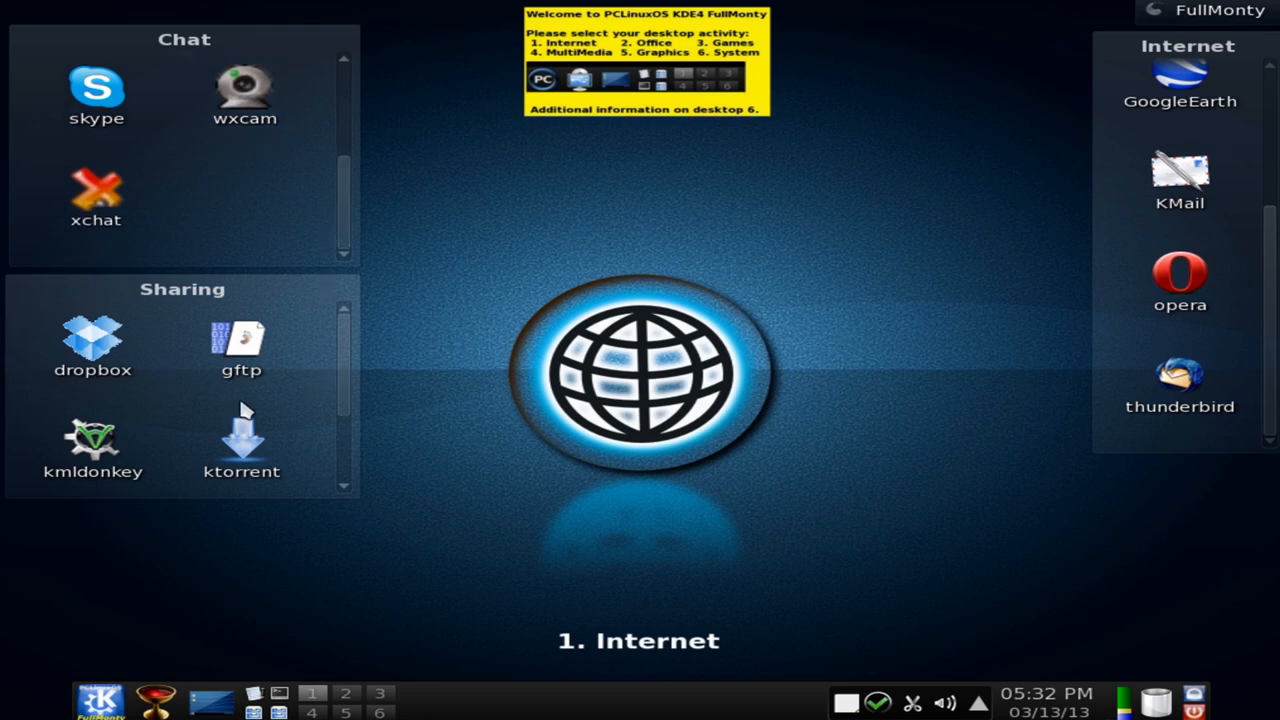
pyautogui.moveTo(348, 356)
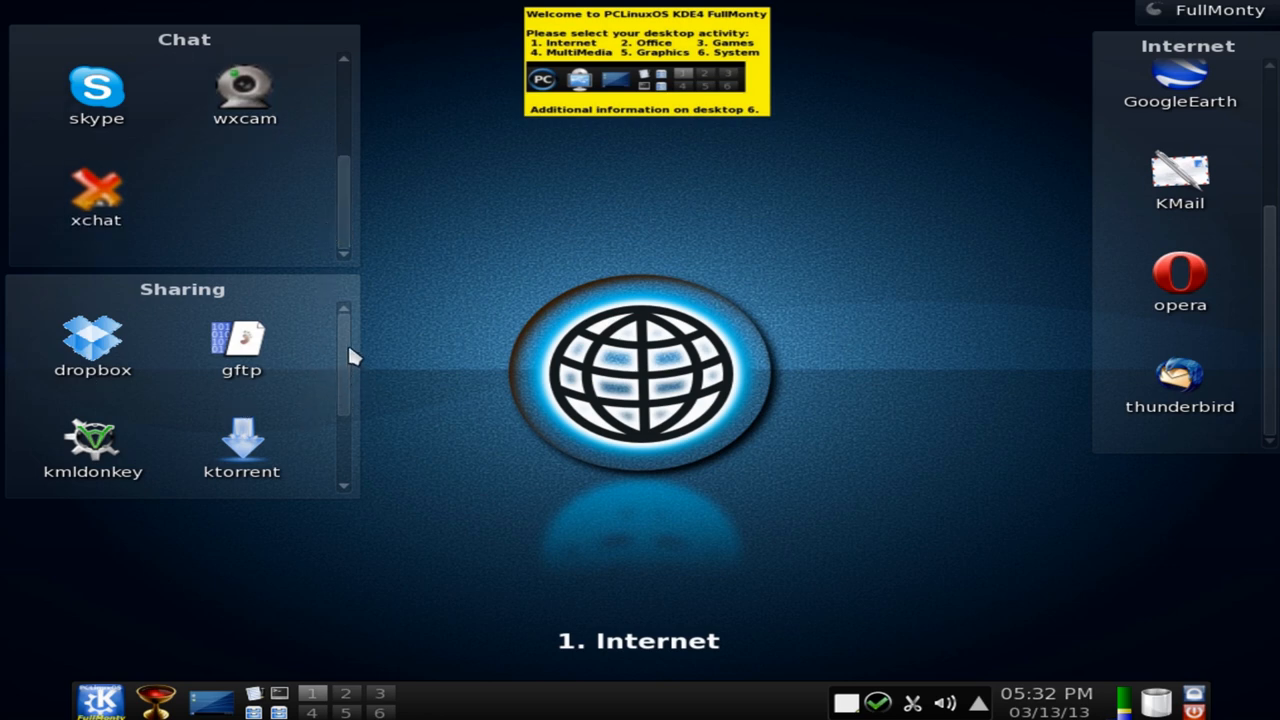
pyautogui.scroll(-3)
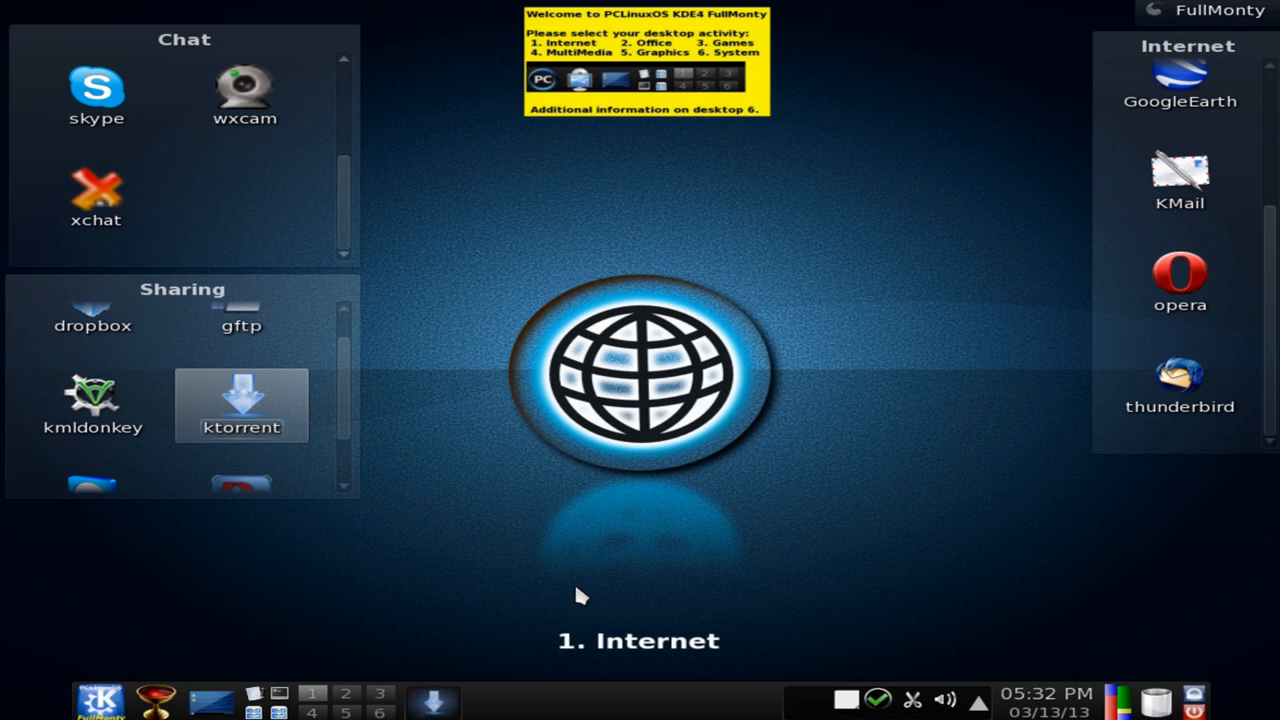
# Launch and close KTorrent, then decline Opera's licence agreement to clear the Internet desktop
pyautogui.doubleClick(240, 404)
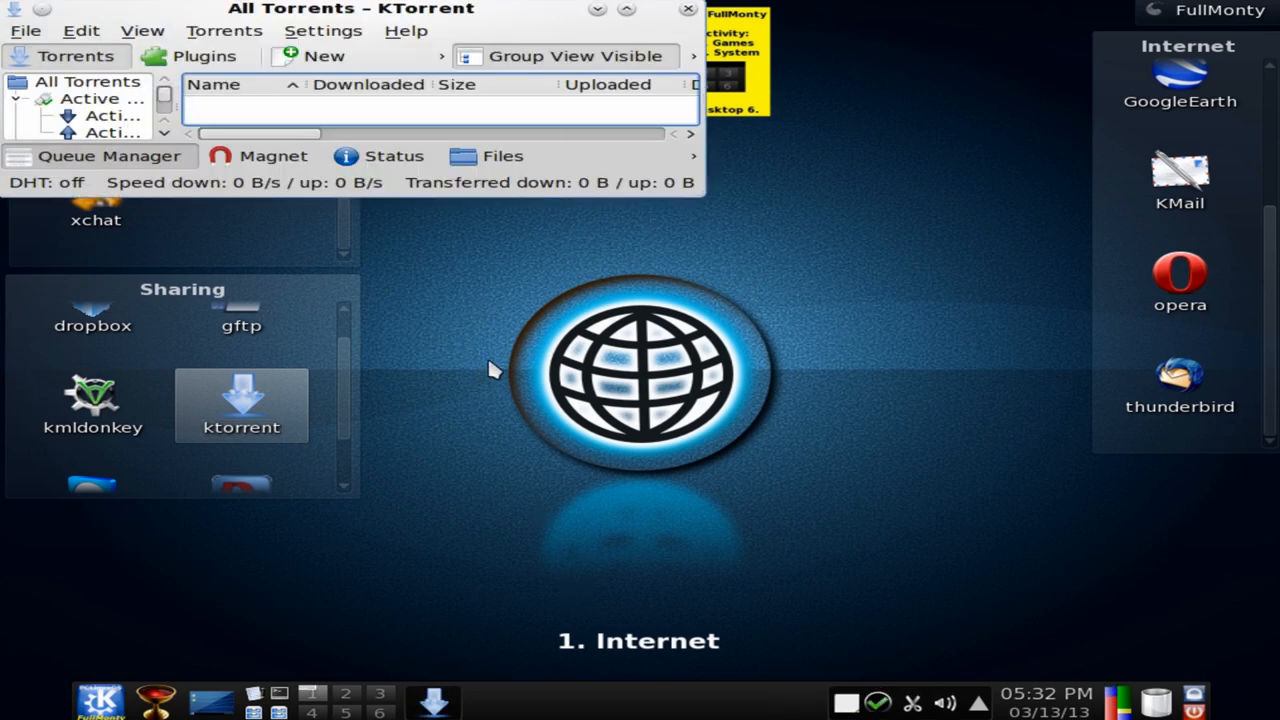
pyautogui.moveTo(696, 190); pyautogui.dragTo(850, 404)
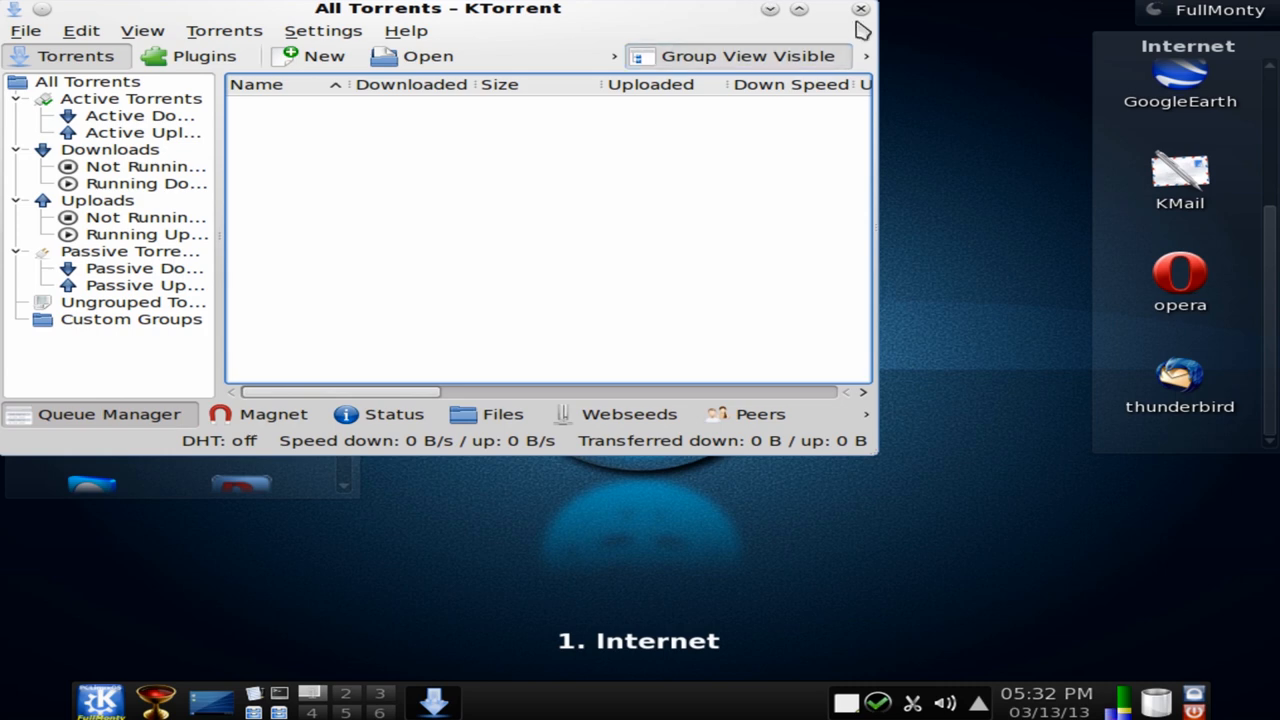
pyautogui.click(852, 8)
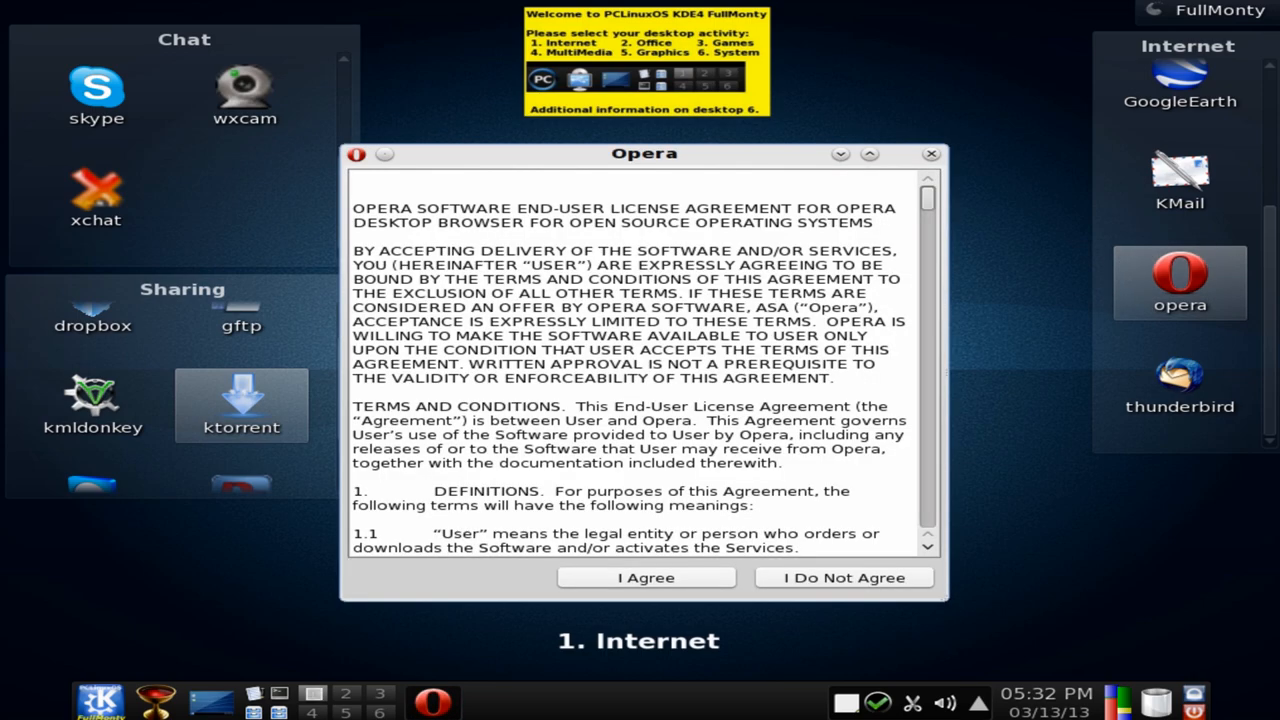
pyautogui.click(646, 576)
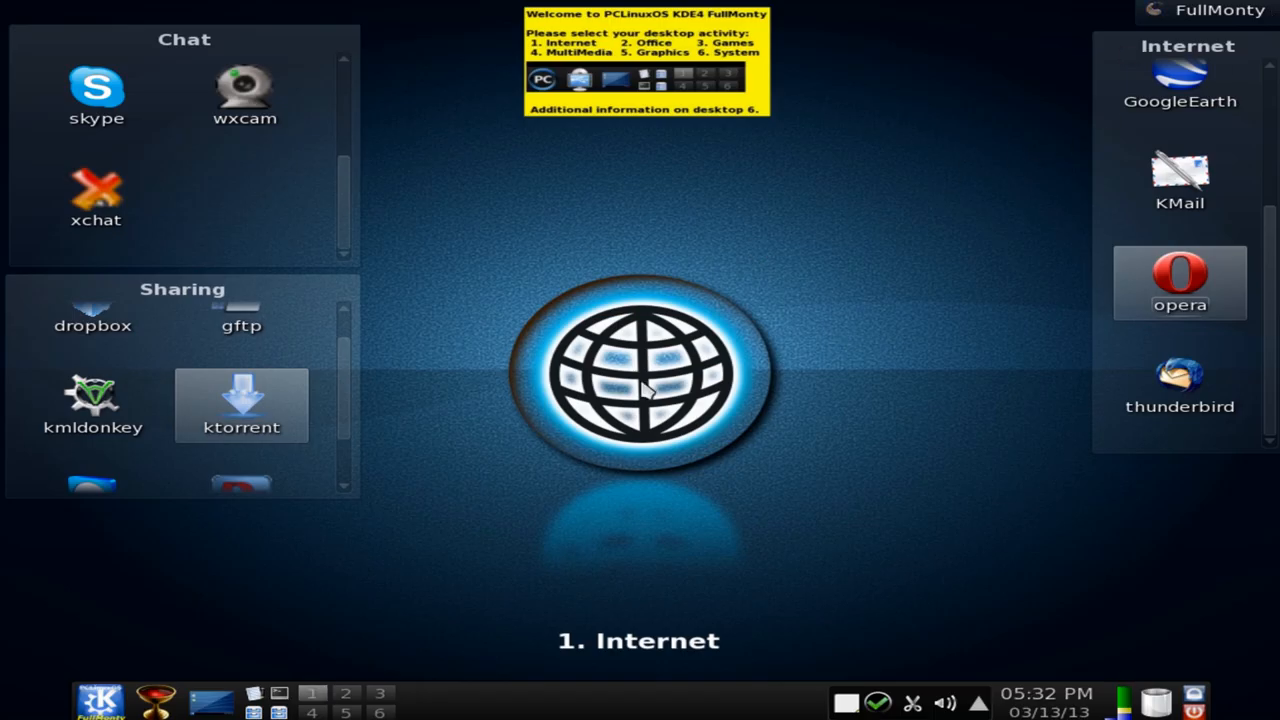
pyautogui.moveTo(484, 430)
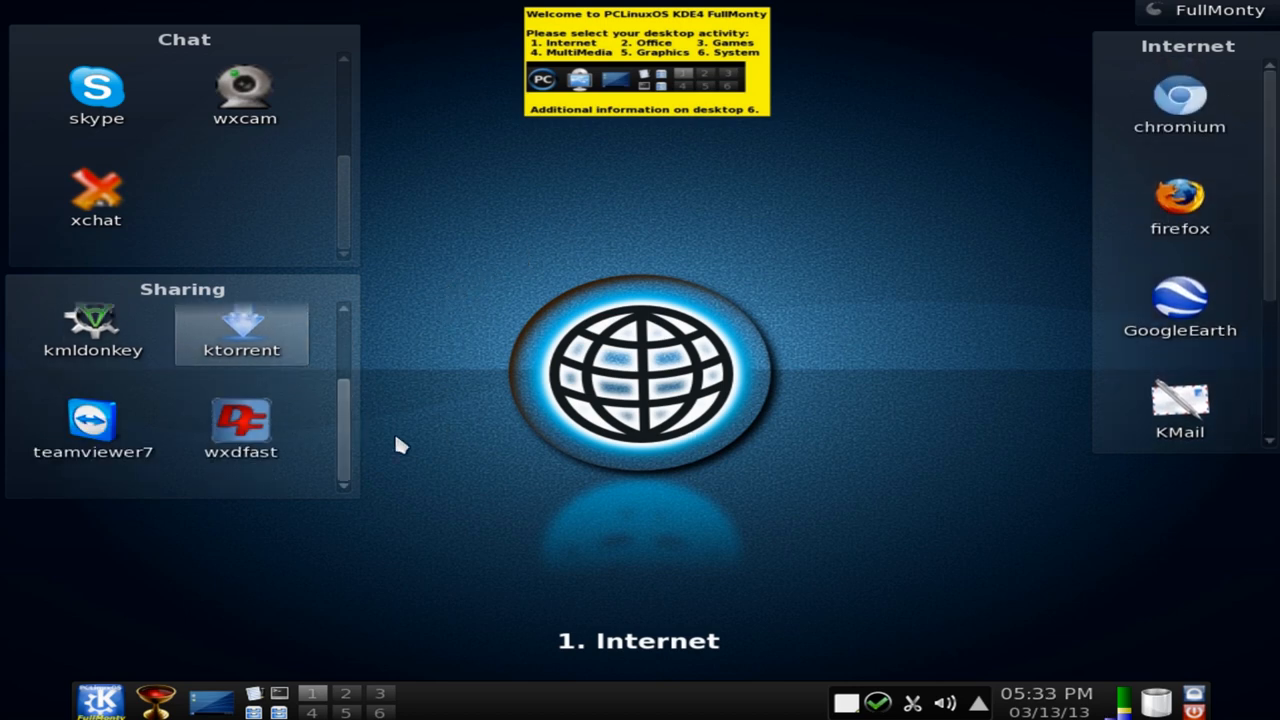
# Browse the Office activity's lists, close SpeedCrunch, then move on to the Games desktop
pyautogui.click(344, 694)
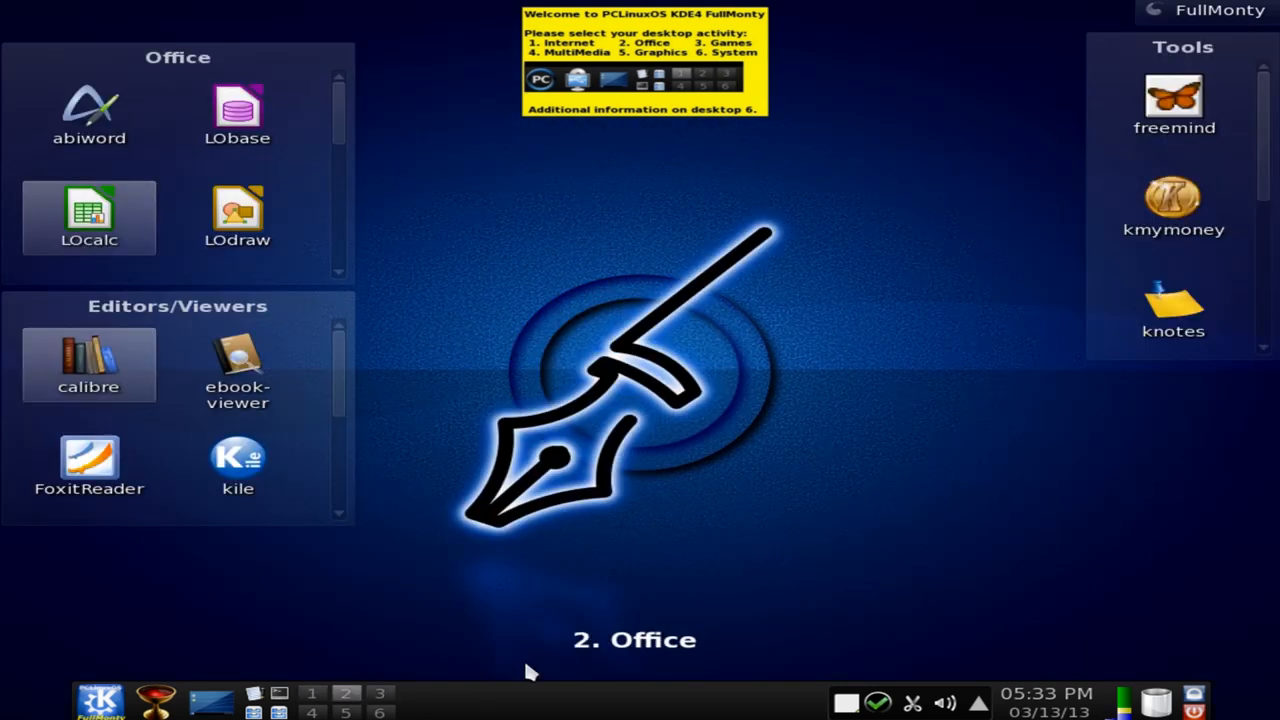
pyautogui.moveTo(384, 140)
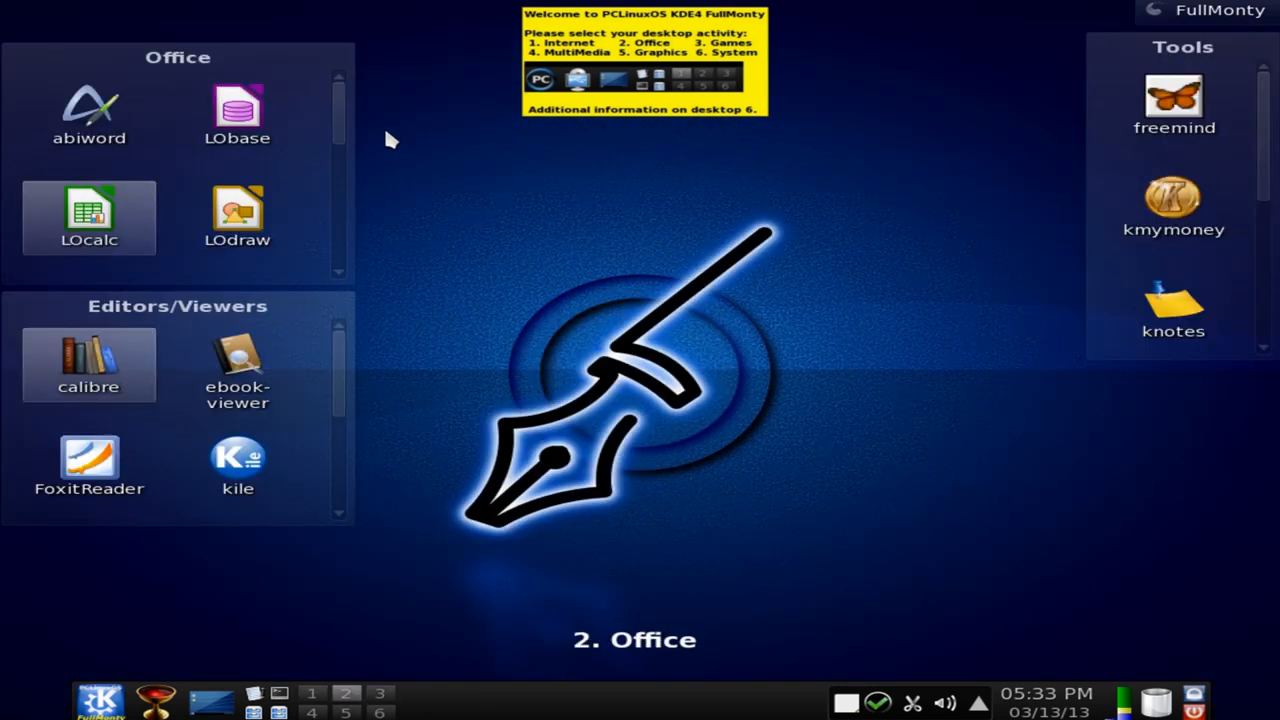
pyautogui.scroll(-3)
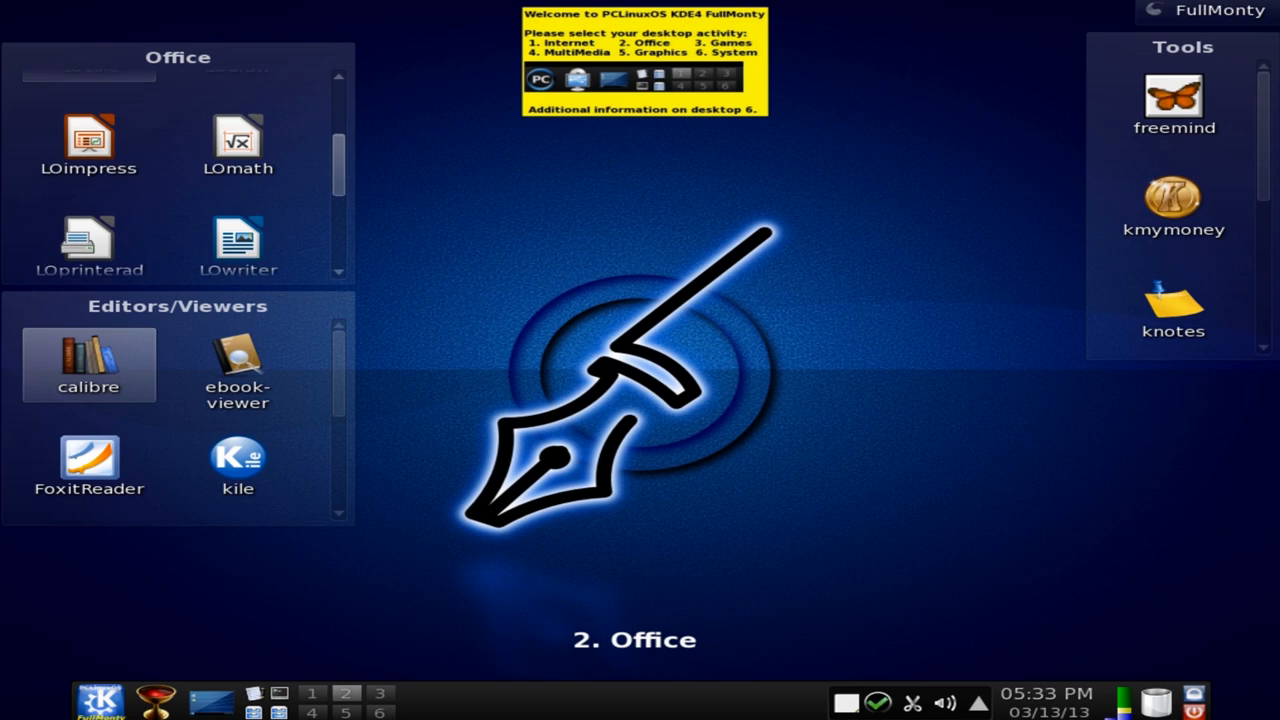
pyautogui.scroll(-3)
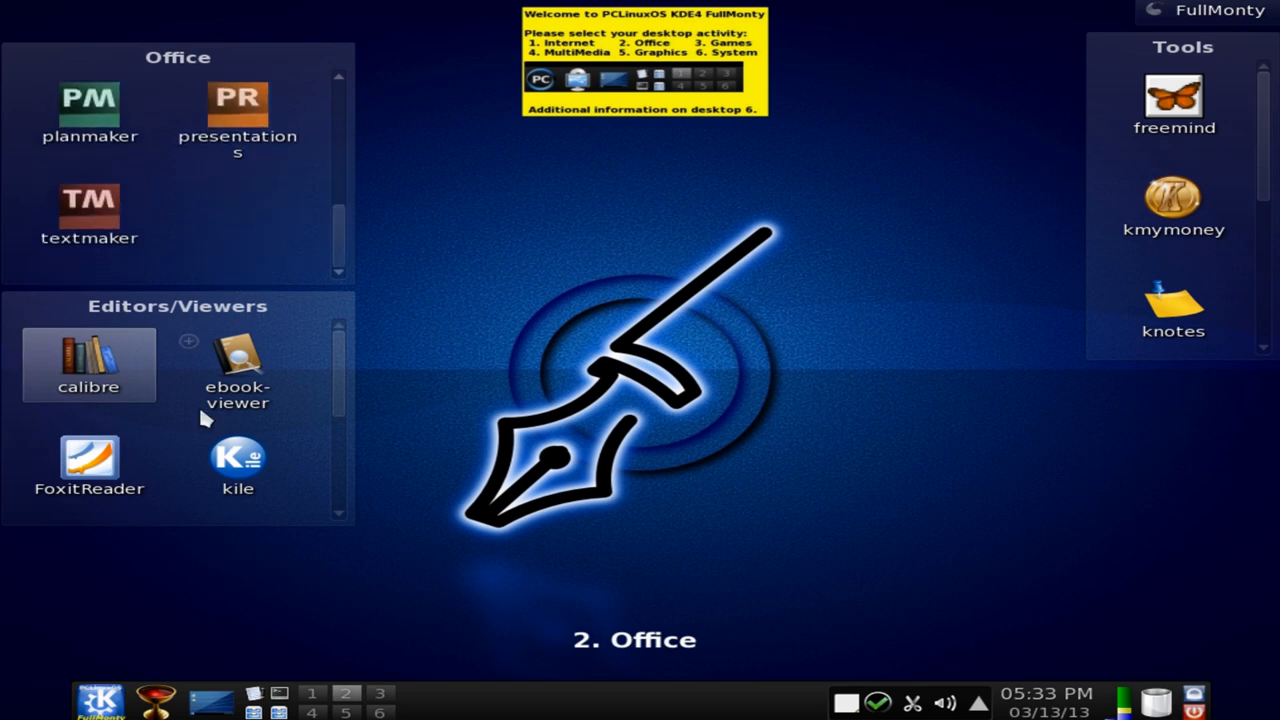
pyautogui.moveTo(344, 368)
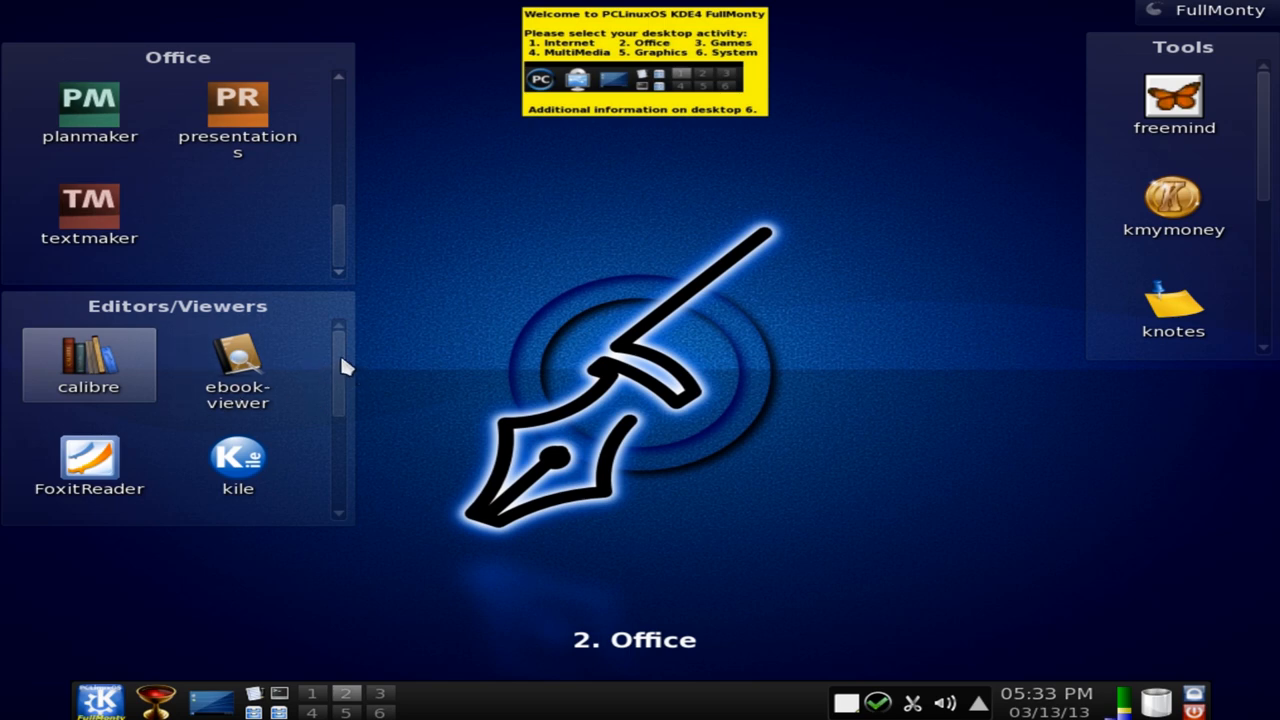
pyautogui.scroll(-3)
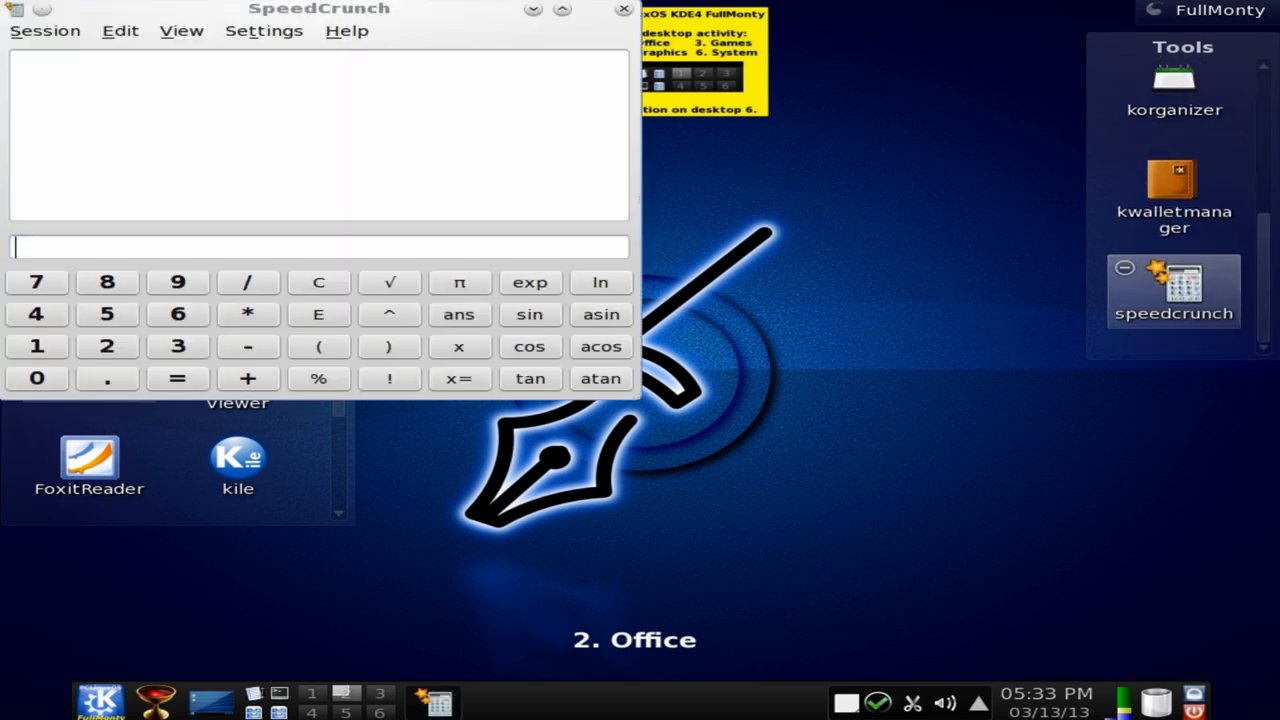
pyautogui.click(620, 8)
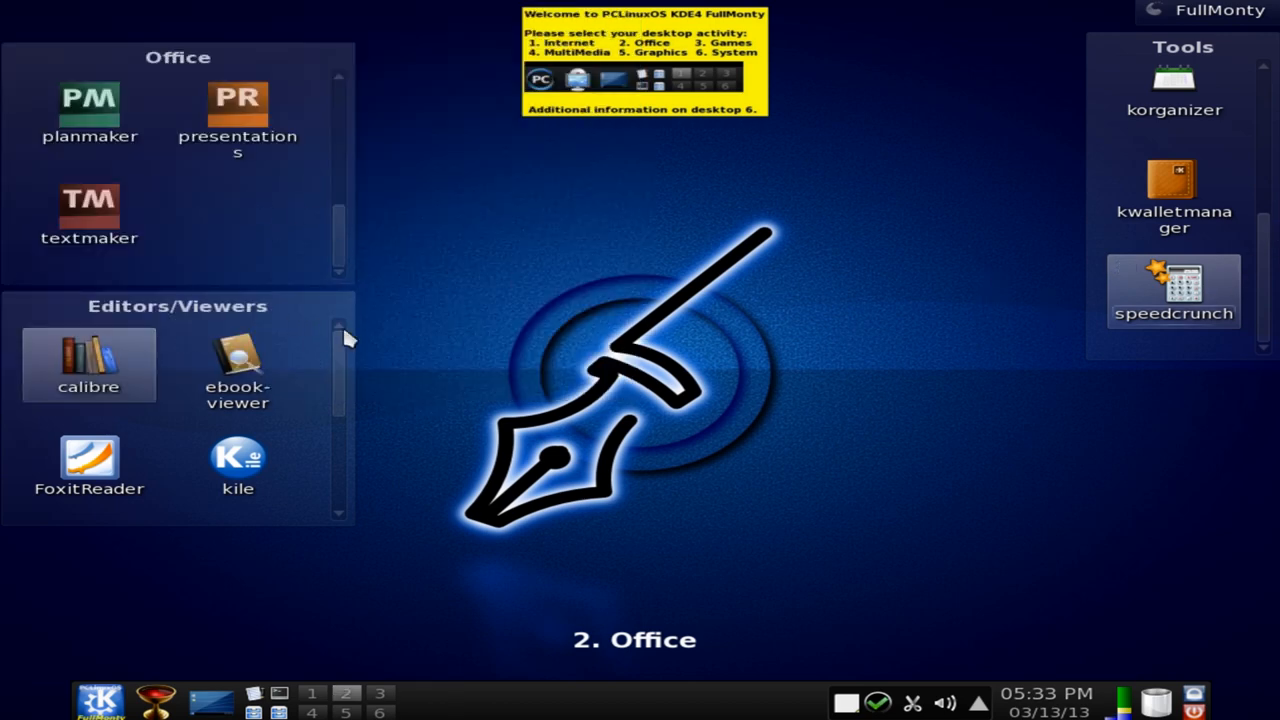
pyautogui.moveTo(872, 502)
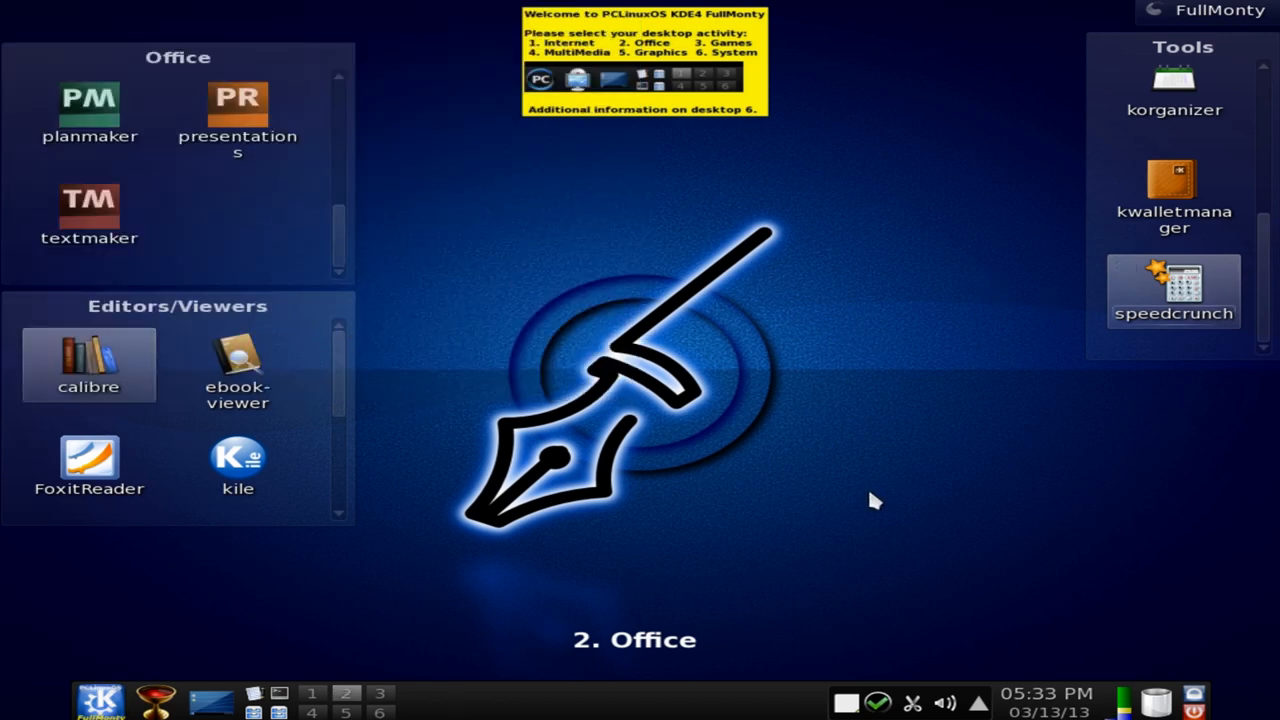
pyautogui.moveTo(862, 396)
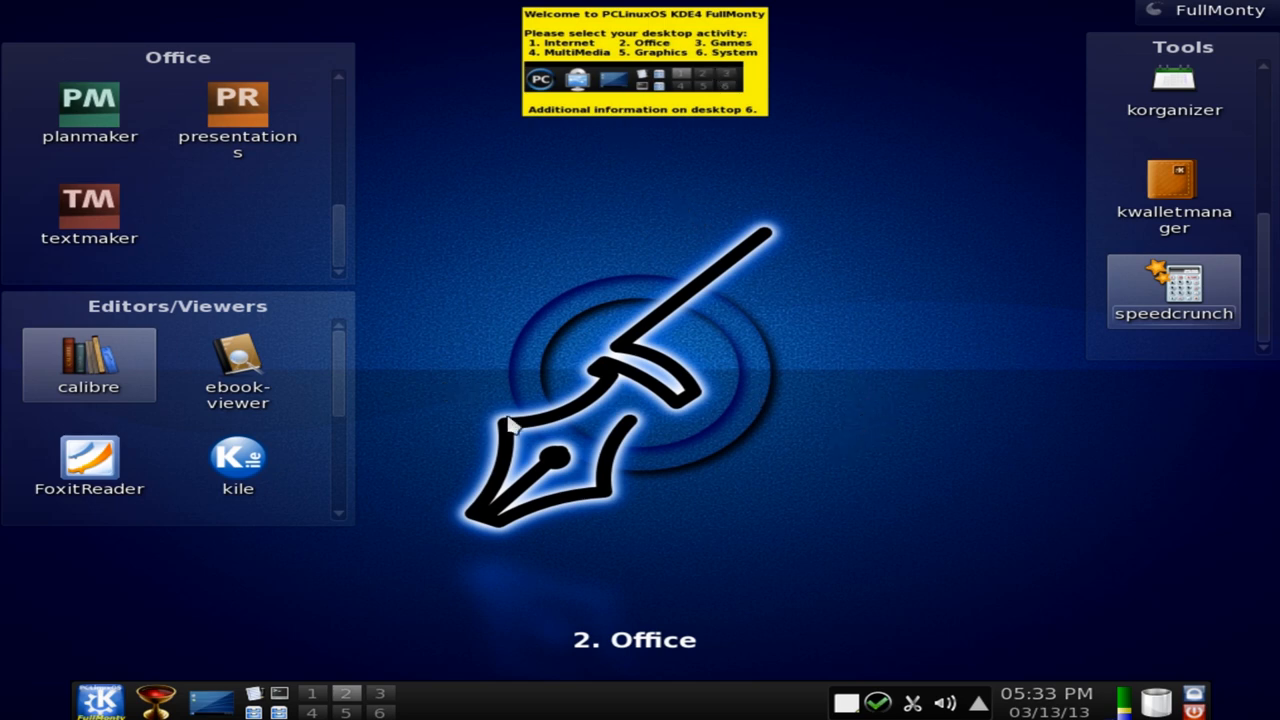
pyautogui.click(372, 692)
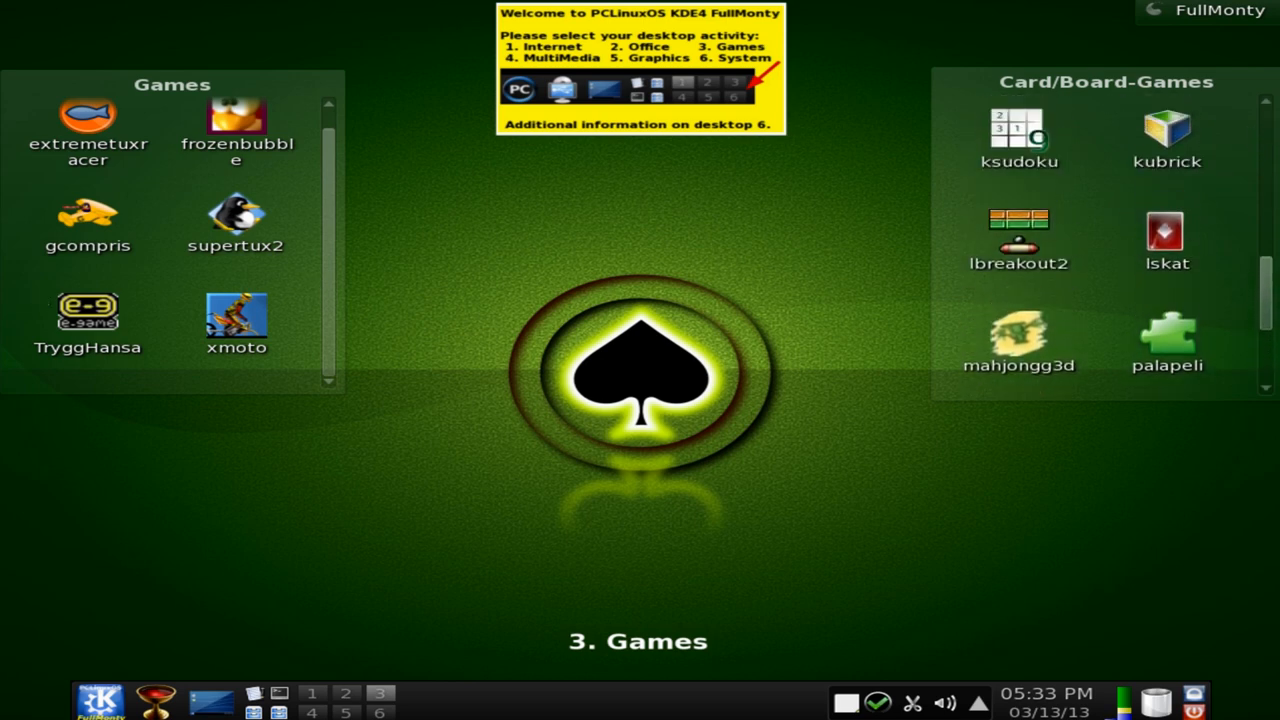
# Scroll the Card/Board-Games list, launch freecell, then move to the MultiMedia desktop
pyautogui.scroll(-3)
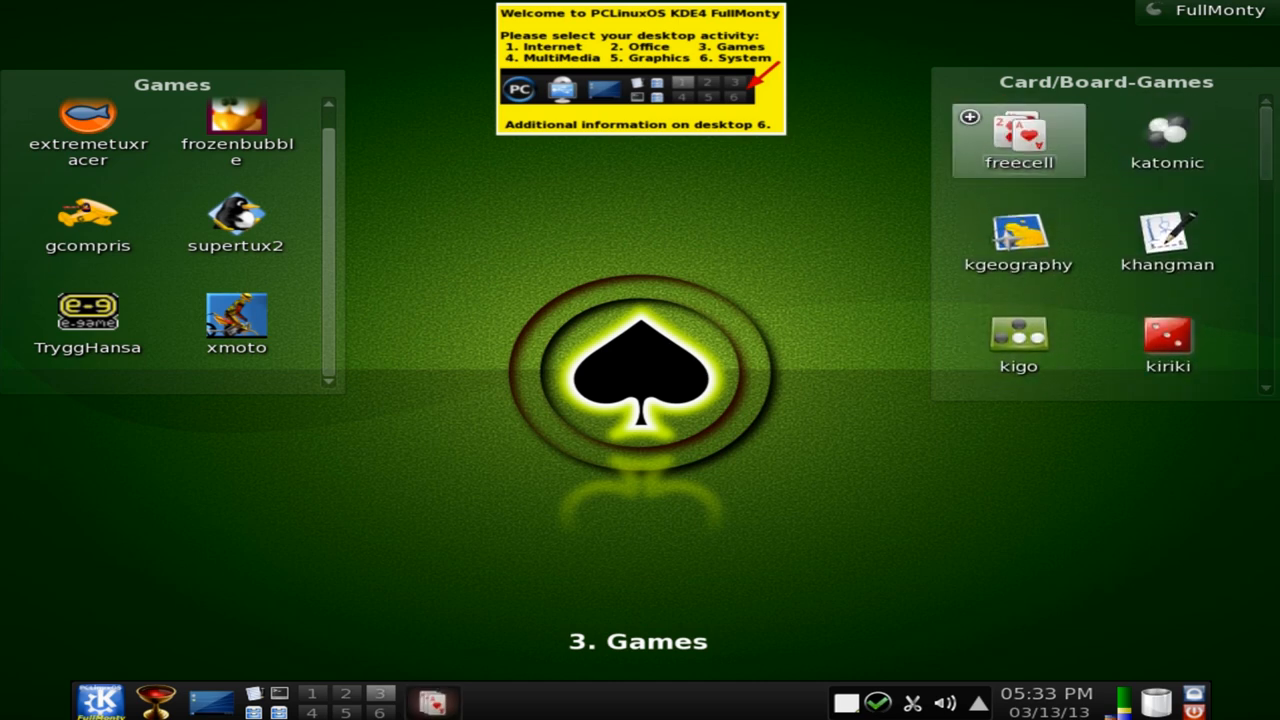
pyautogui.doubleClick(1020, 130)
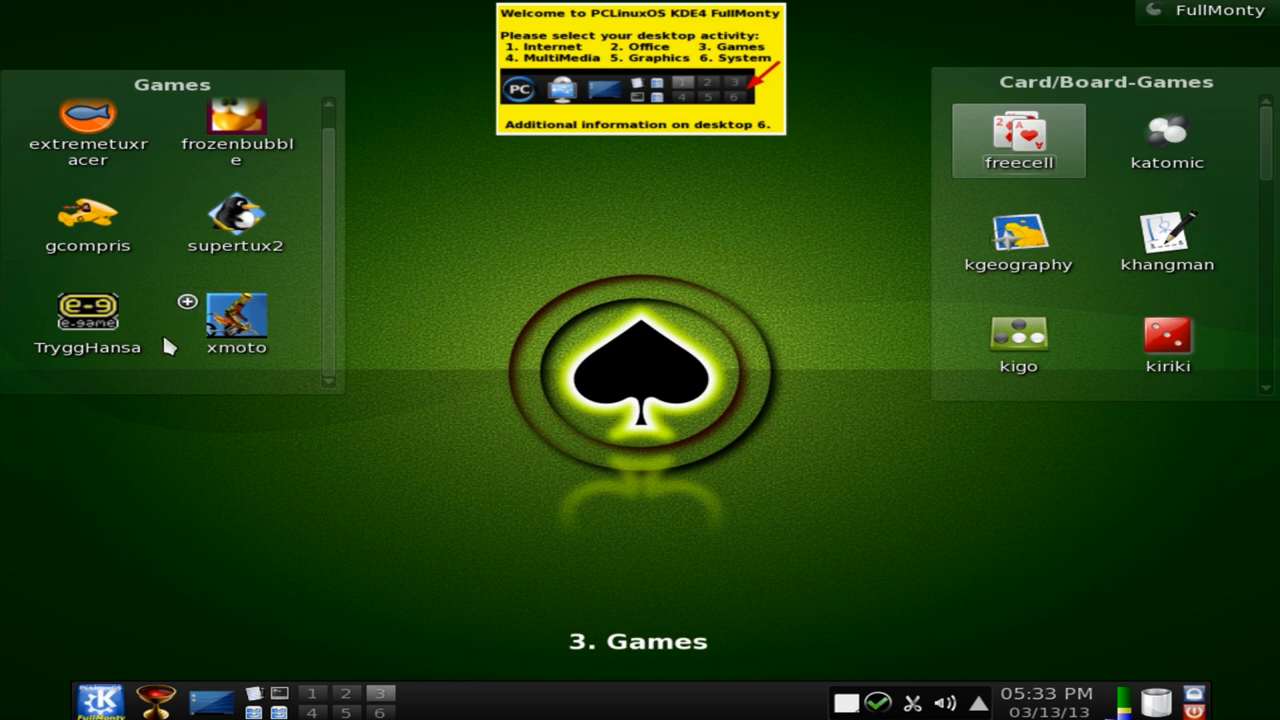
pyautogui.click(316, 712)
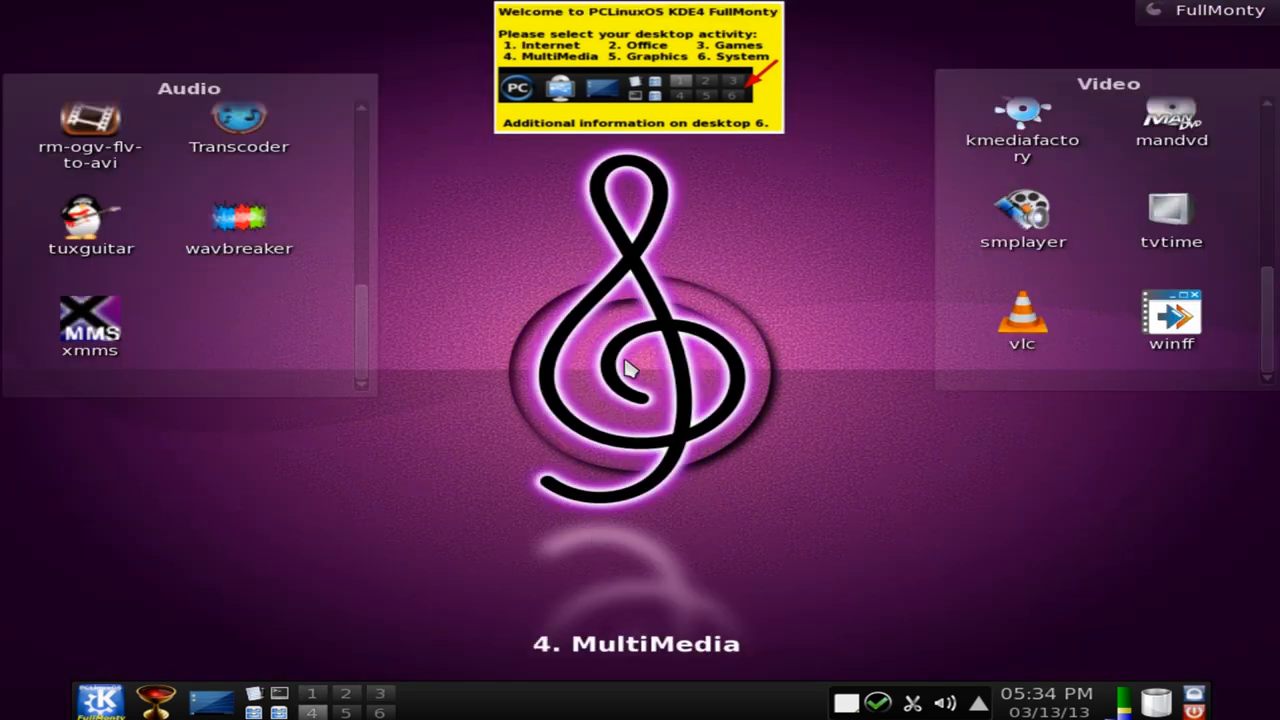
pyautogui.moveTo(374, 176)
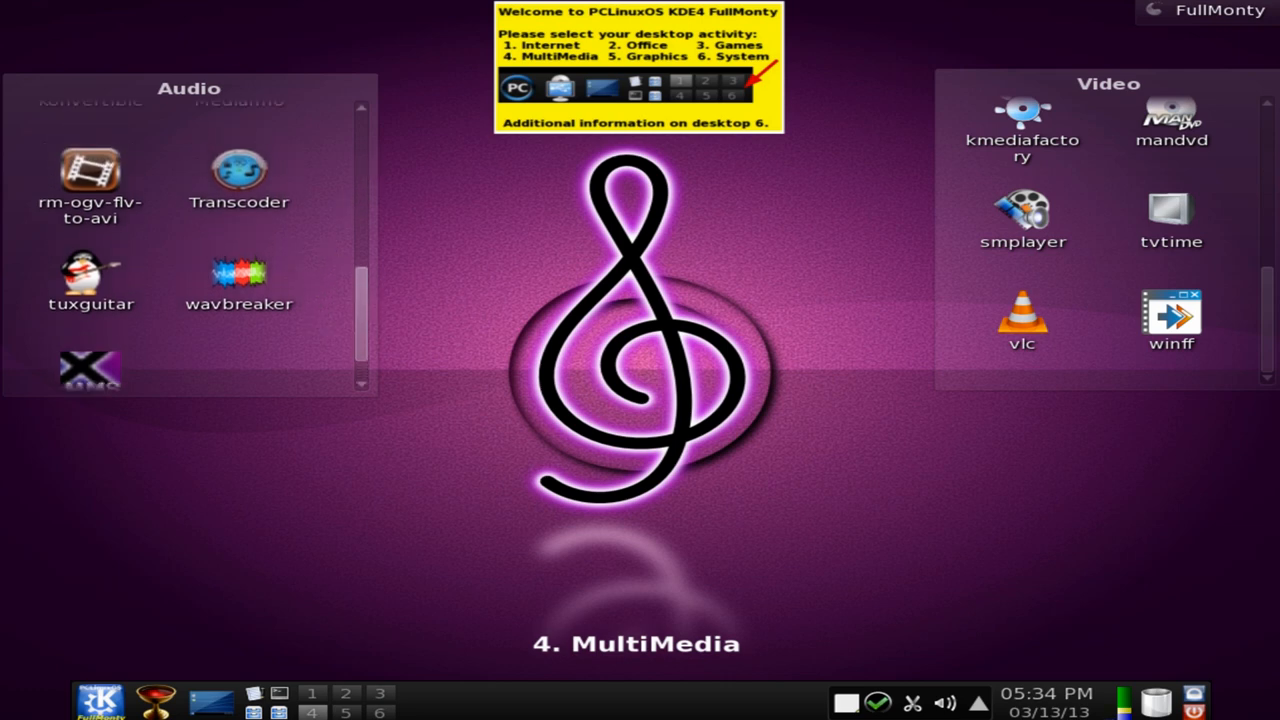
# Scroll the MultiMedia Audio list and launch Audacity
pyautogui.scroll(-3)
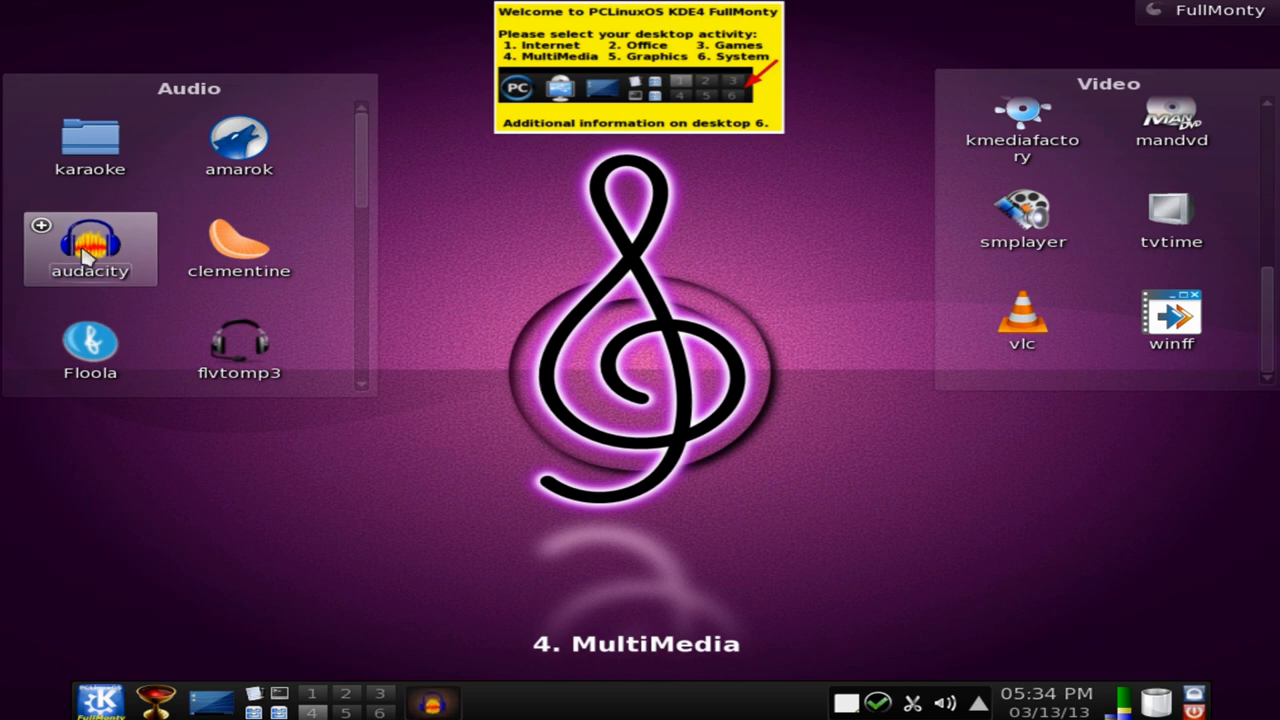
pyautogui.doubleClick(90, 240)
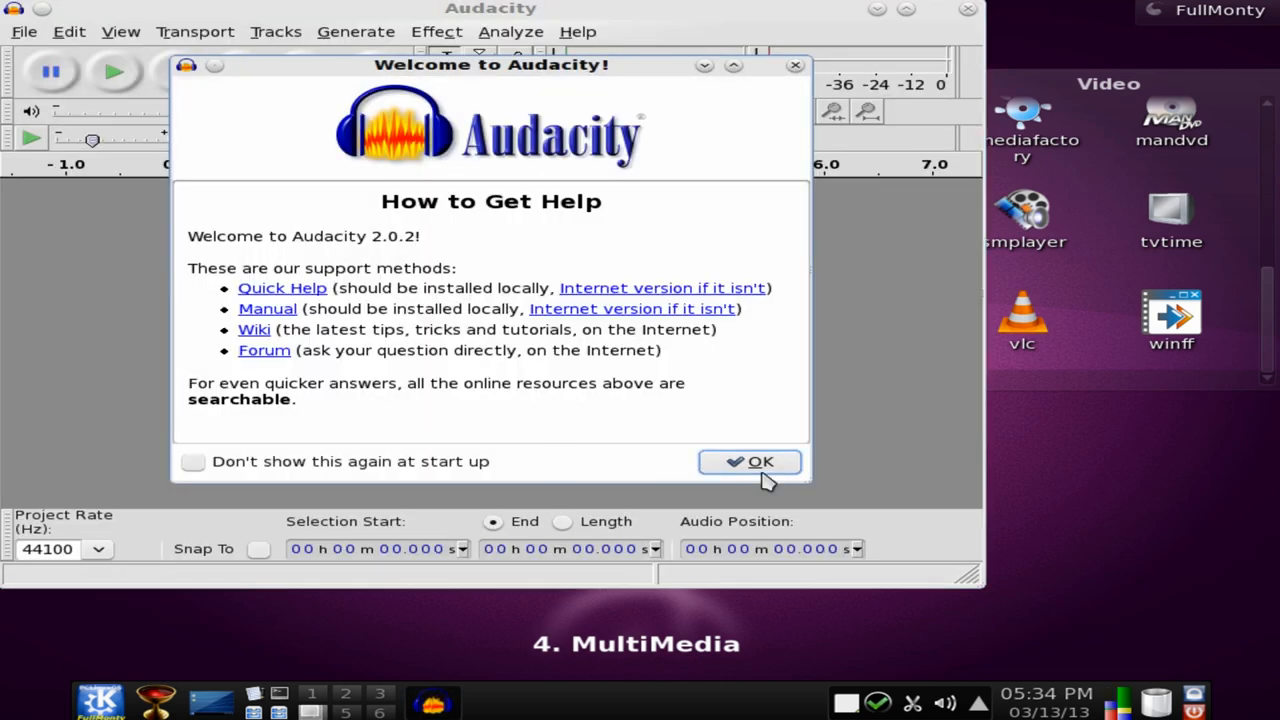
# Dismiss the 'Welcome to Audacity!' dialog and quit Audacity
pyautogui.click(752, 462)
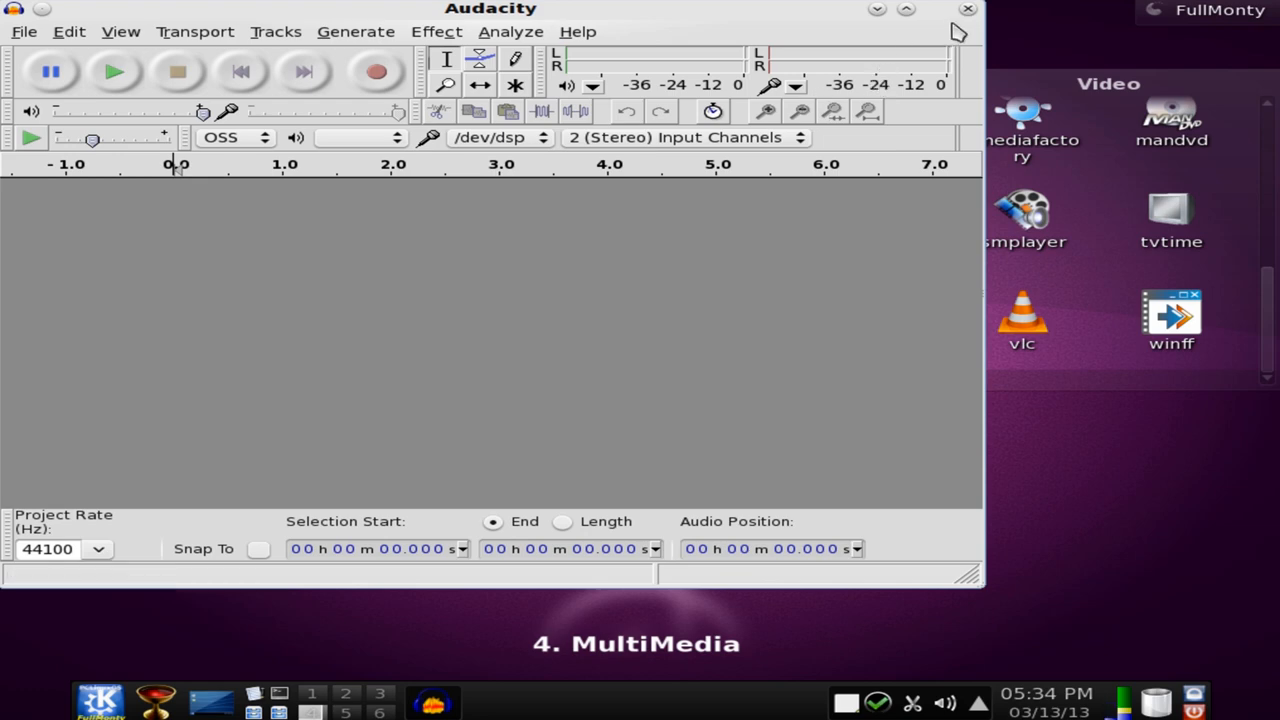
pyautogui.click(964, 10)
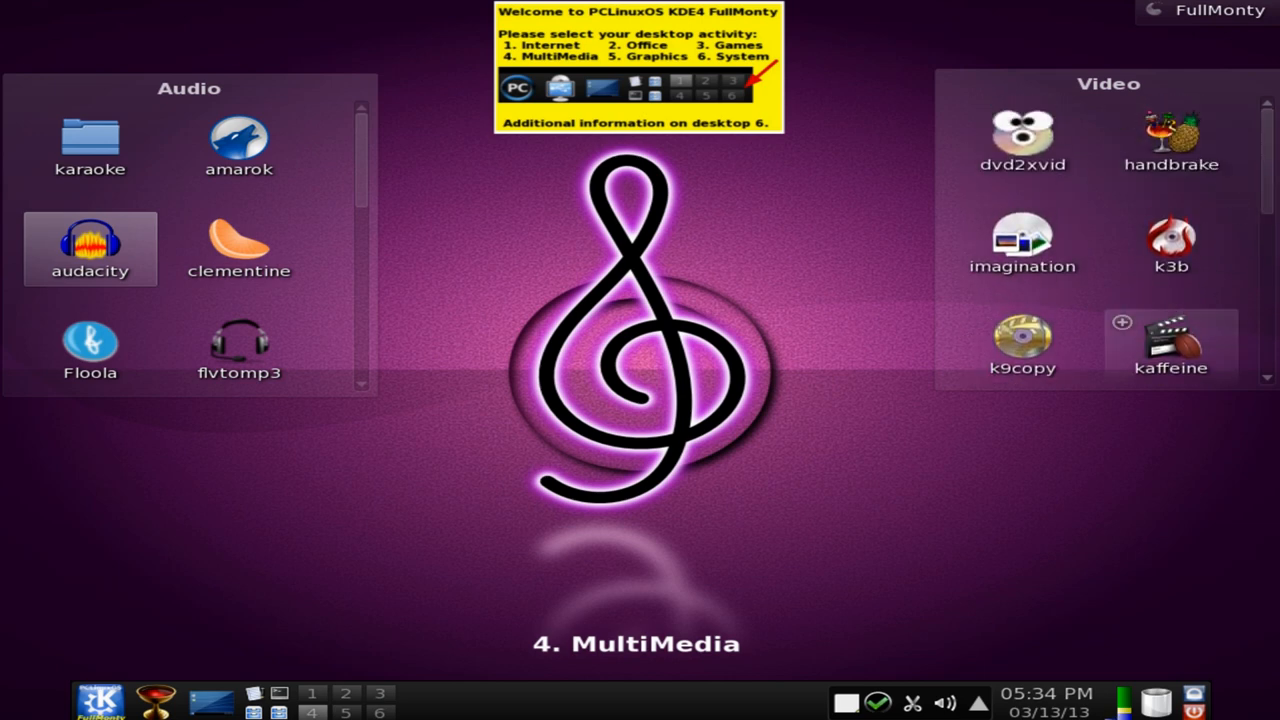
pyautogui.moveTo(218, 572)
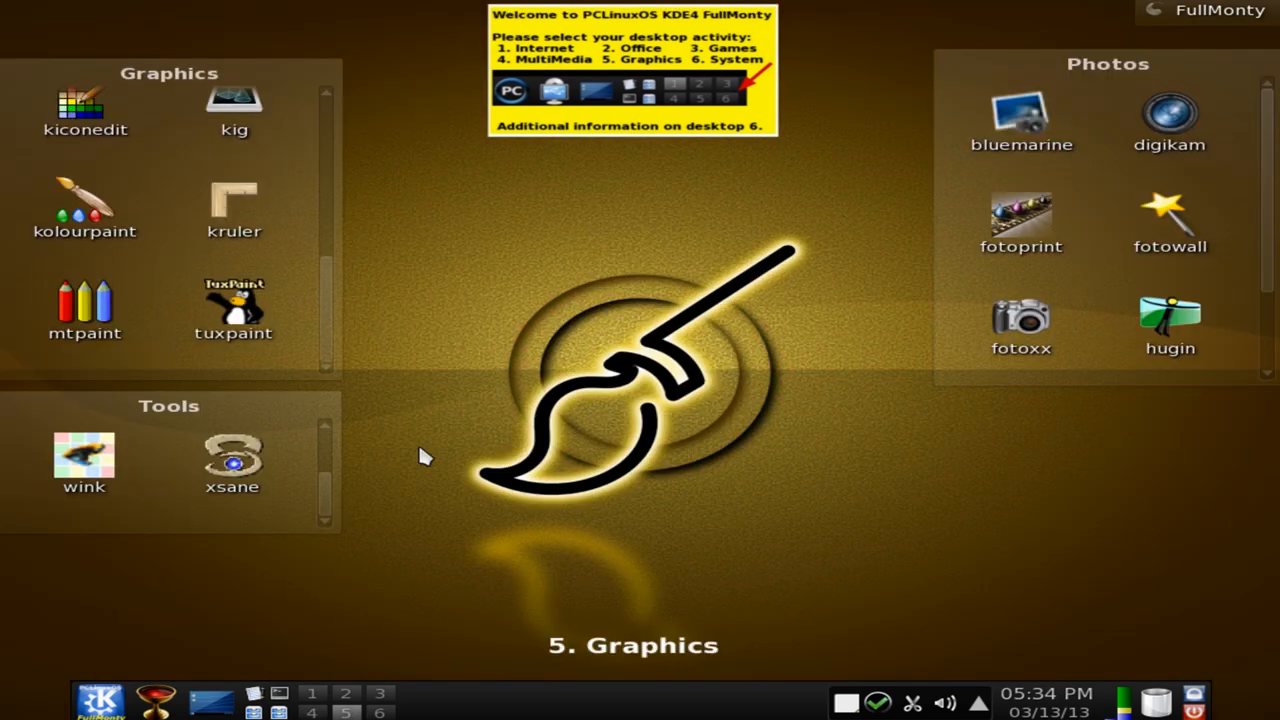
pyautogui.moveTo(340, 330)
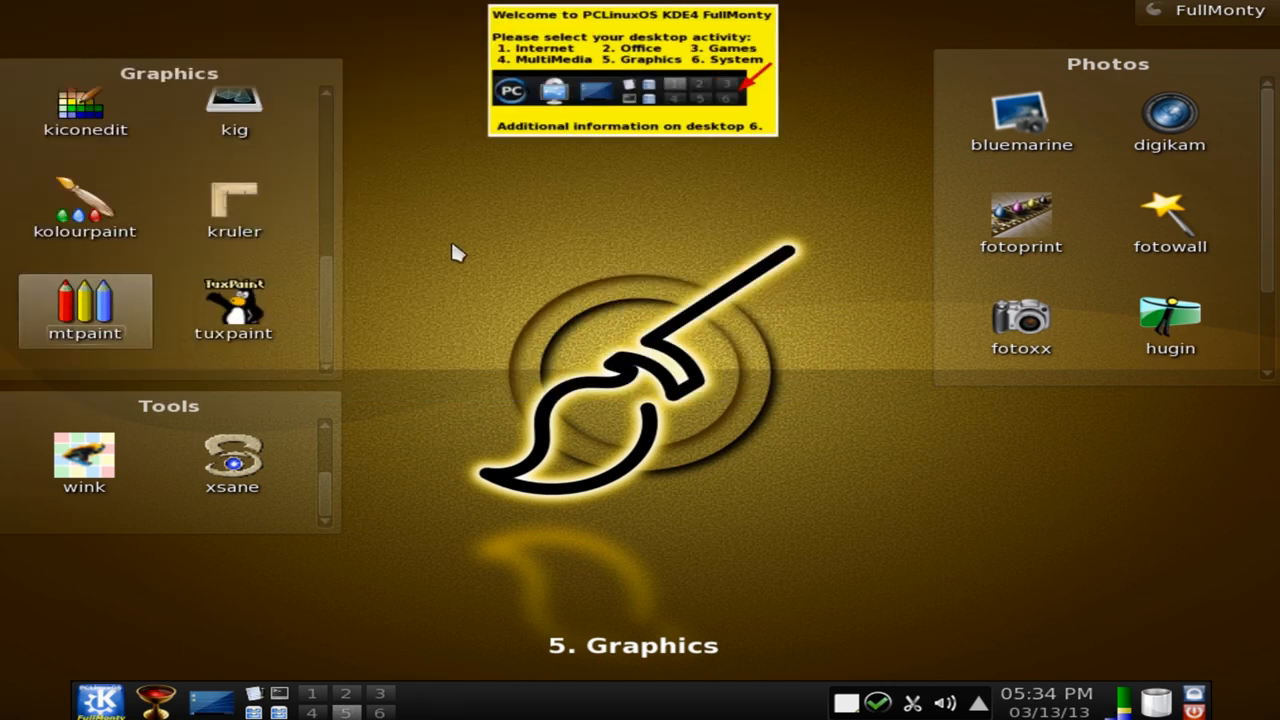
# Scroll the Graphics and Photos lists to reveal GIMP, Blender, Picasa and others
pyautogui.scroll(-3)
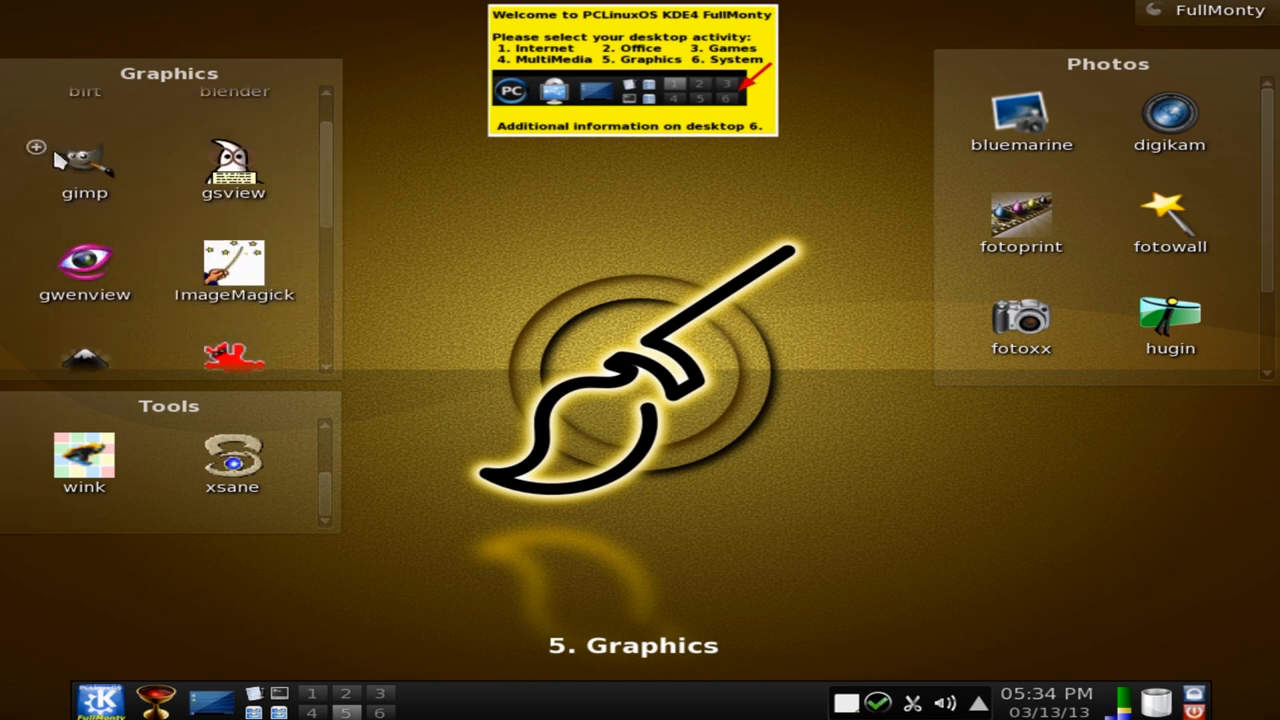
pyautogui.moveTo(328, 236)
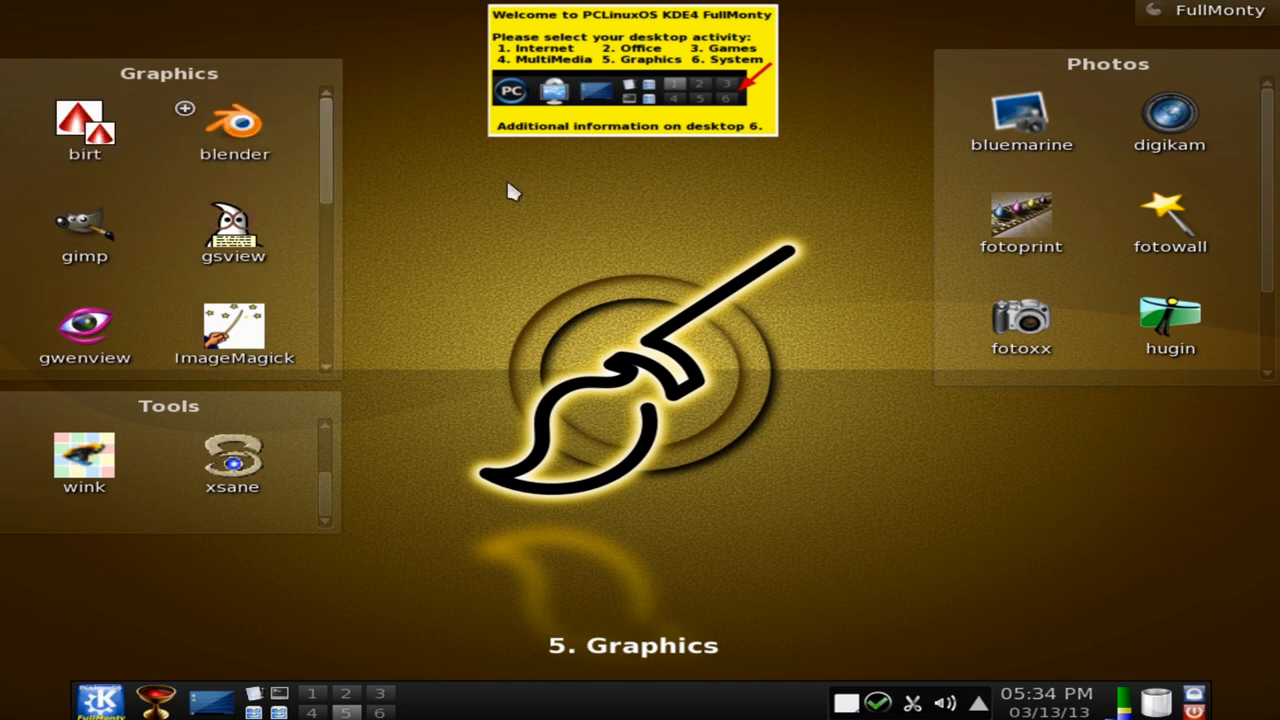
pyautogui.scroll(-3)
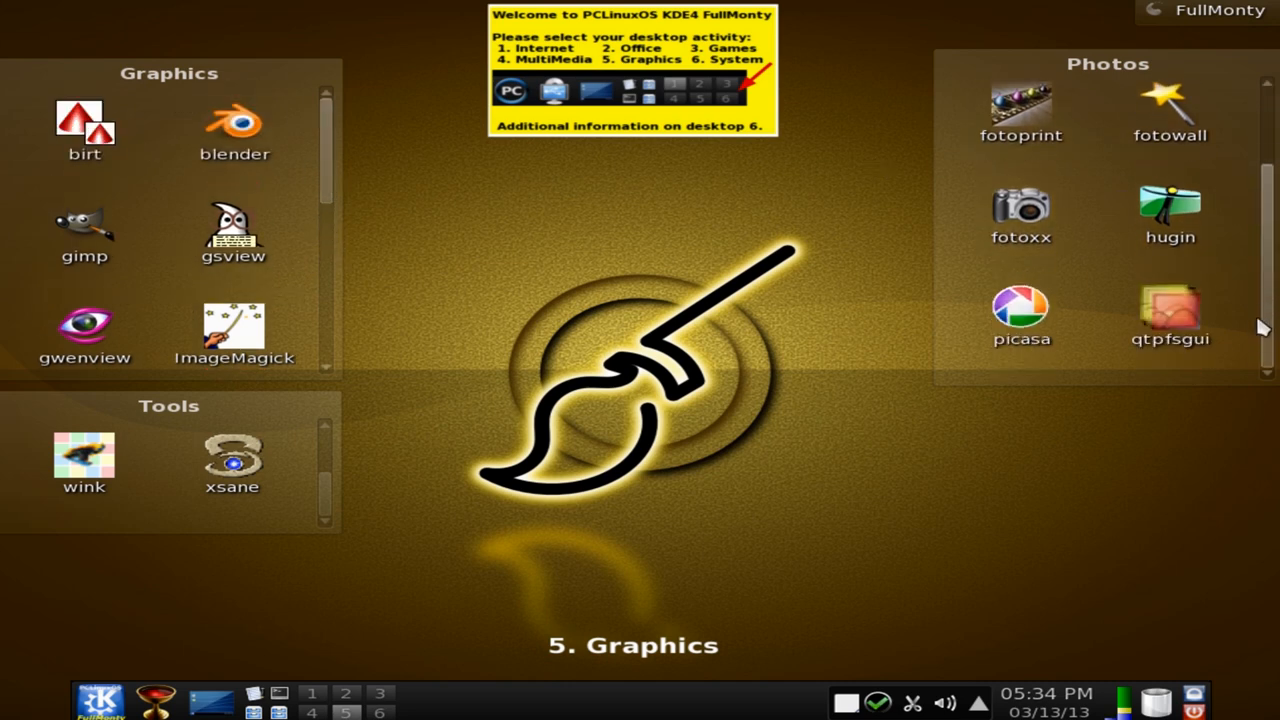
pyautogui.moveTo(520, 672)
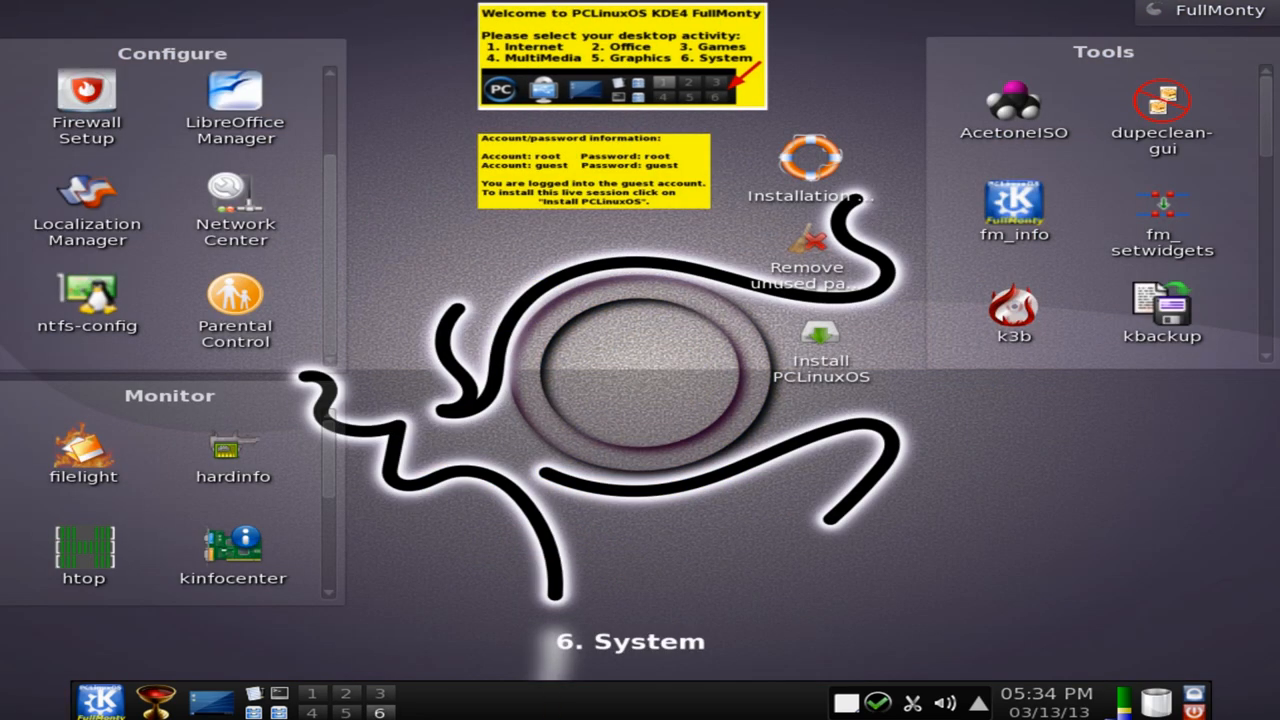
pyautogui.moveTo(84, 96)
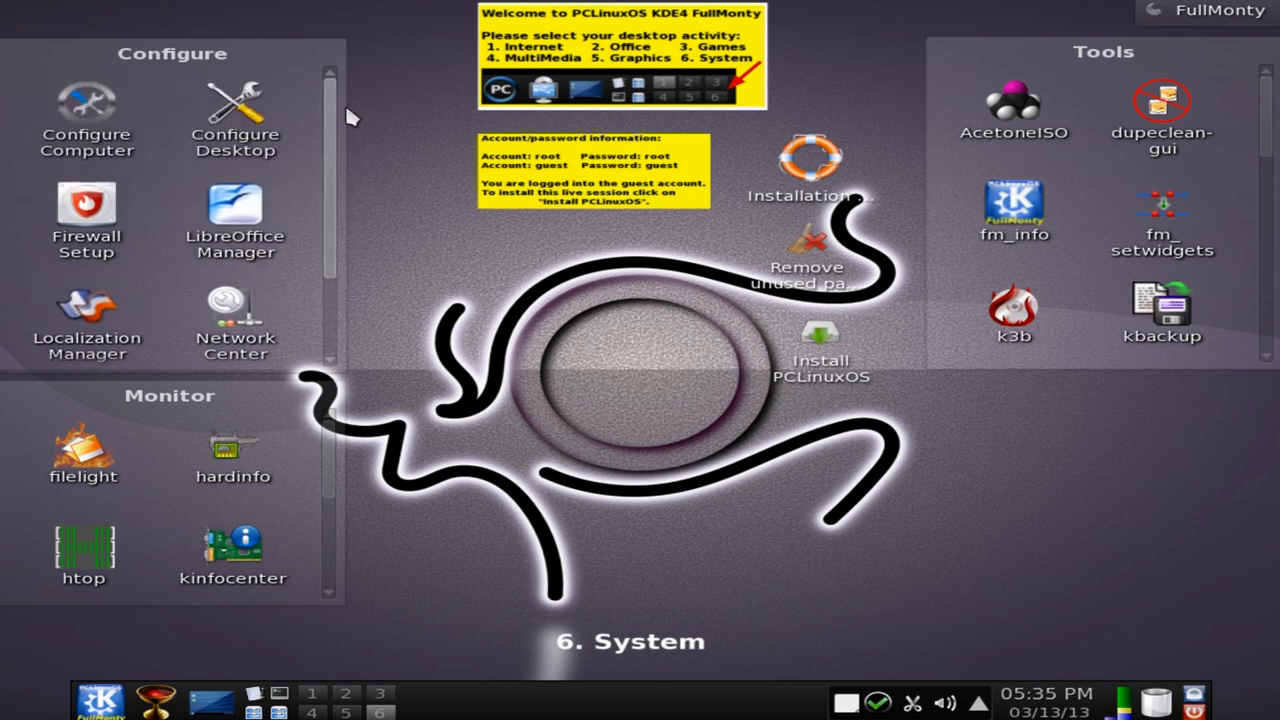
# Scroll the Configure, Monitor and Tools lists to reveal ksysguard, konsole and further applications
pyautogui.scroll(-3)
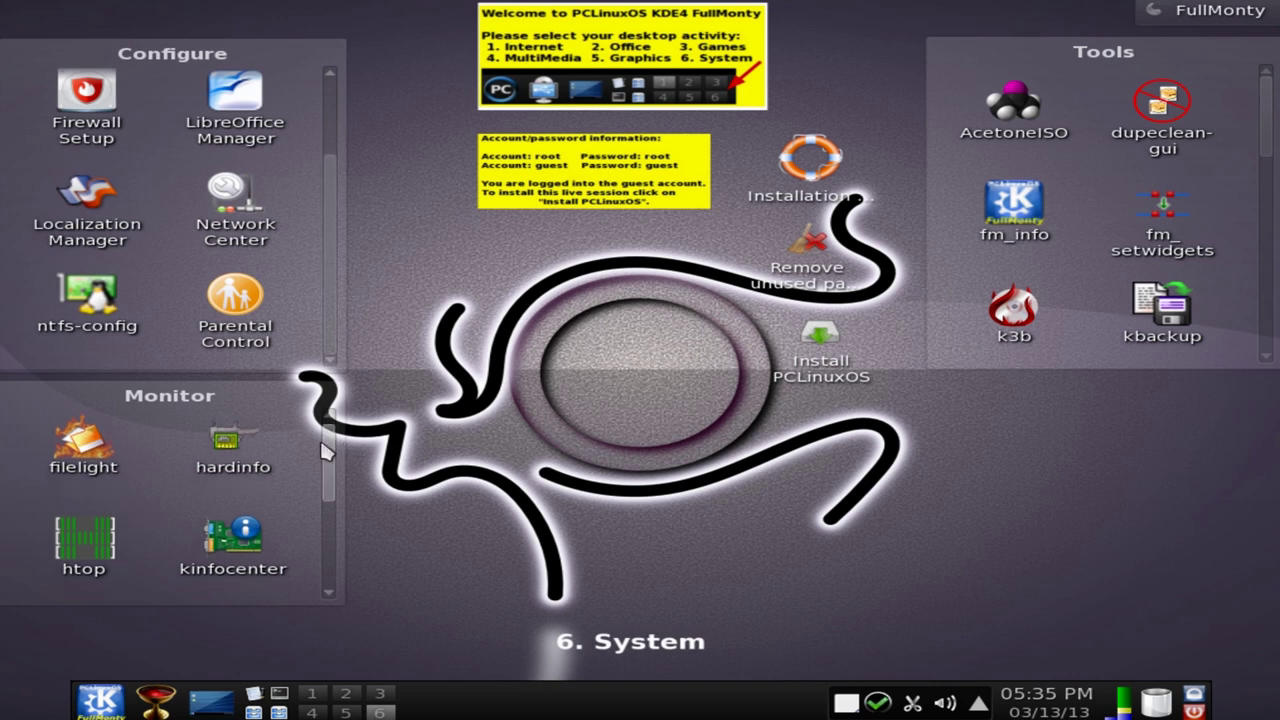
pyautogui.scroll(-3)
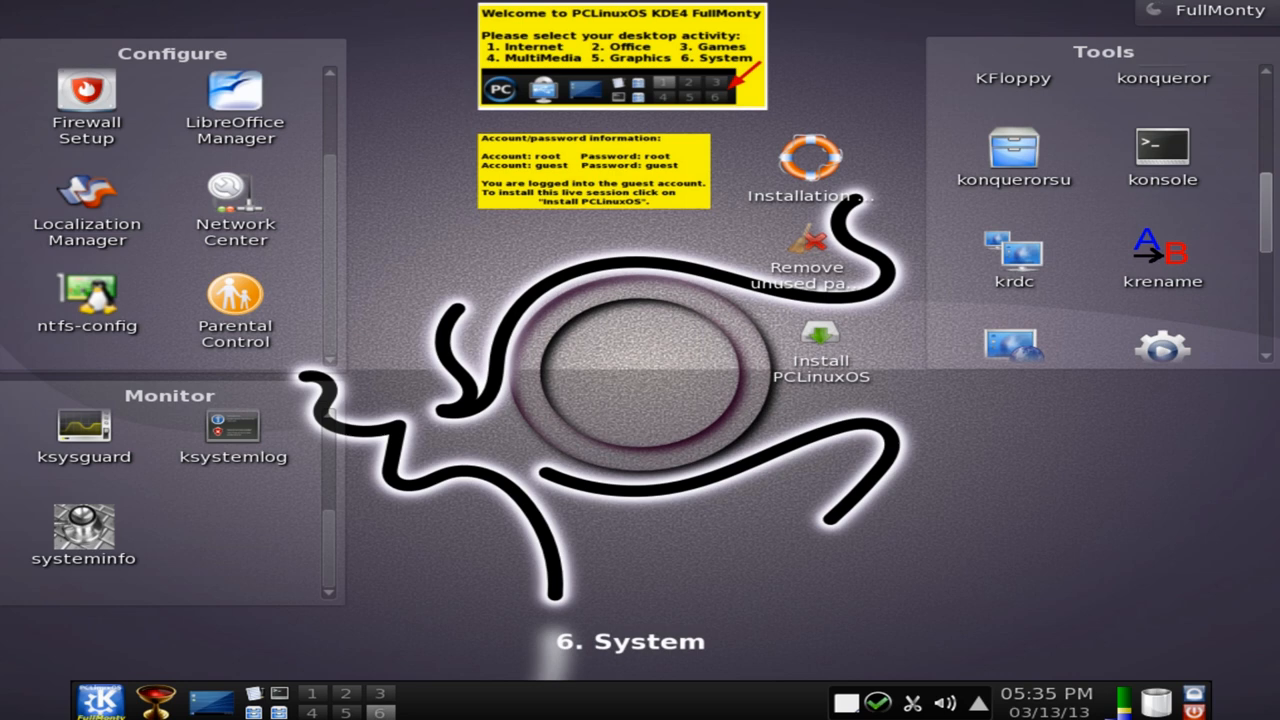
pyautogui.scroll(-3)
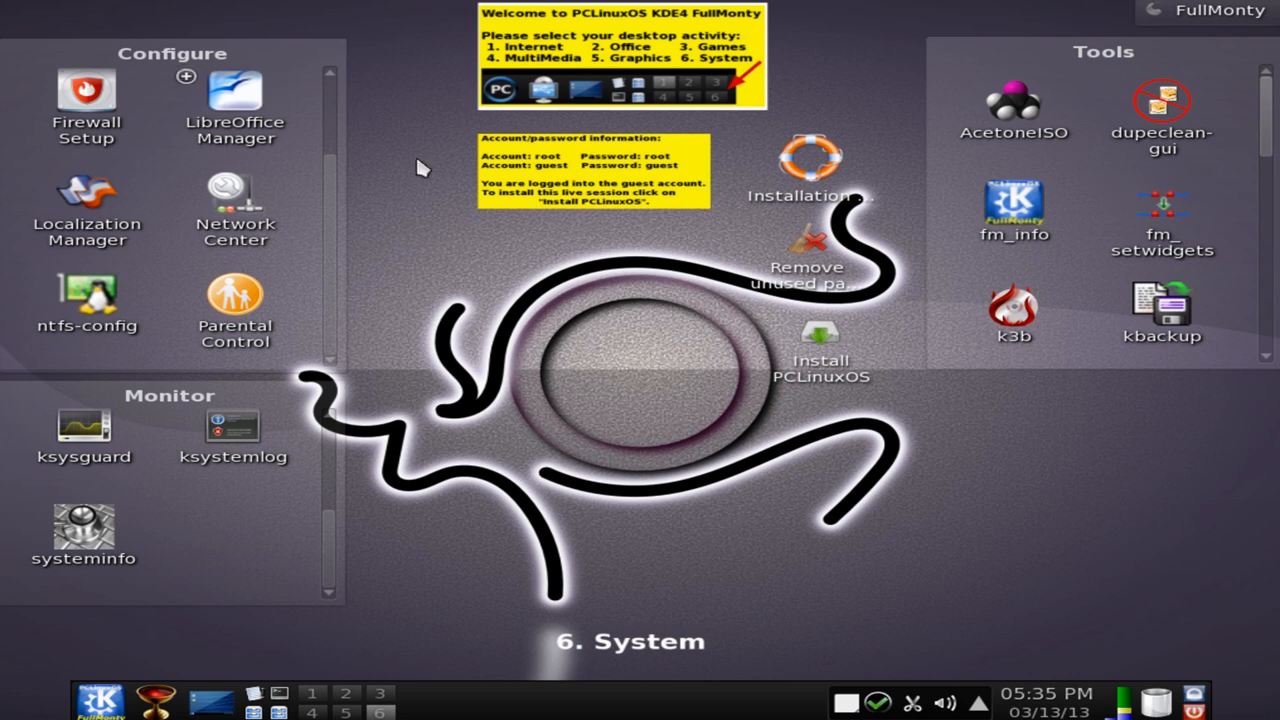
pyautogui.moveTo(636, 372)
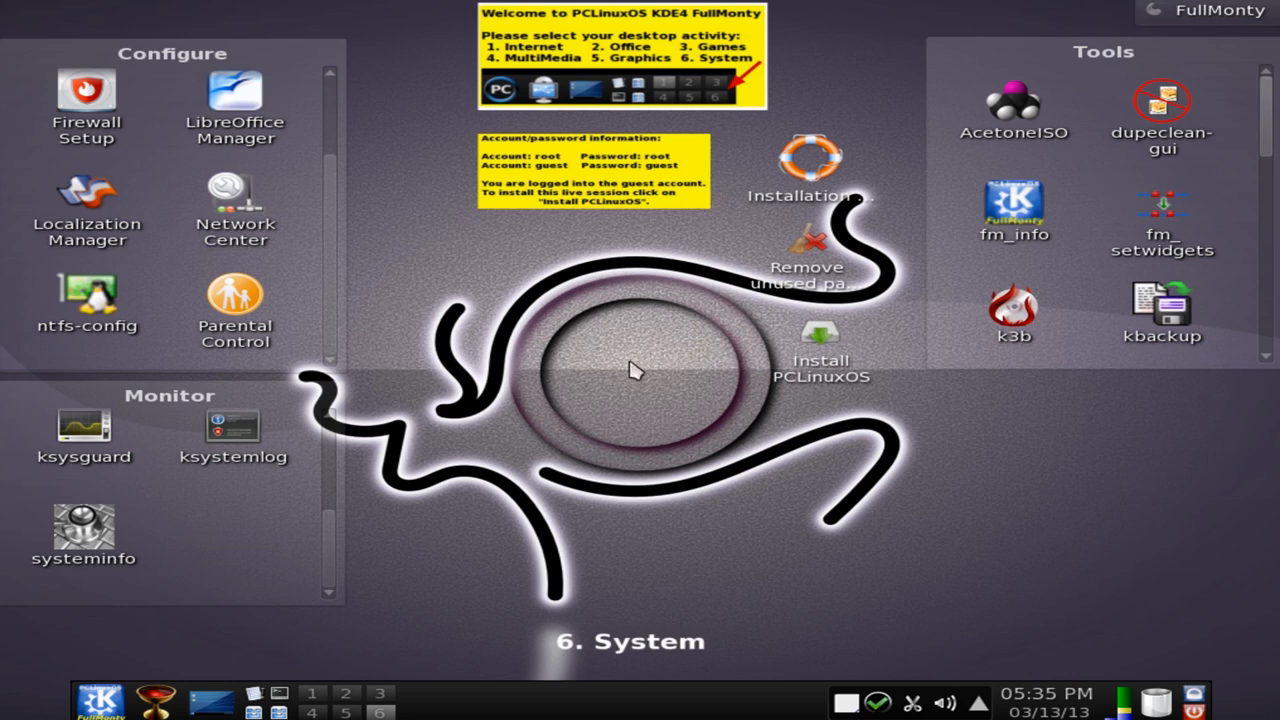
pyautogui.moveTo(572, 460)
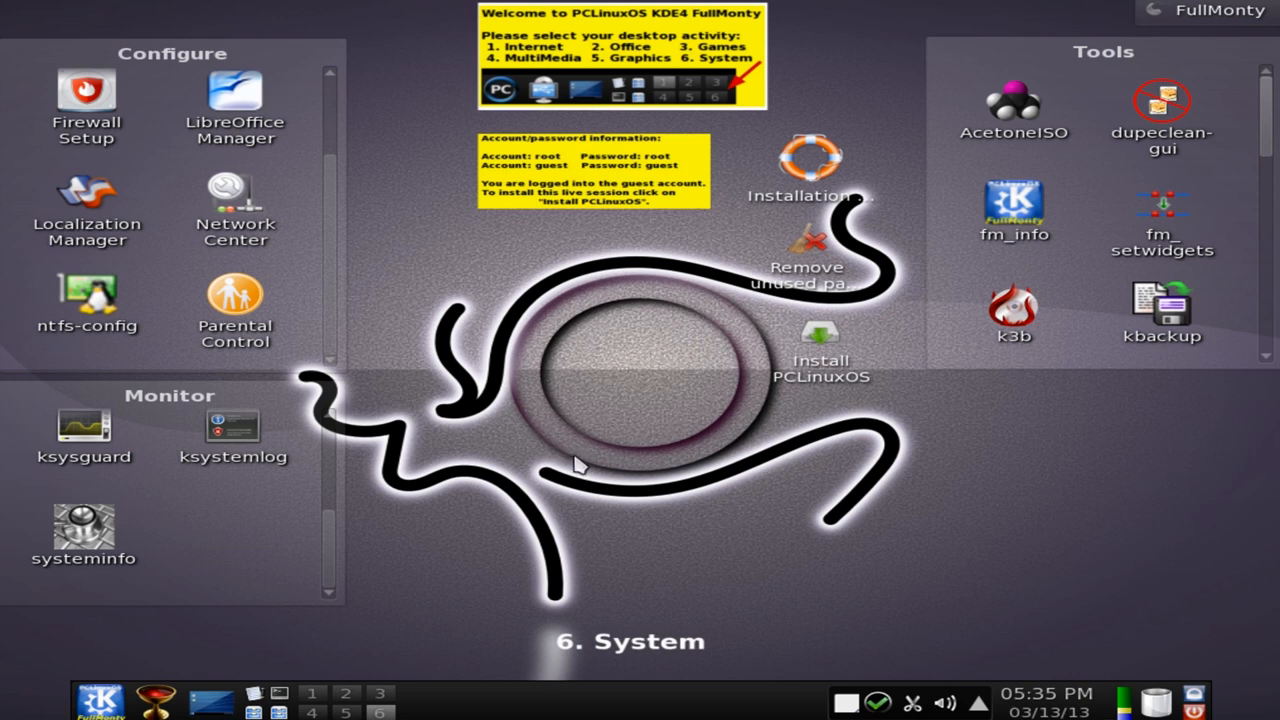
pyautogui.moveTo(500, 596)
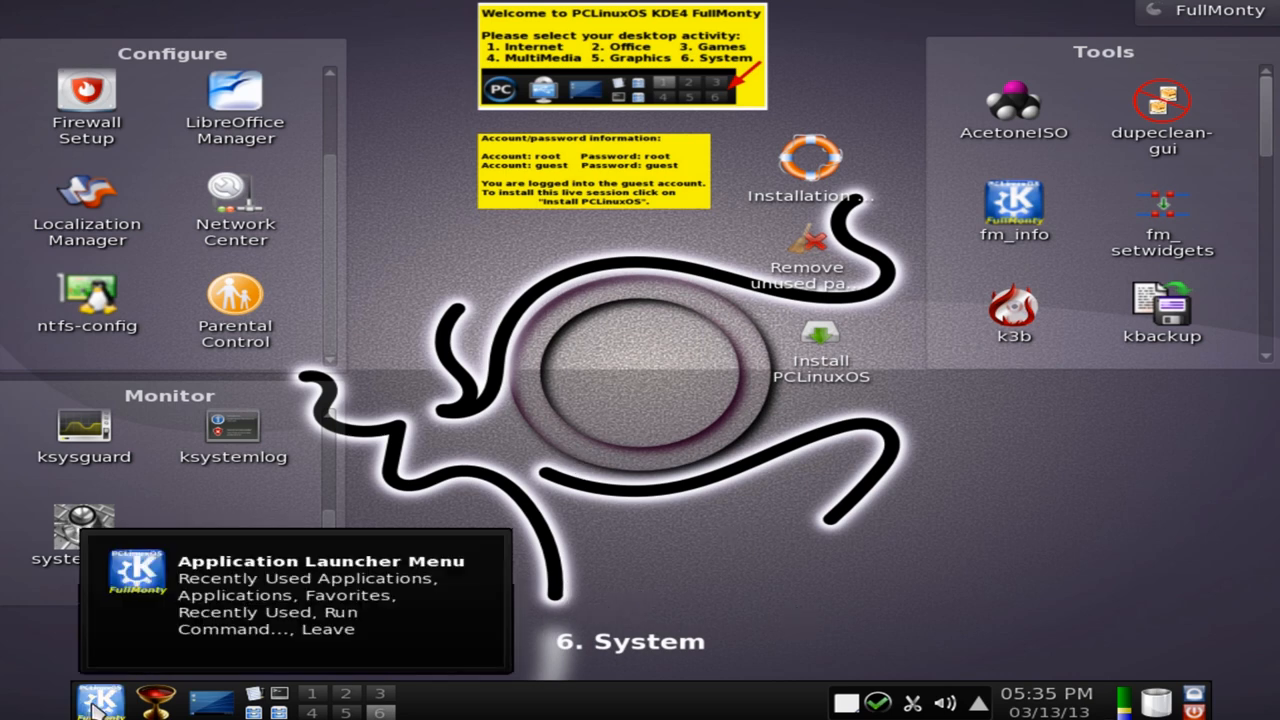
pyautogui.click(96, 700)
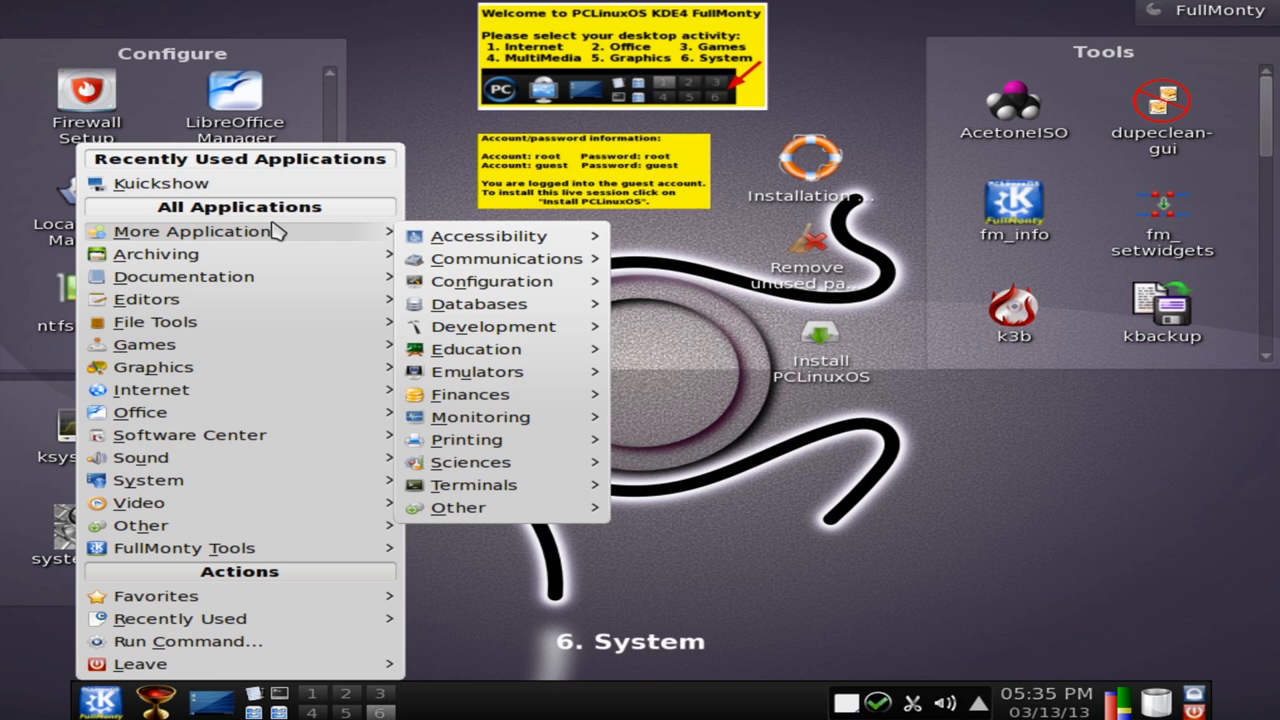
pyautogui.moveTo(320, 238)
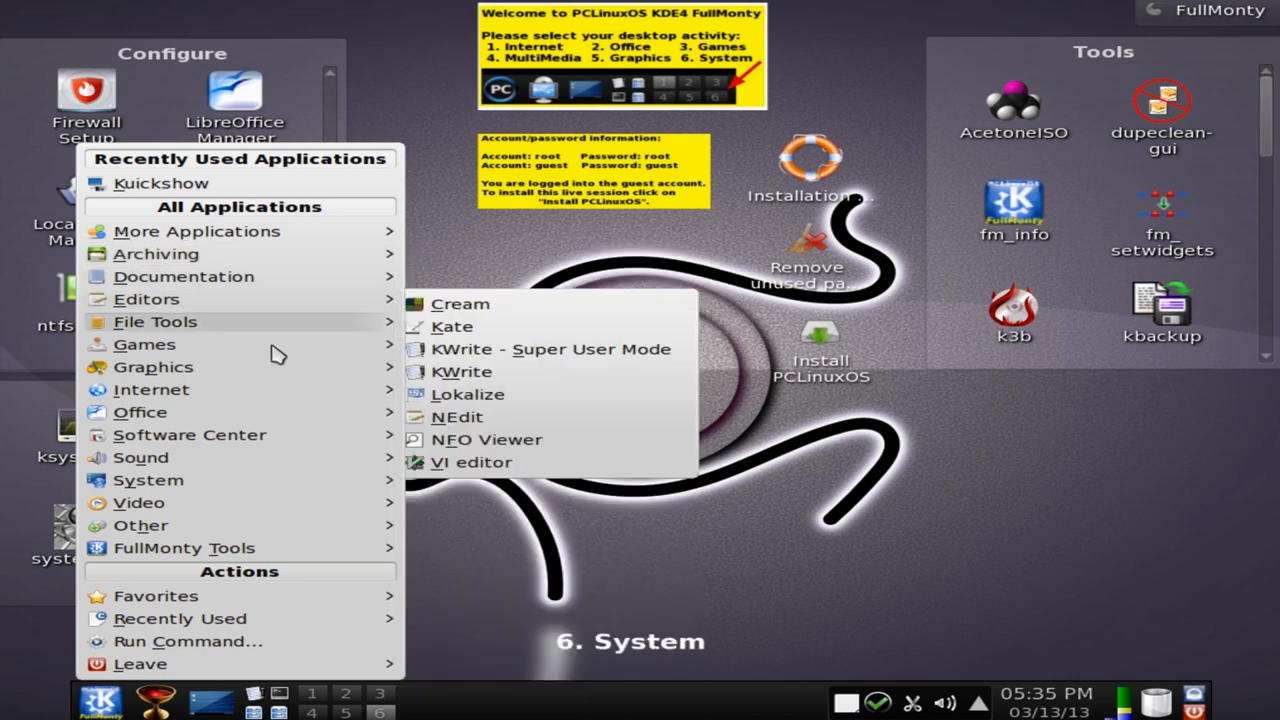
pyautogui.click(154, 368)
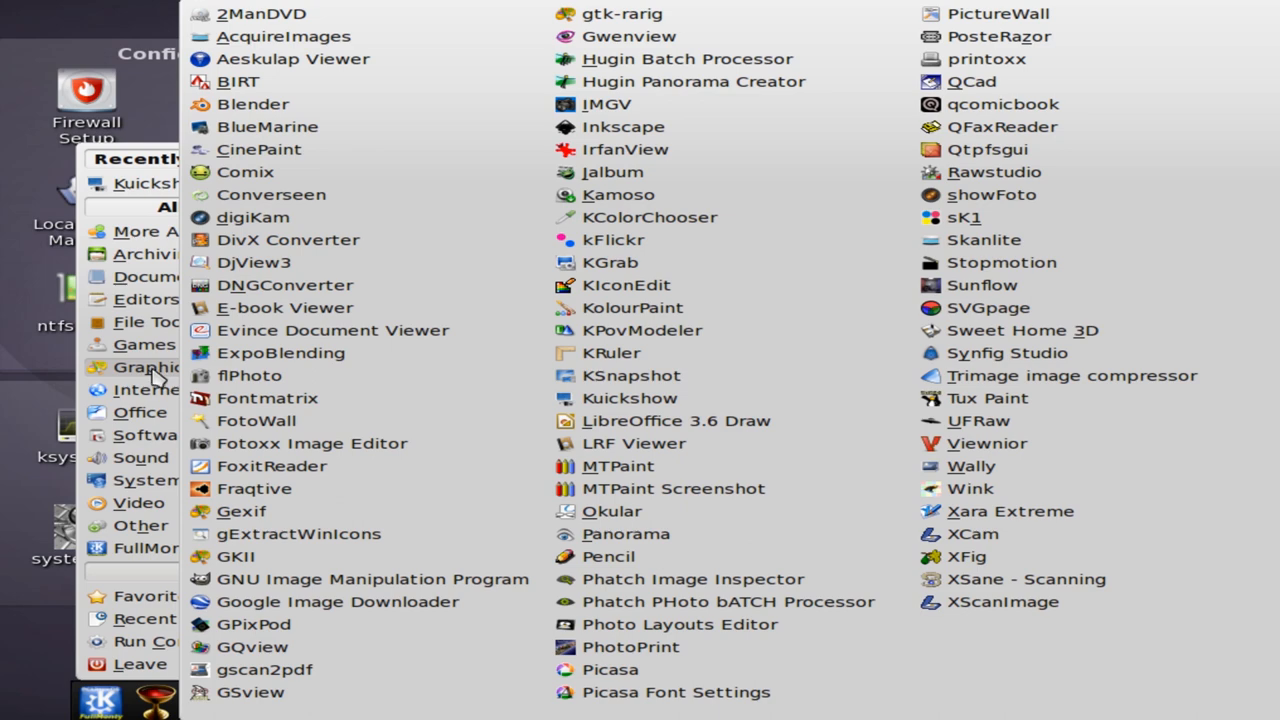
pyautogui.click(150, 388)
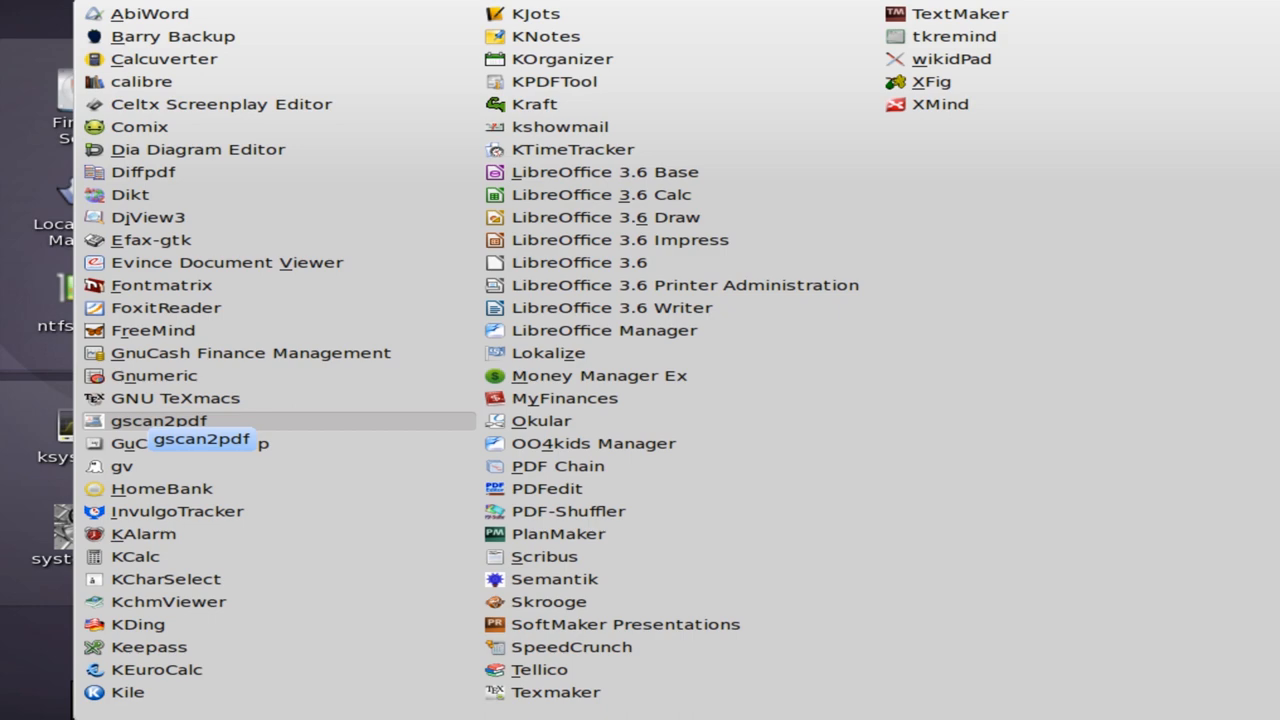
pyautogui.moveTo(4, 498)
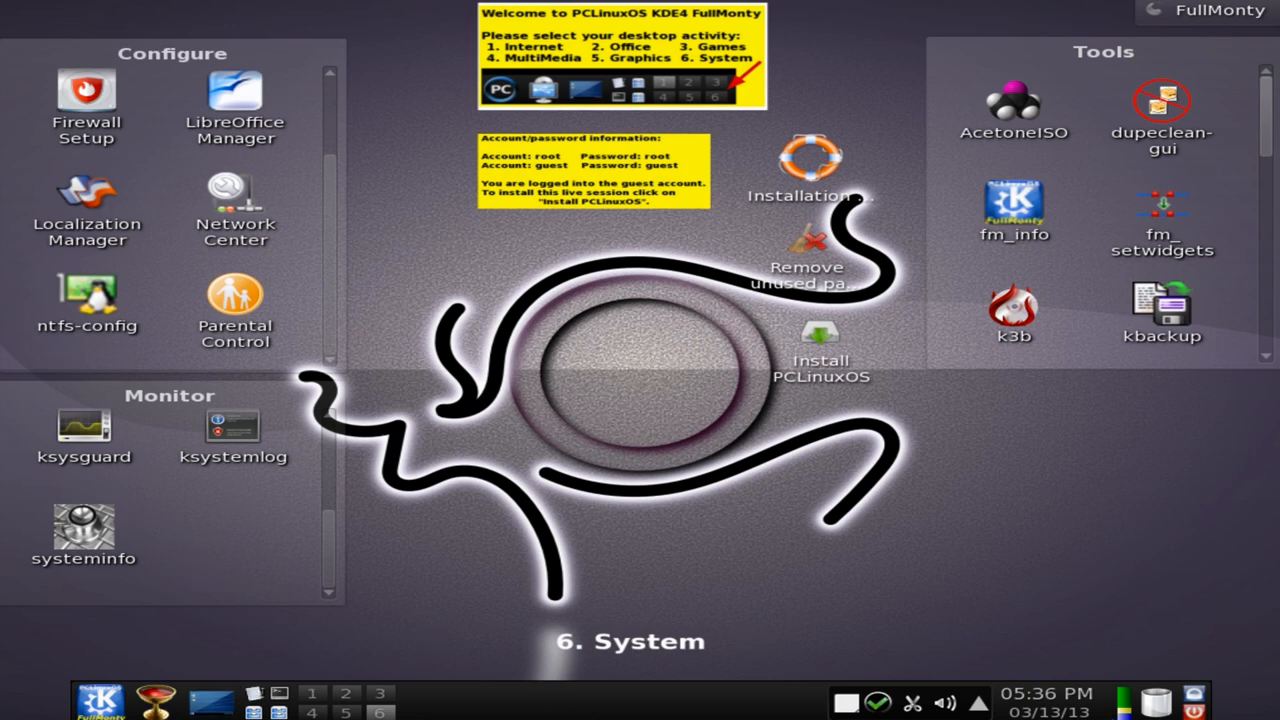
pyautogui.click(96, 698)
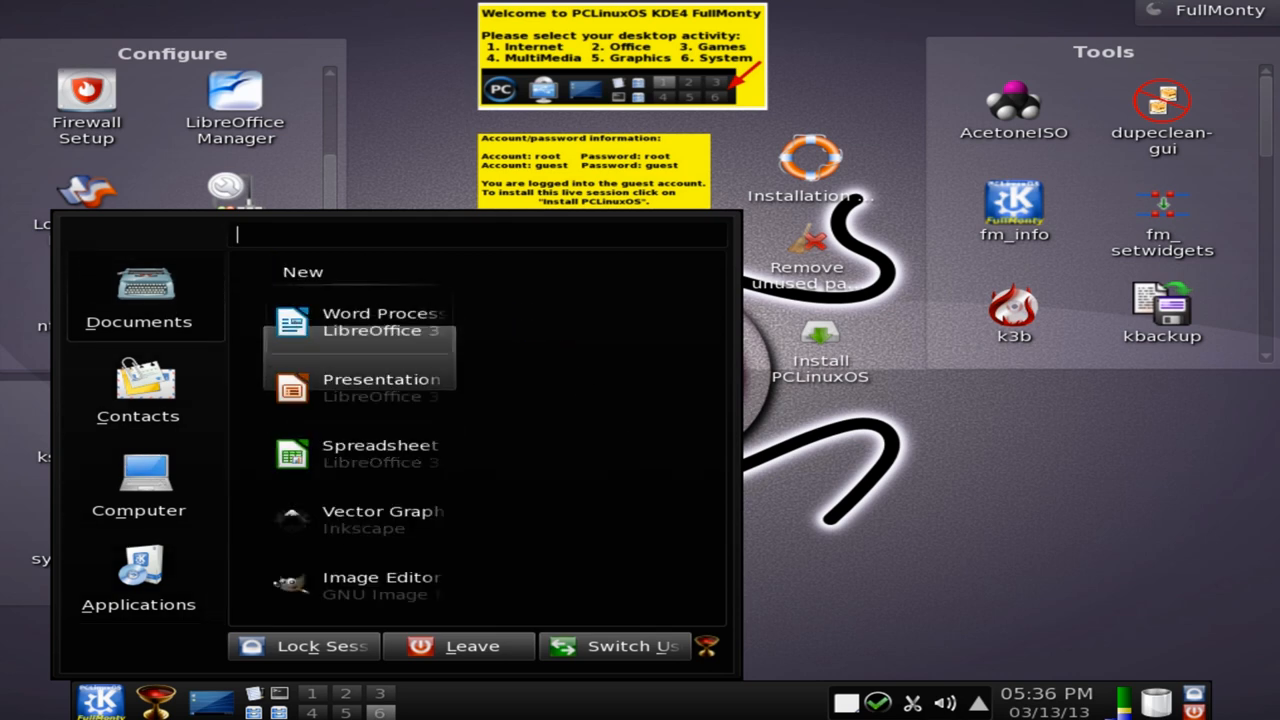
pyautogui.click(138, 584)
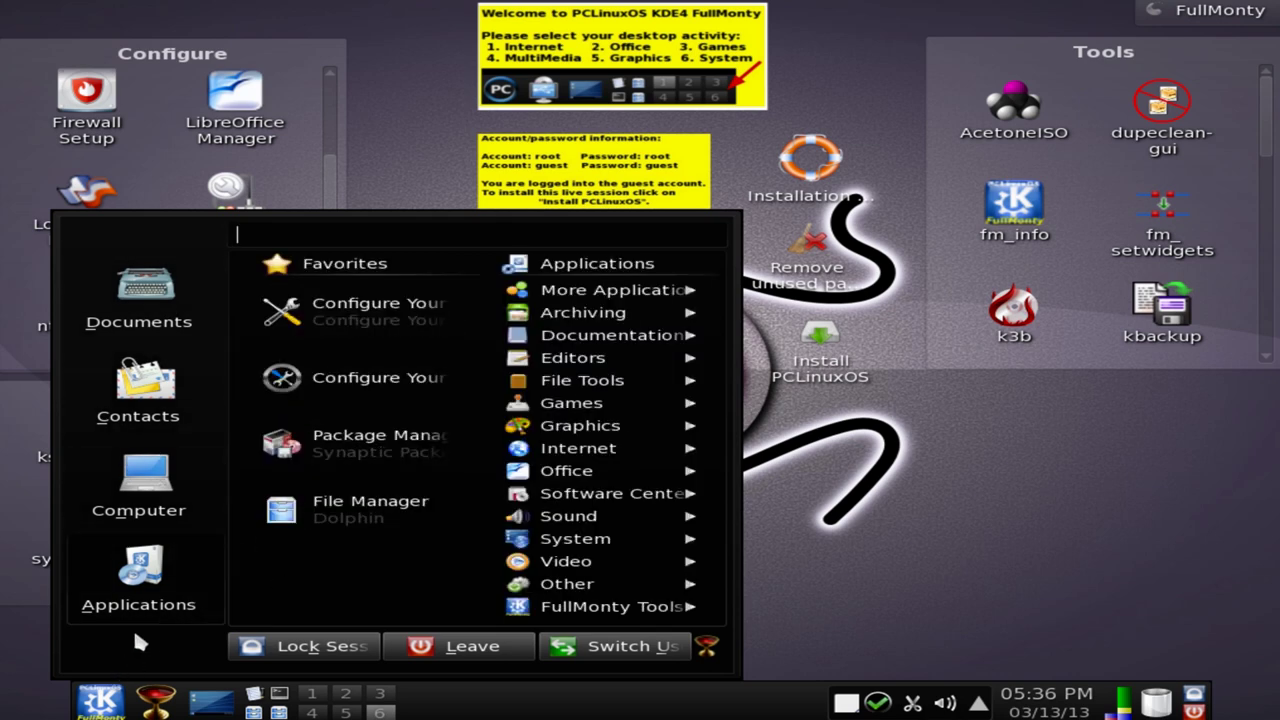
pyautogui.click(138, 486)
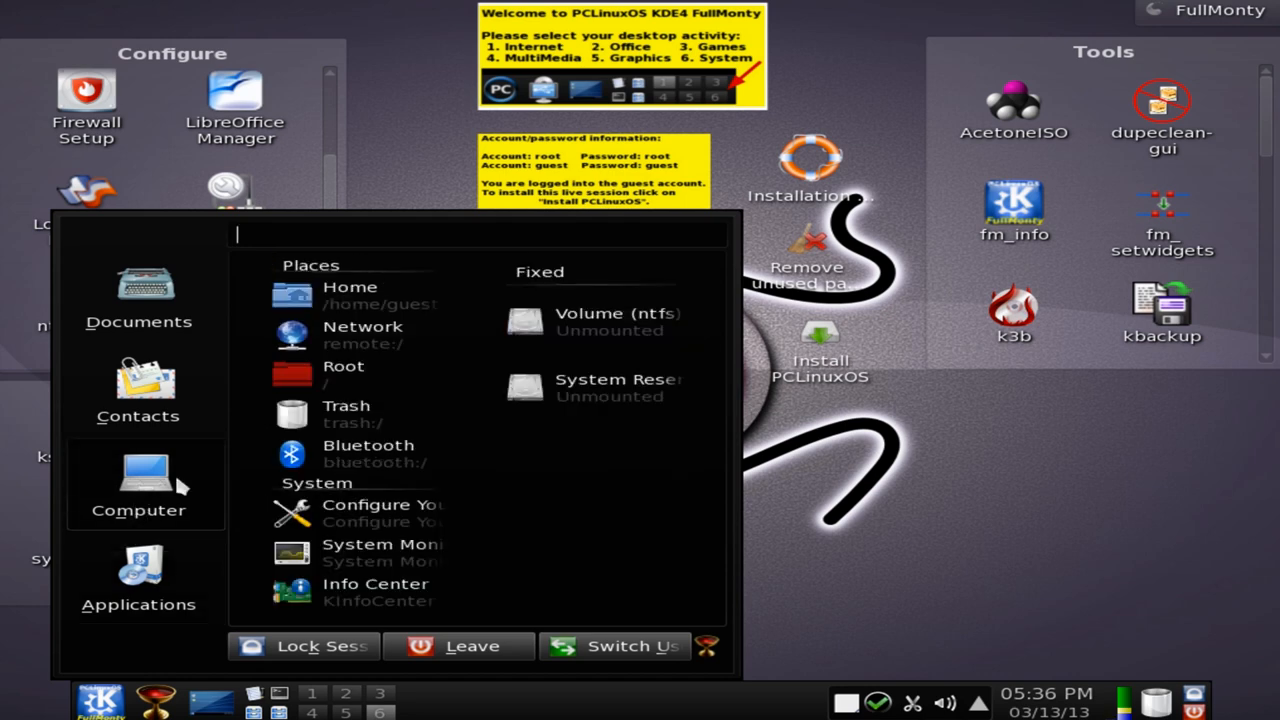
pyautogui.moveTo(392, 382)
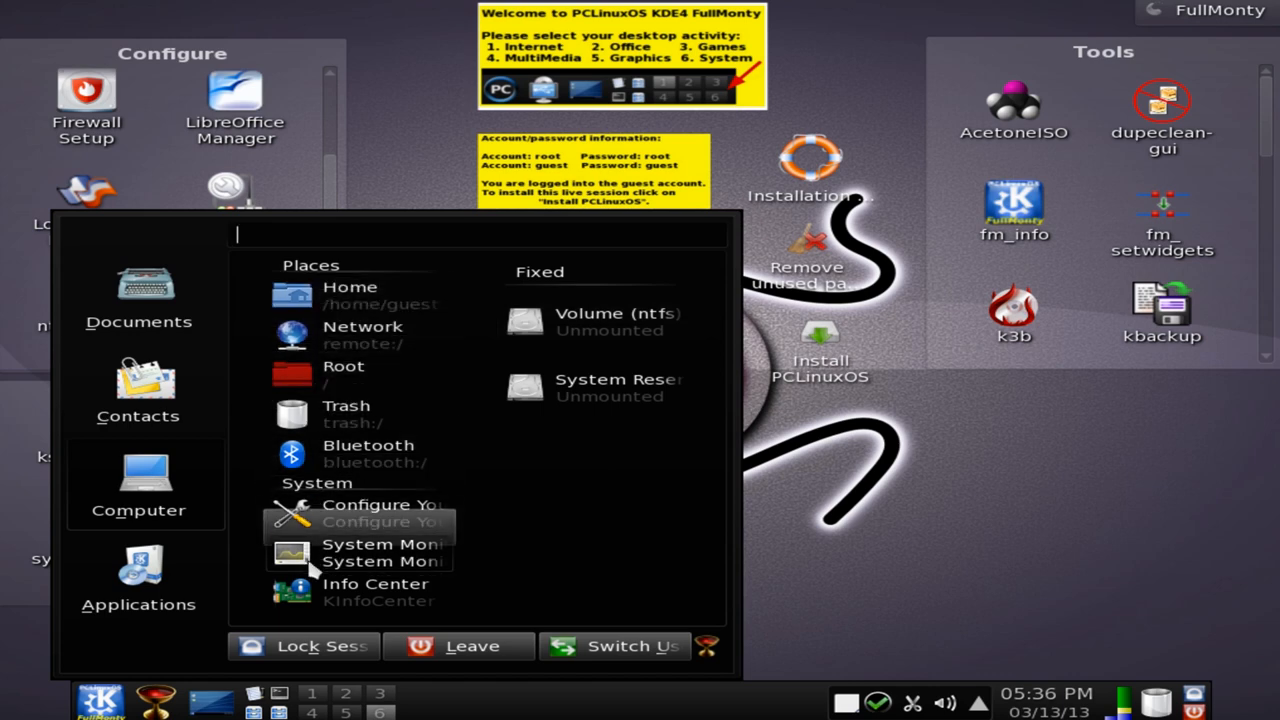
pyautogui.moveTo(336, 376)
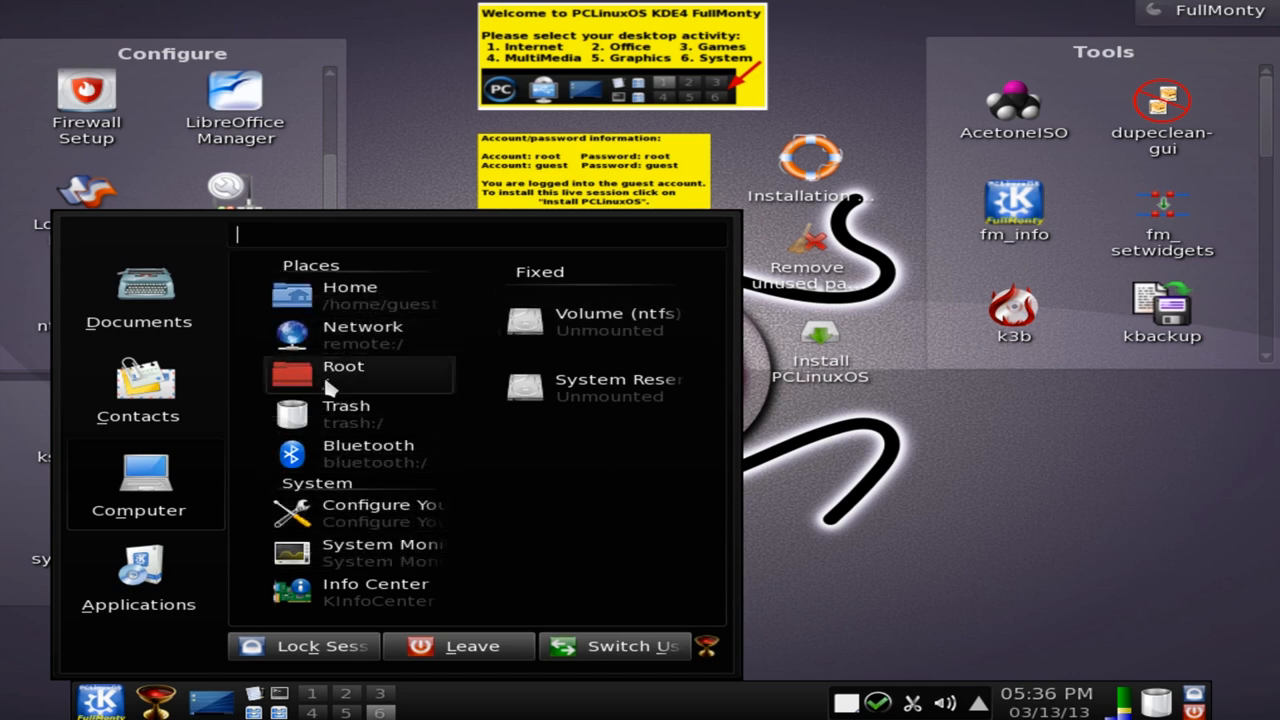
pyautogui.click(138, 390)
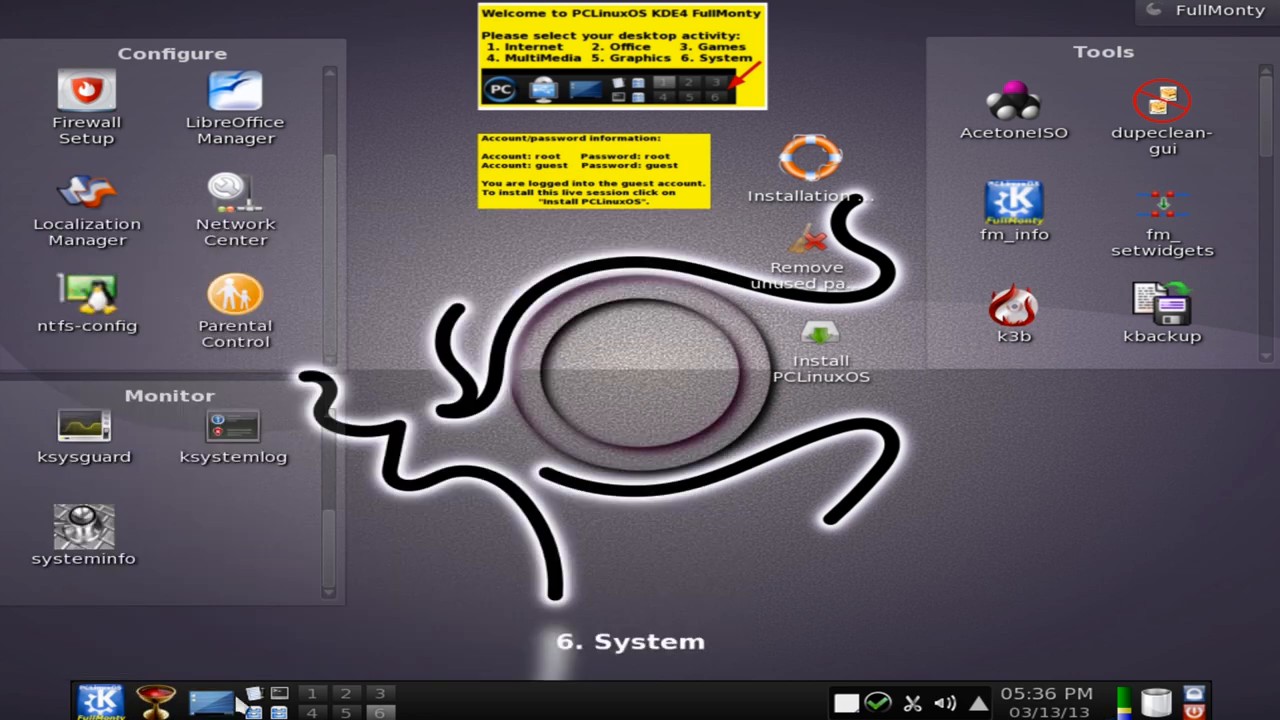
pyautogui.moveTo(212, 702)
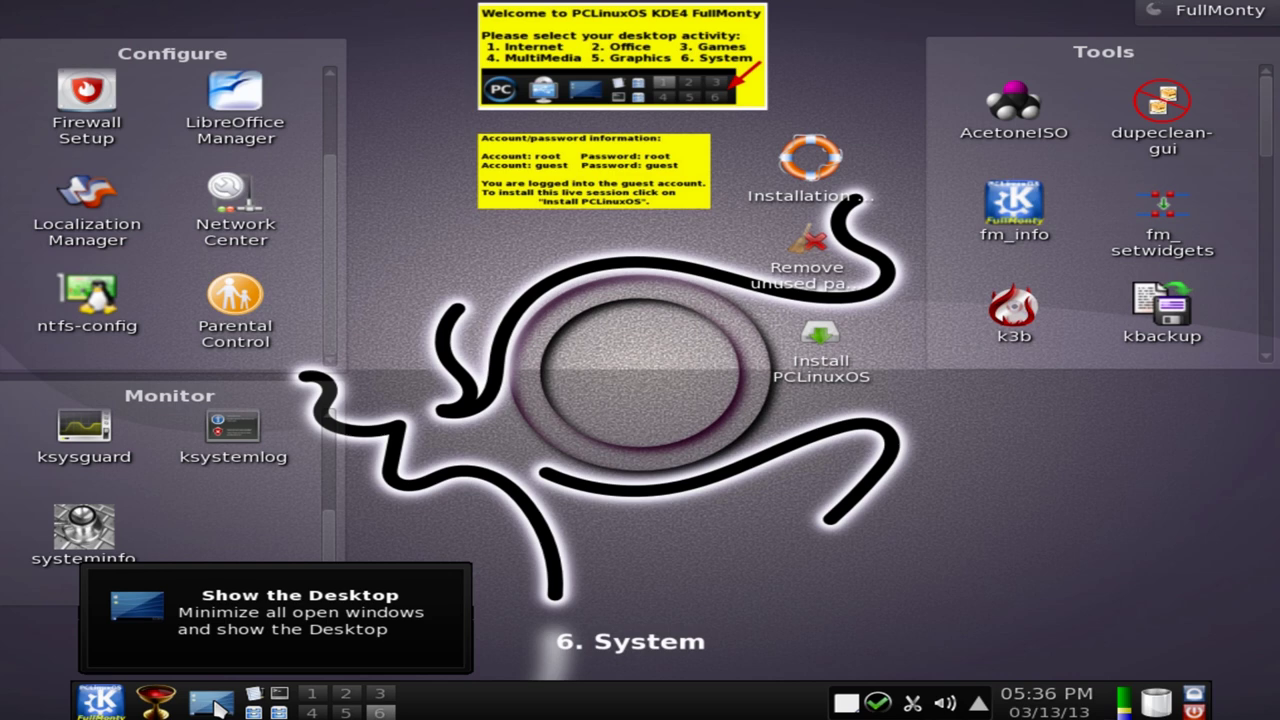
pyautogui.moveTo(208, 702)
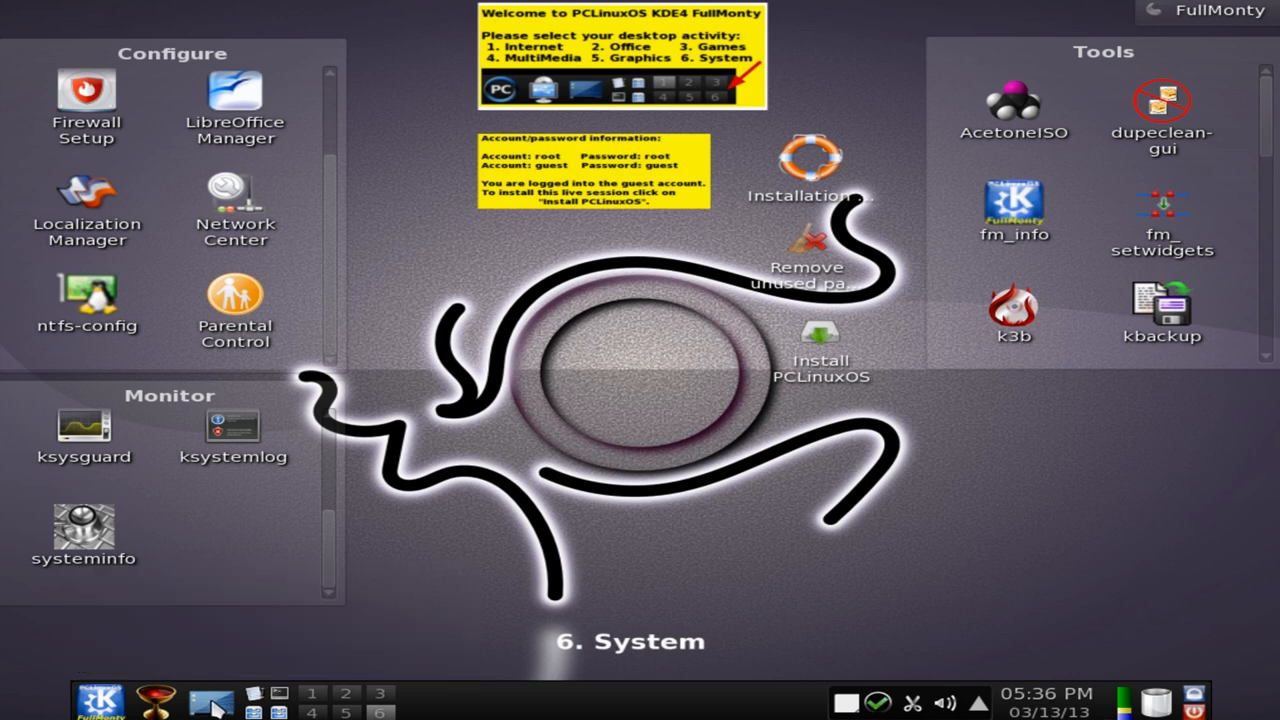
pyautogui.moveTo(470, 560)
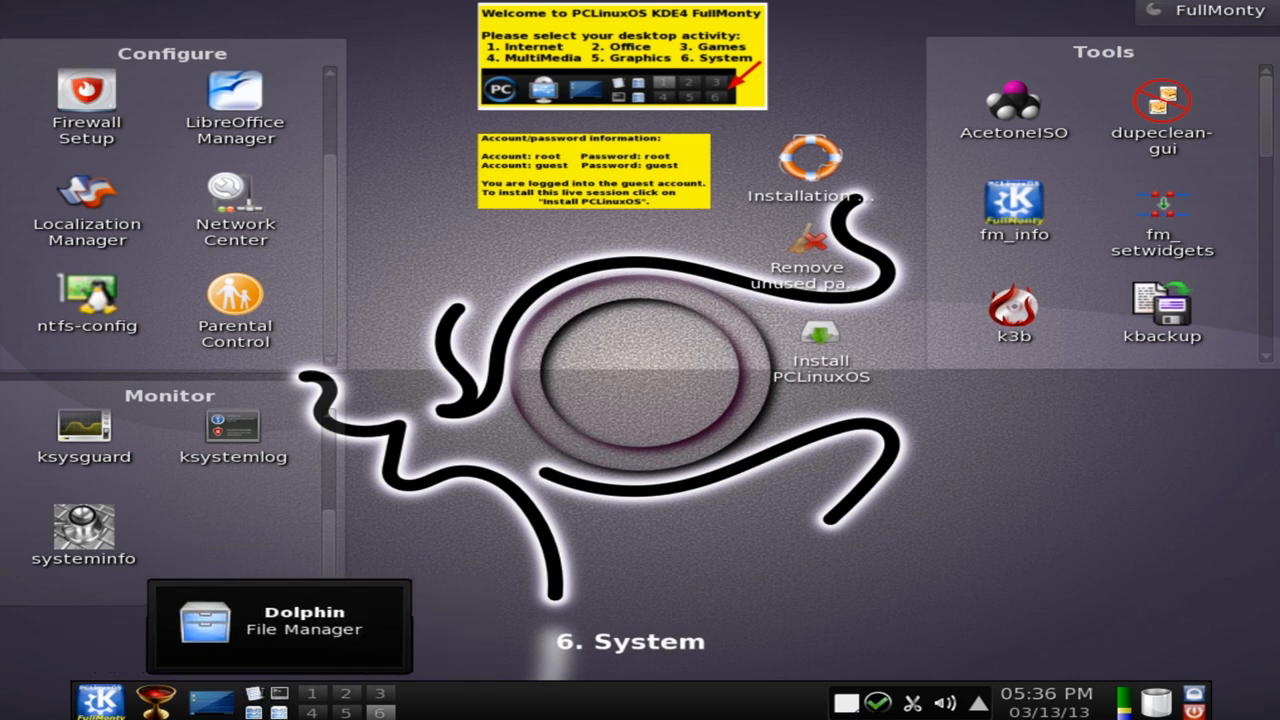
pyautogui.moveTo(210, 710)
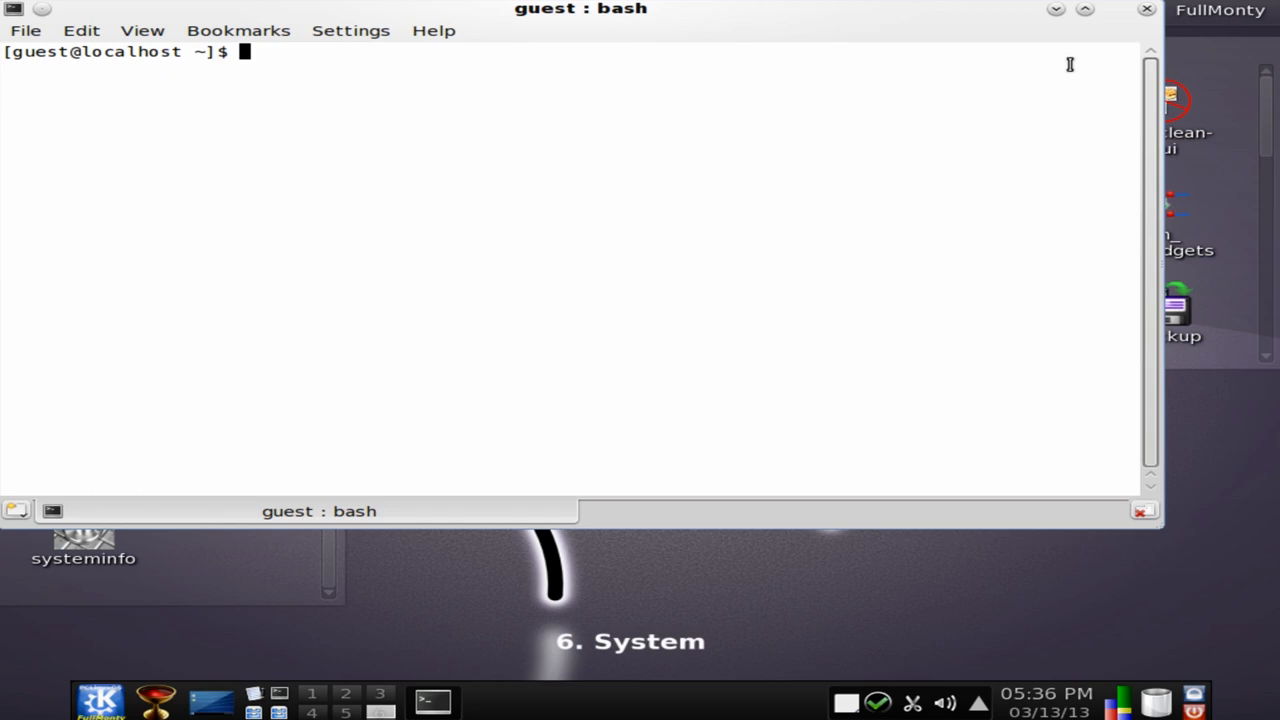
pyautogui.moveTo(1042, 140)
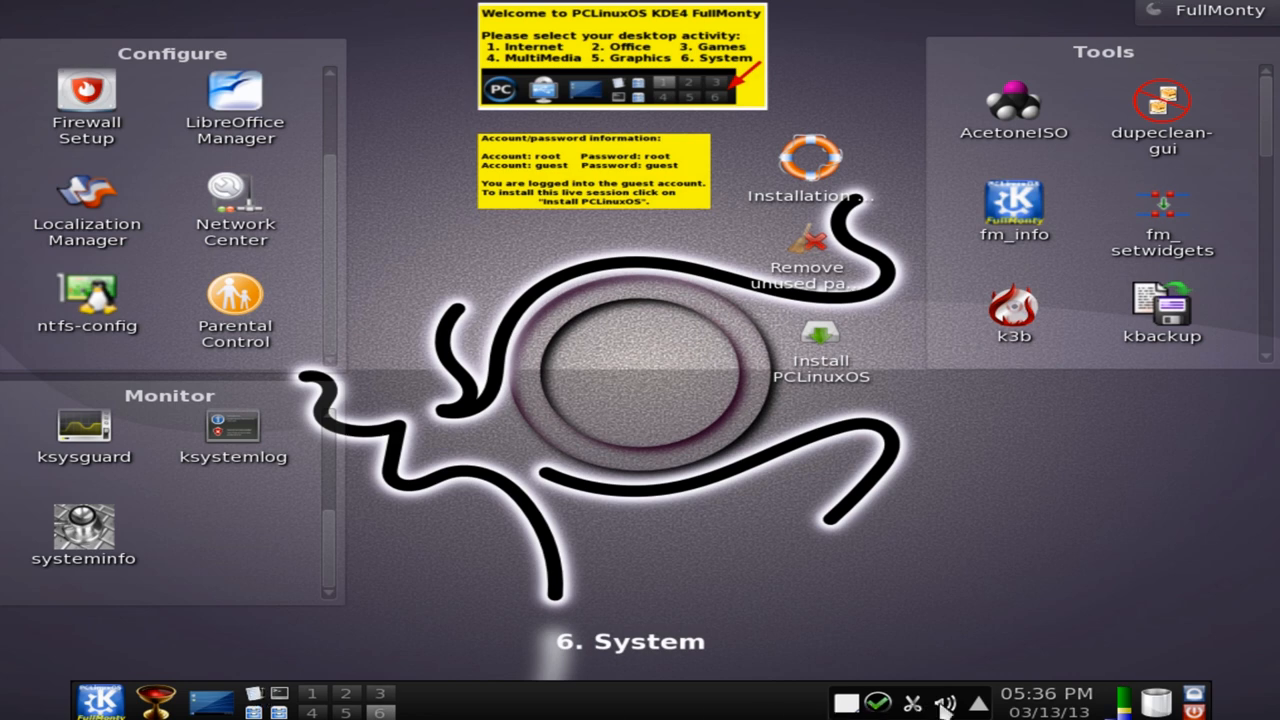
pyautogui.moveTo(876, 700)
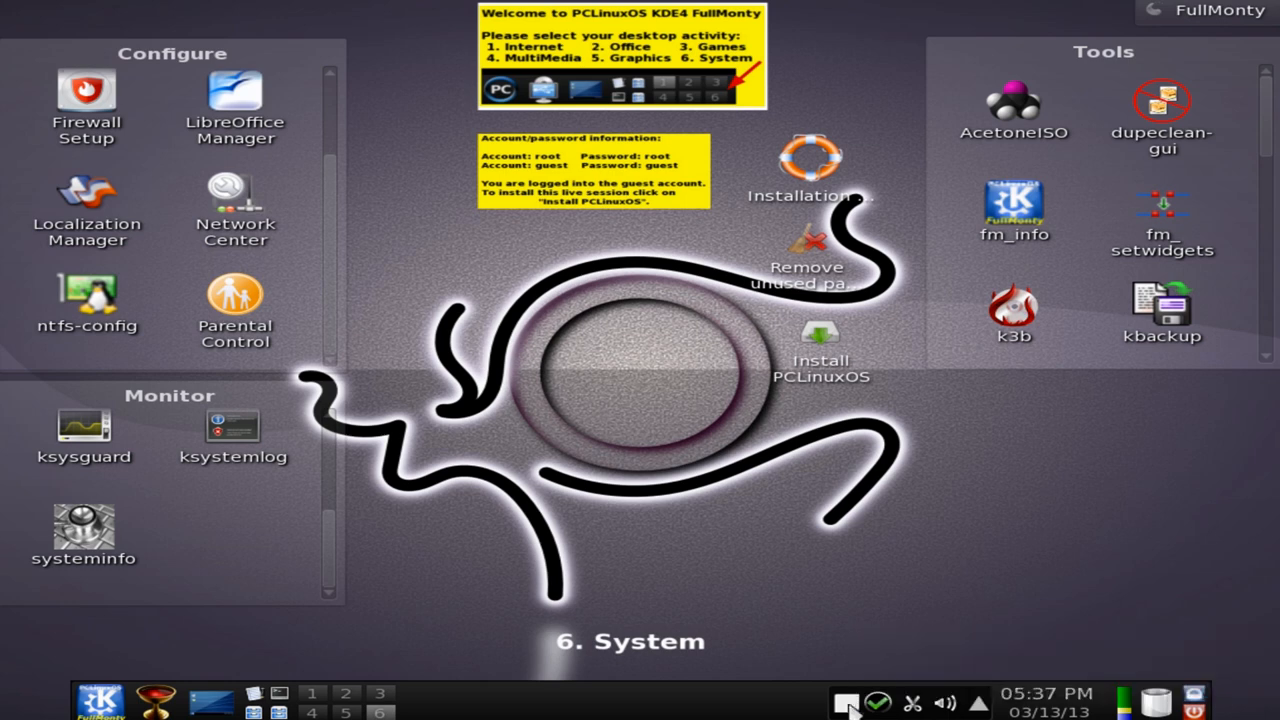
pyautogui.moveTo(958, 700)
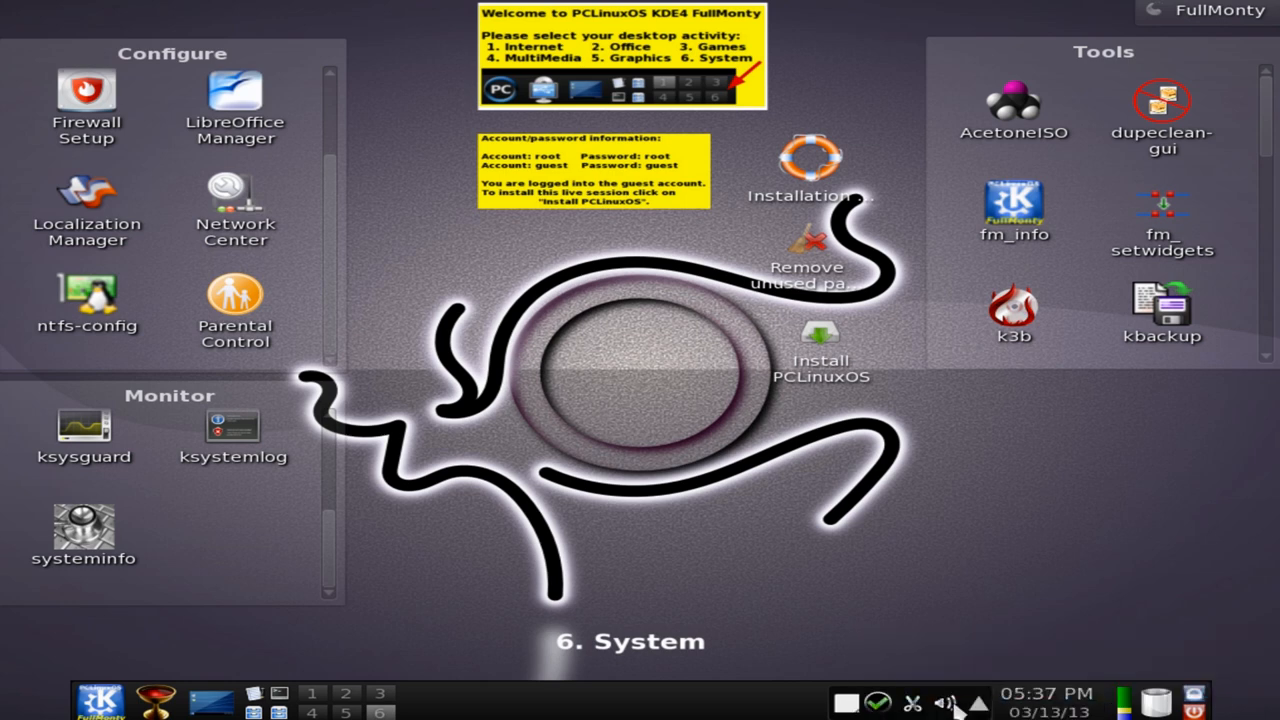
pyautogui.click(964, 700)
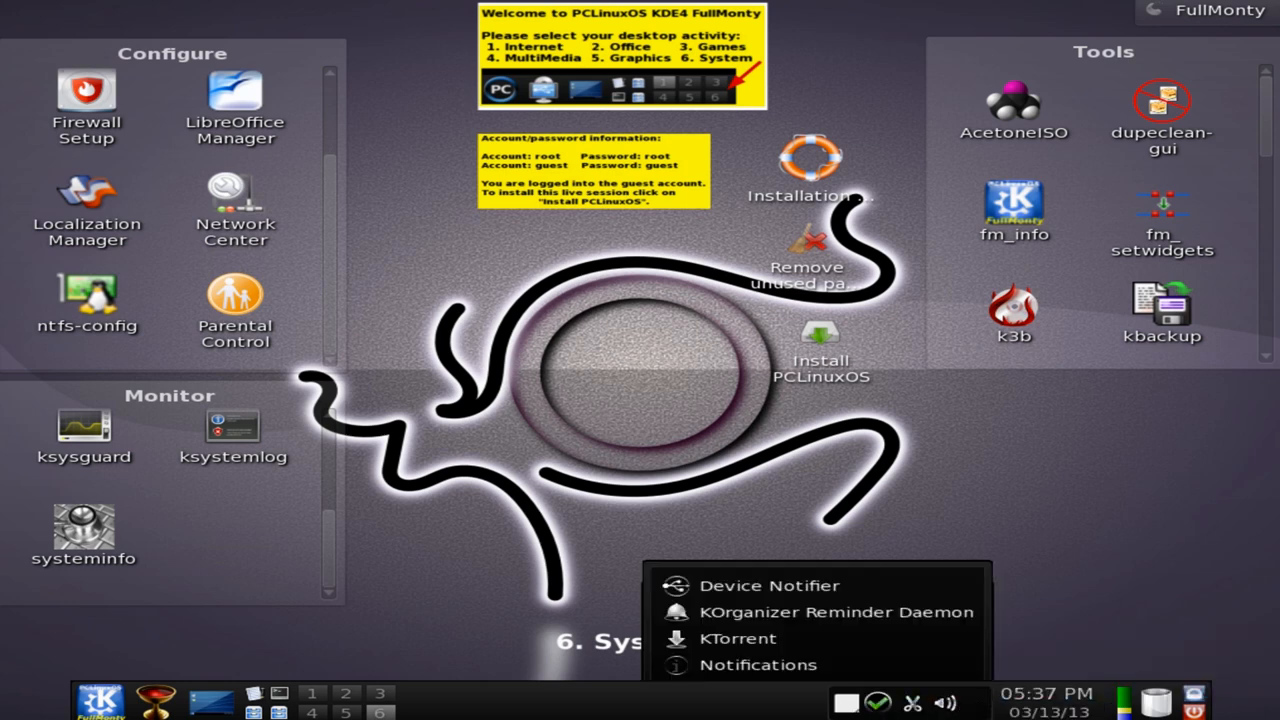
pyautogui.click(984, 702)
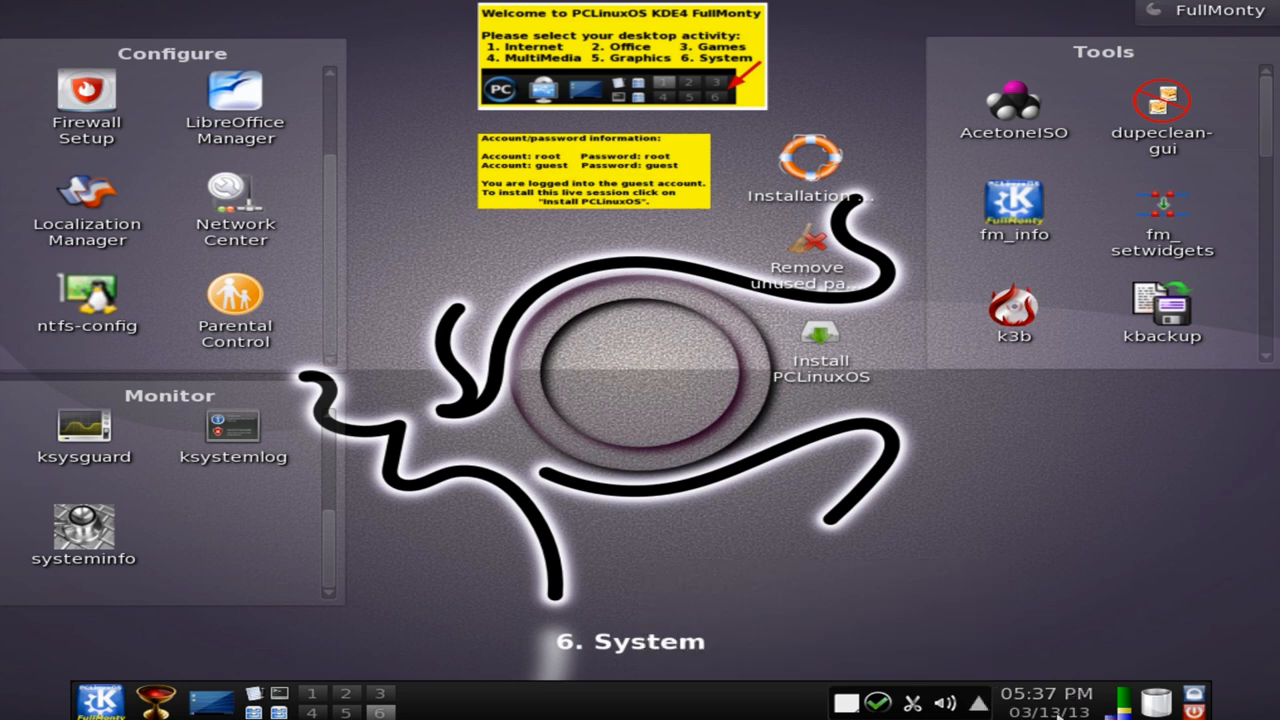
pyautogui.moveTo(1174, 698)
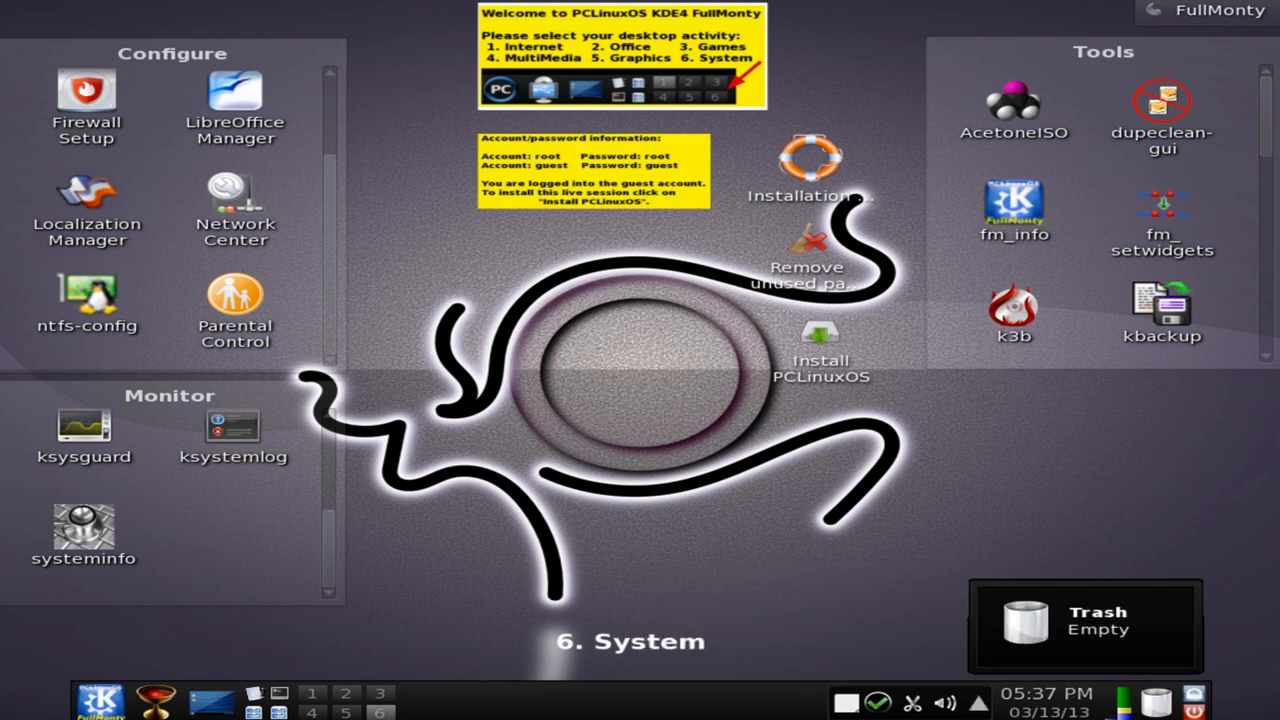